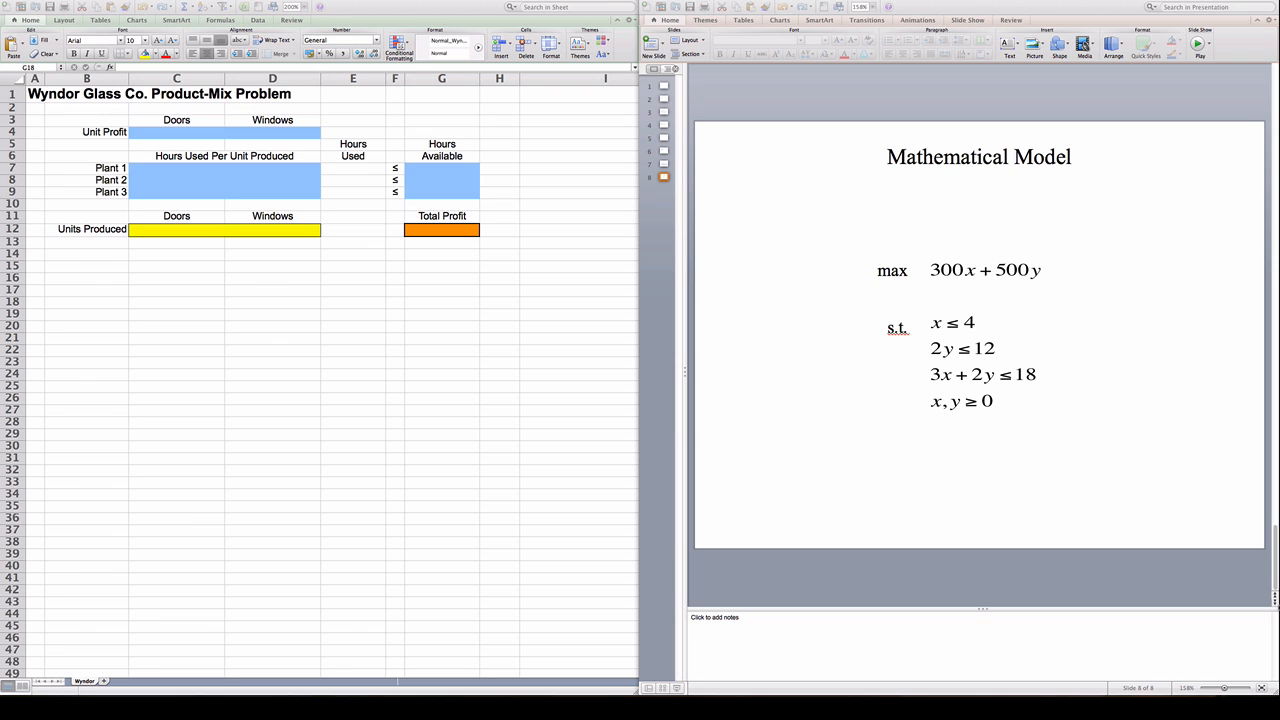
pyautogui.moveTo(653, 447)
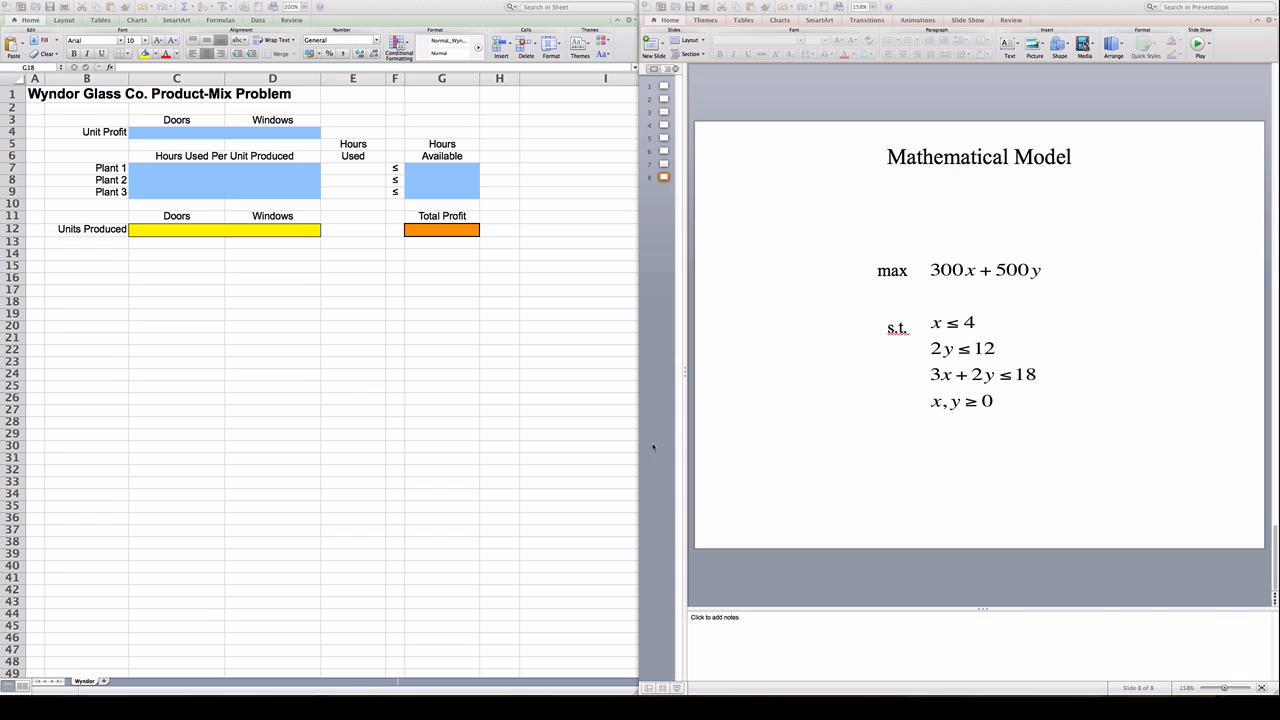
pyautogui.moveTo(384, 120)
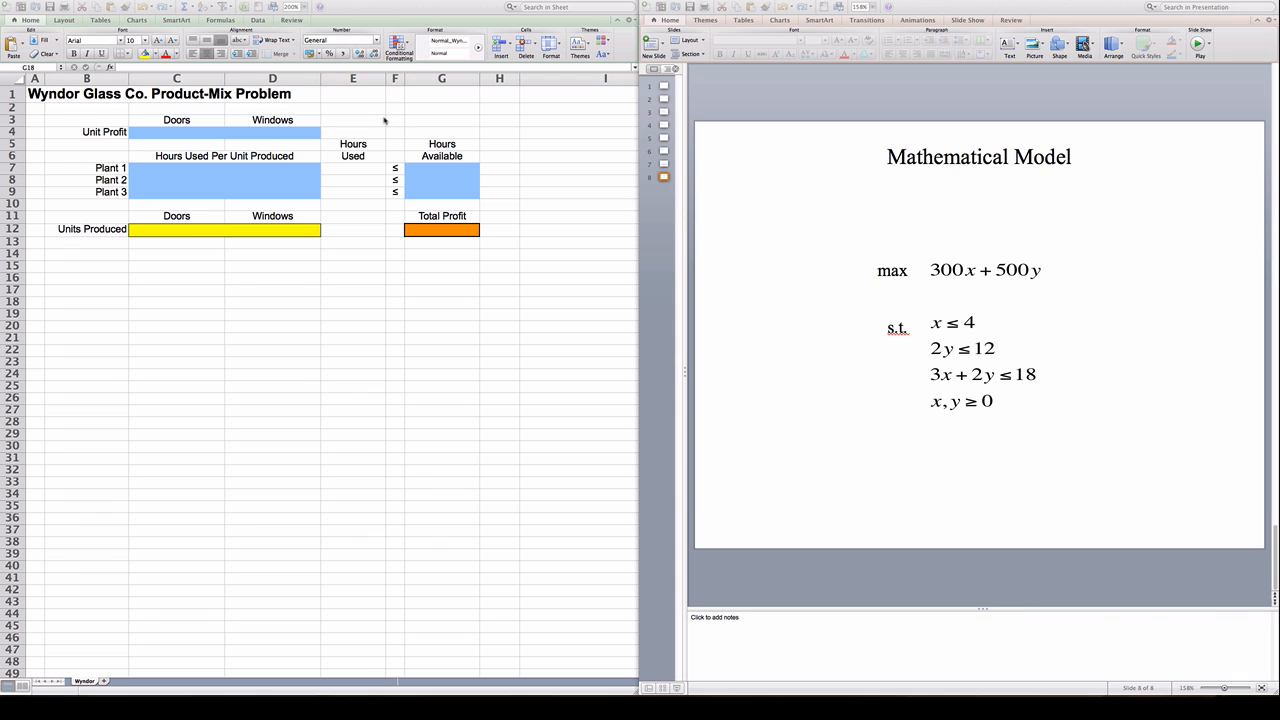
pyautogui.moveTo(337, 132)
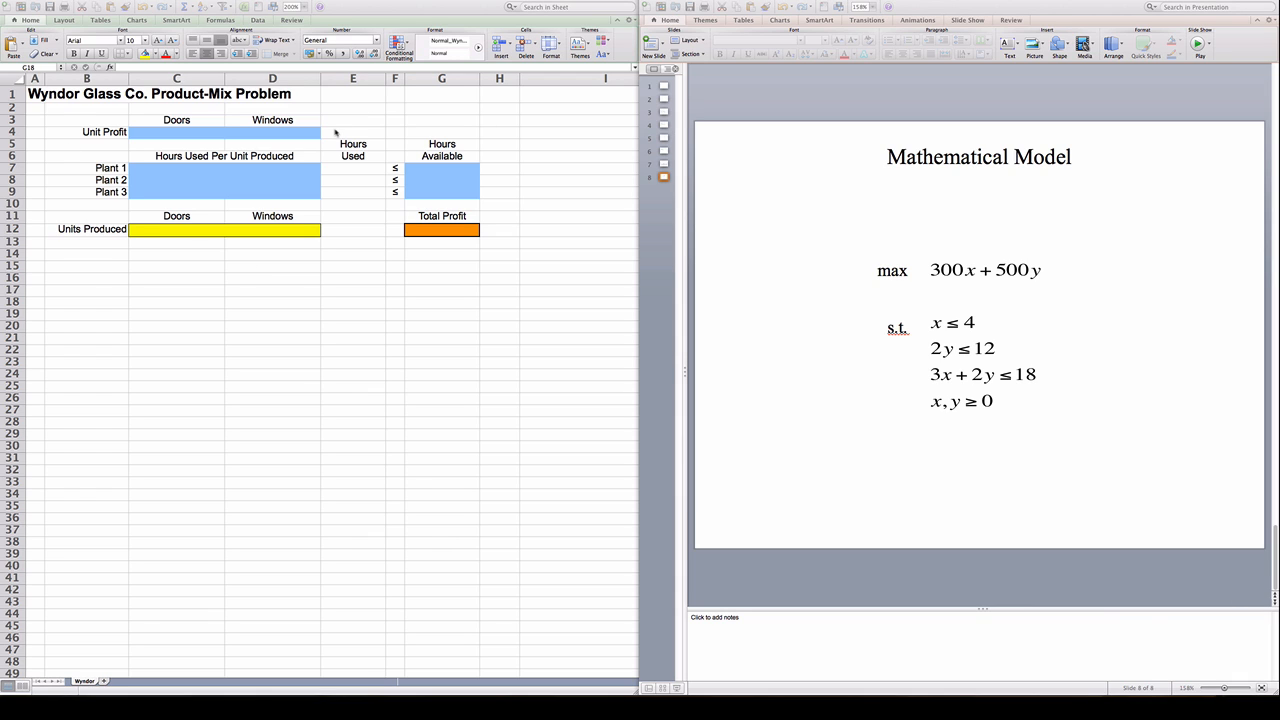
pyautogui.moveTo(208, 100)
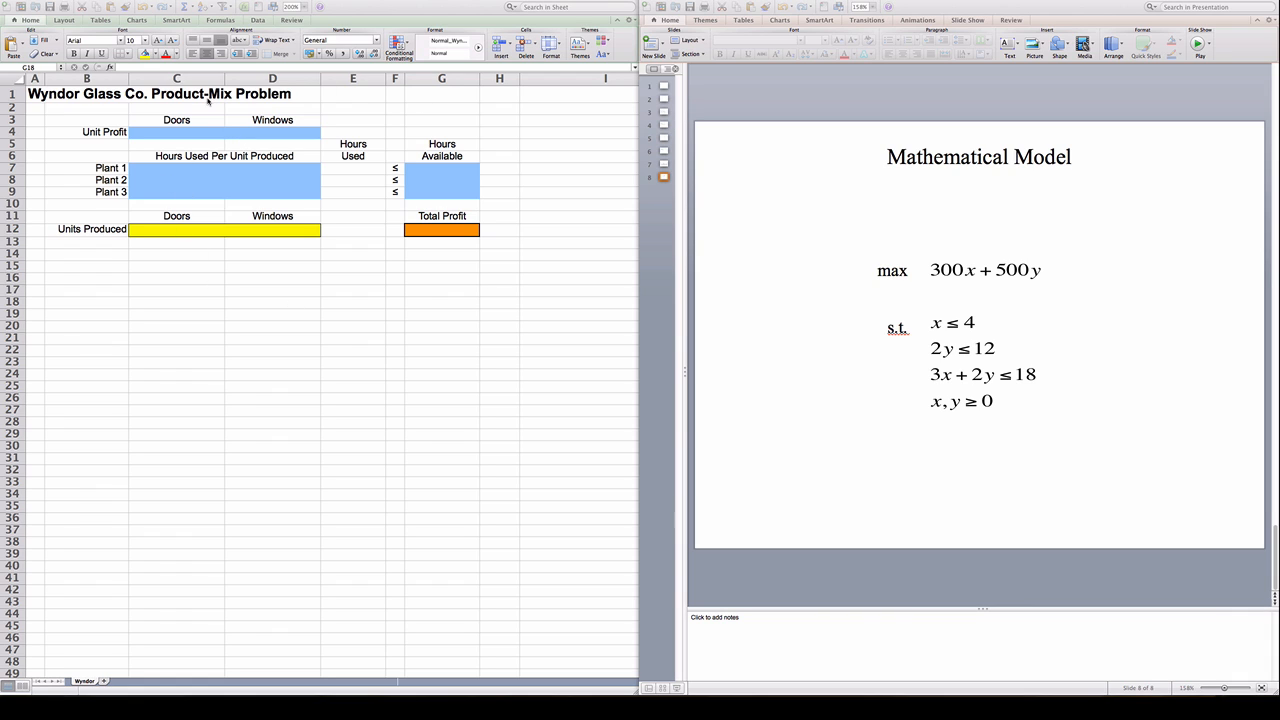
pyautogui.moveTo(125, 82)
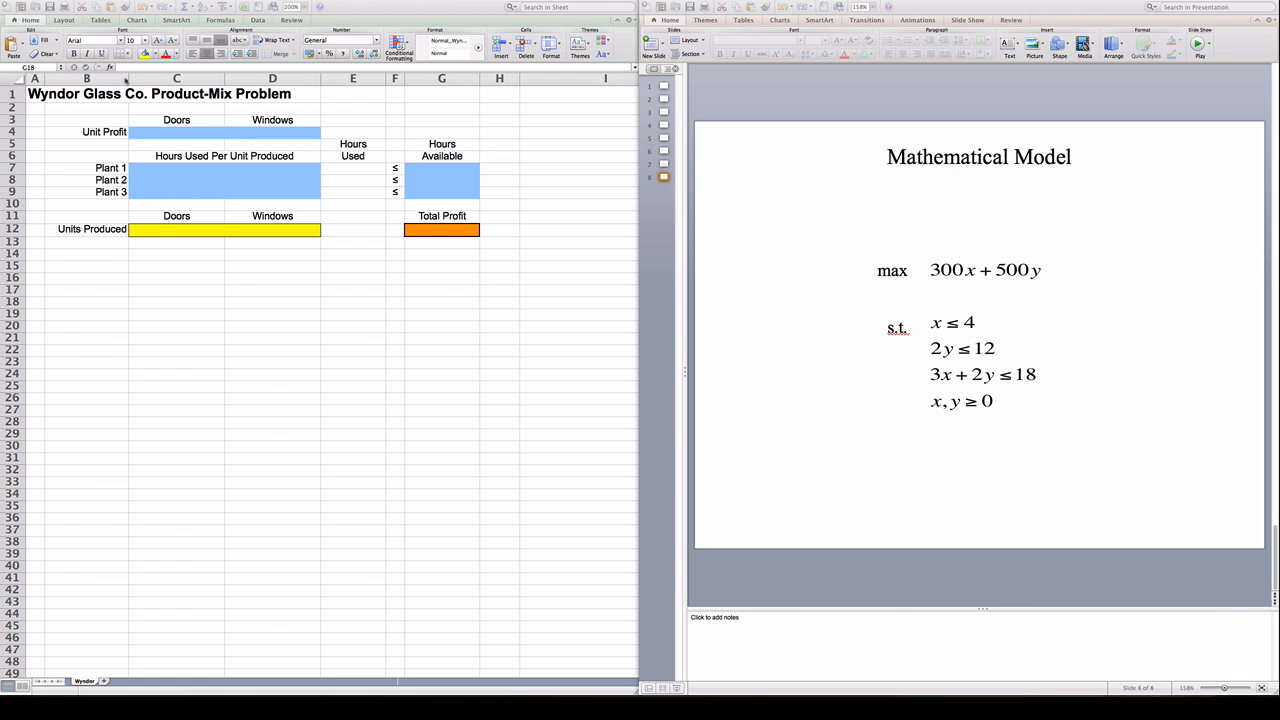
pyautogui.moveTo(365, 111)
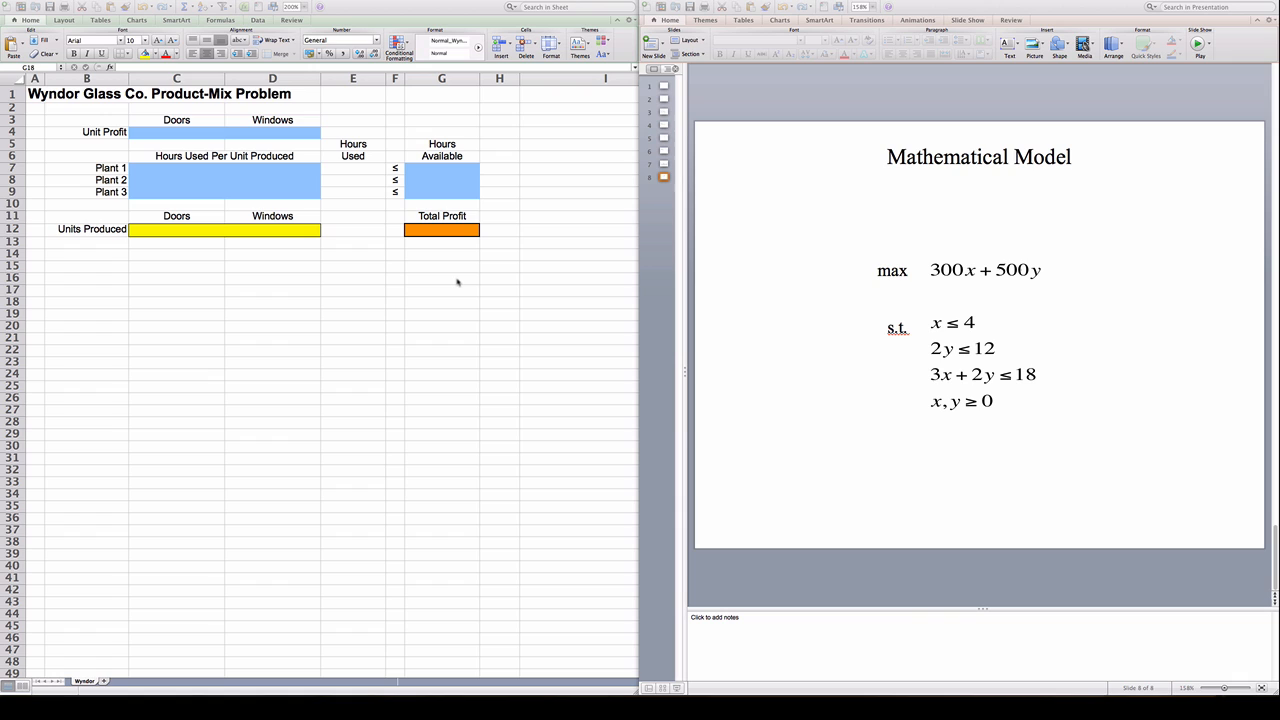
pyautogui.moveTo(398, 220)
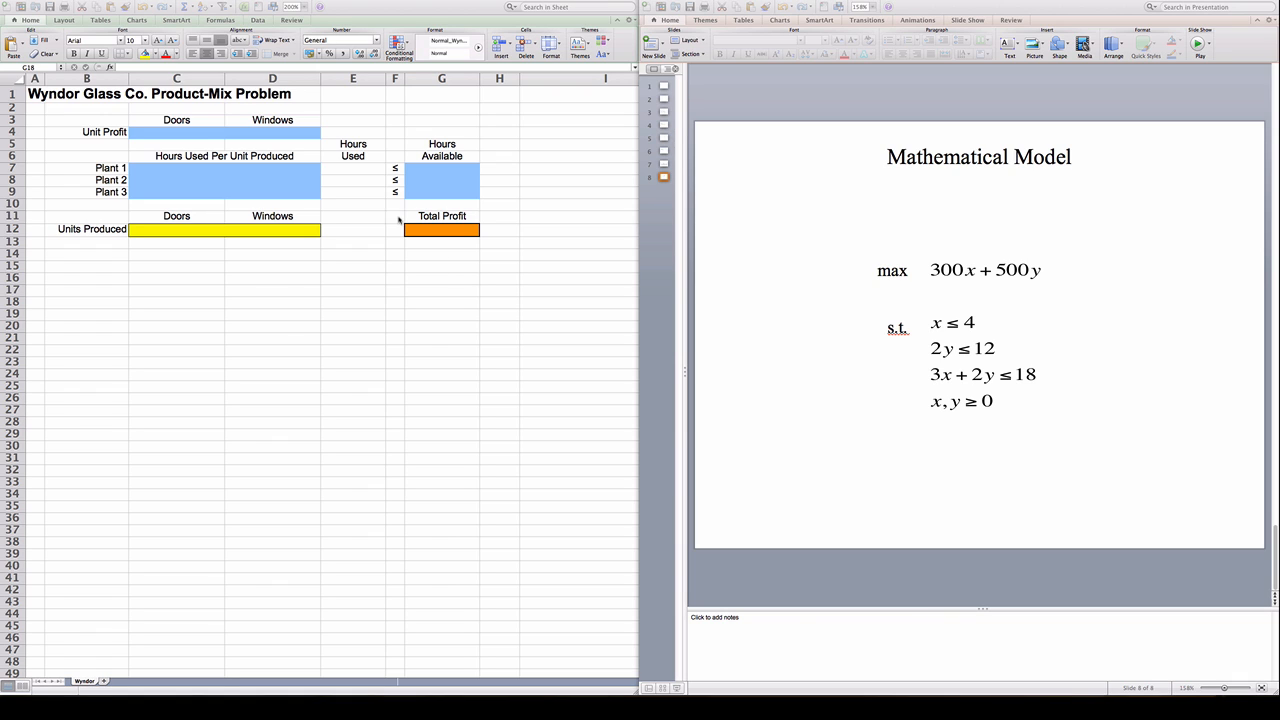
pyautogui.moveTo(250, 138)
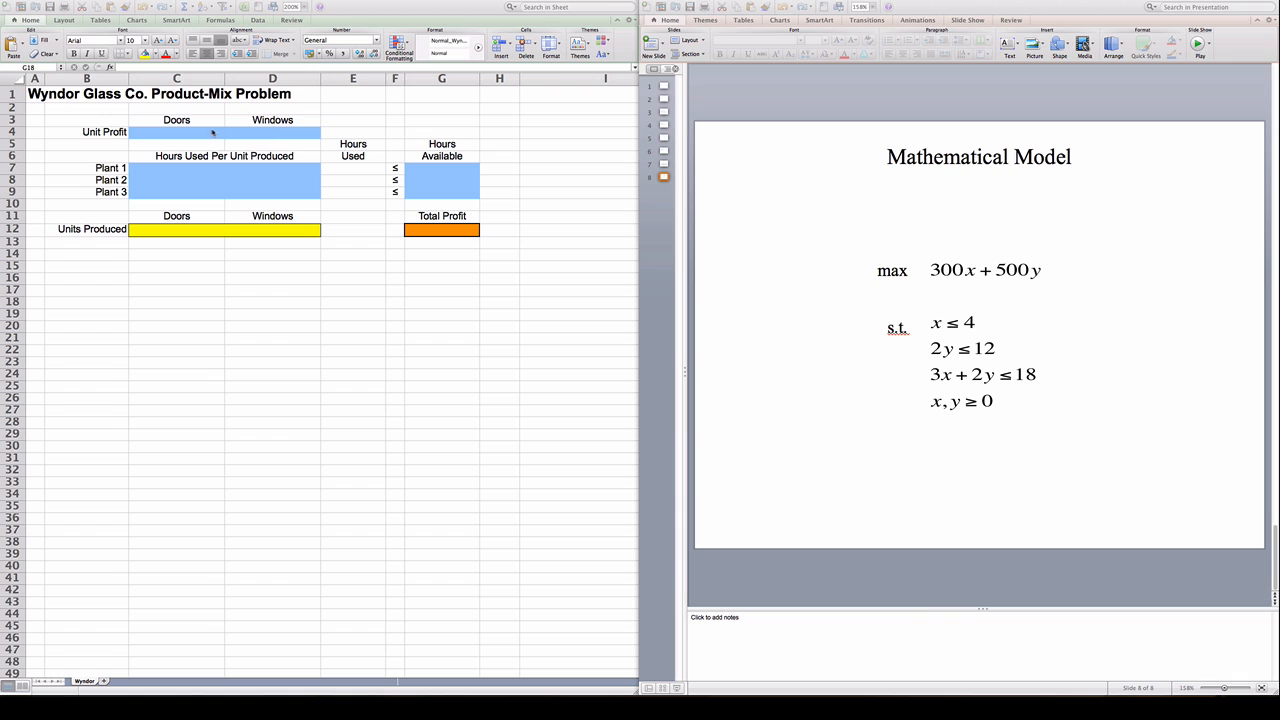
pyautogui.moveTo(188, 186)
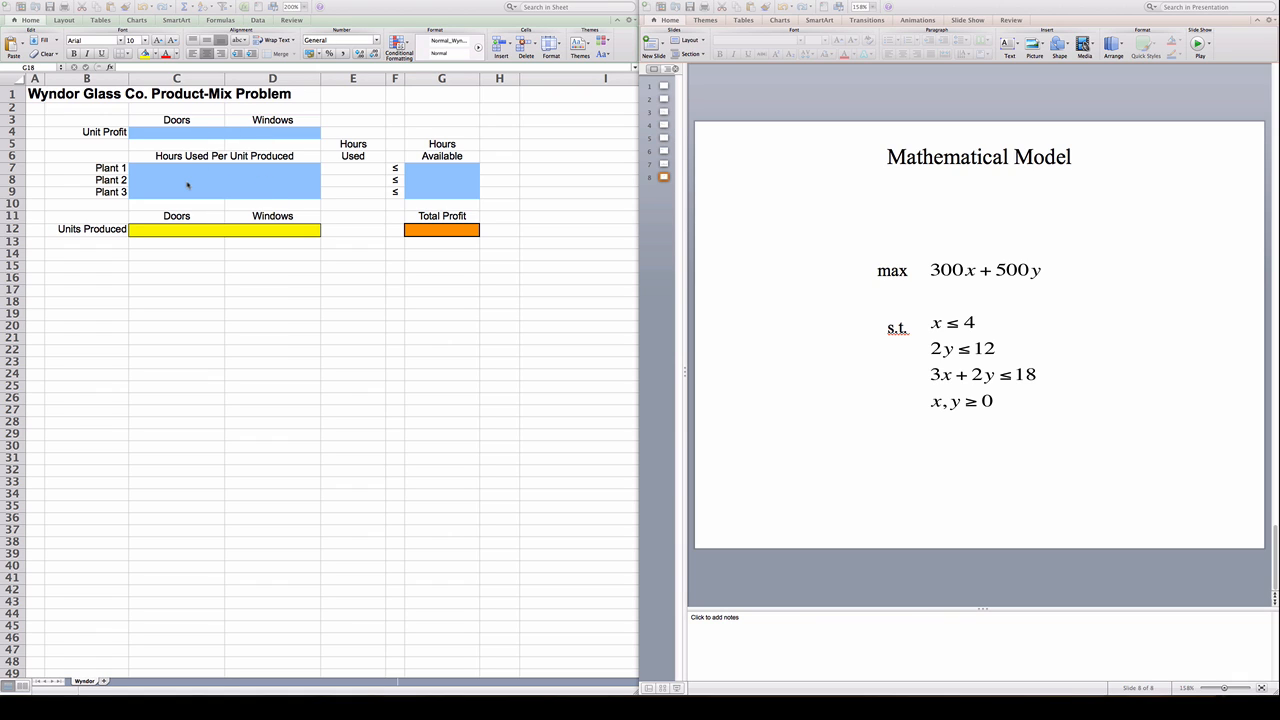
pyautogui.moveTo(205, 174)
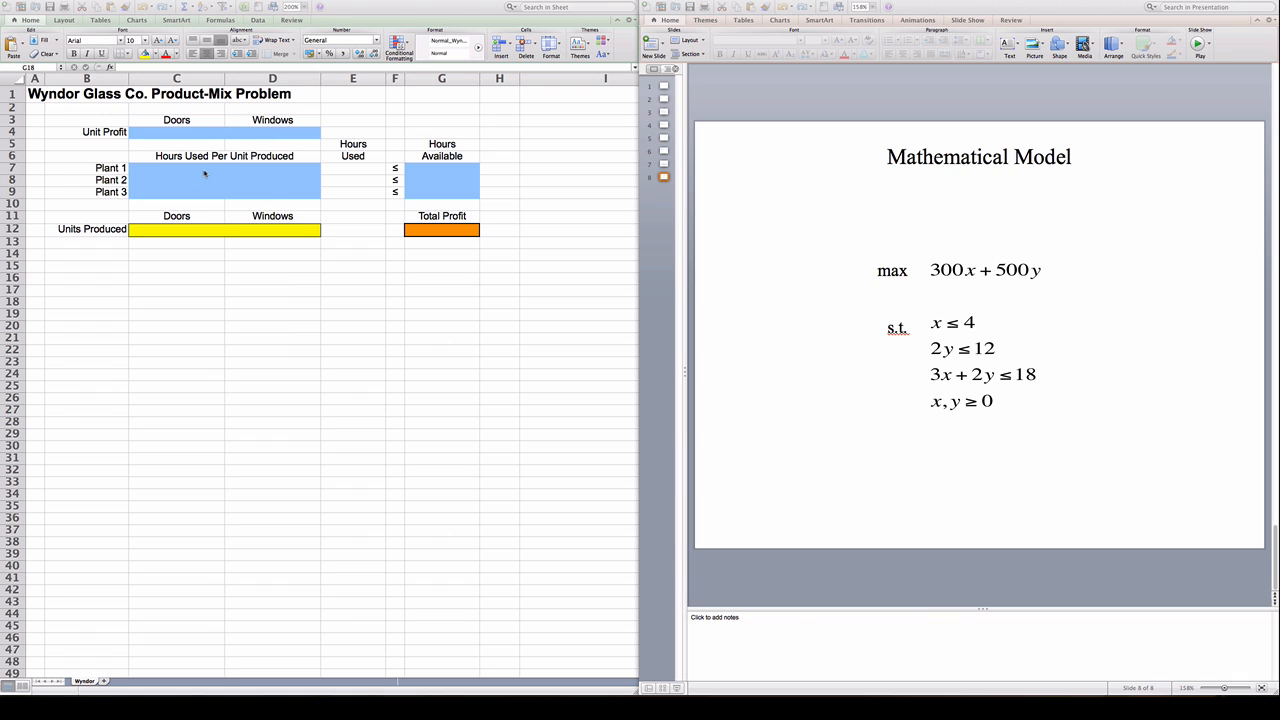
pyautogui.moveTo(203, 199)
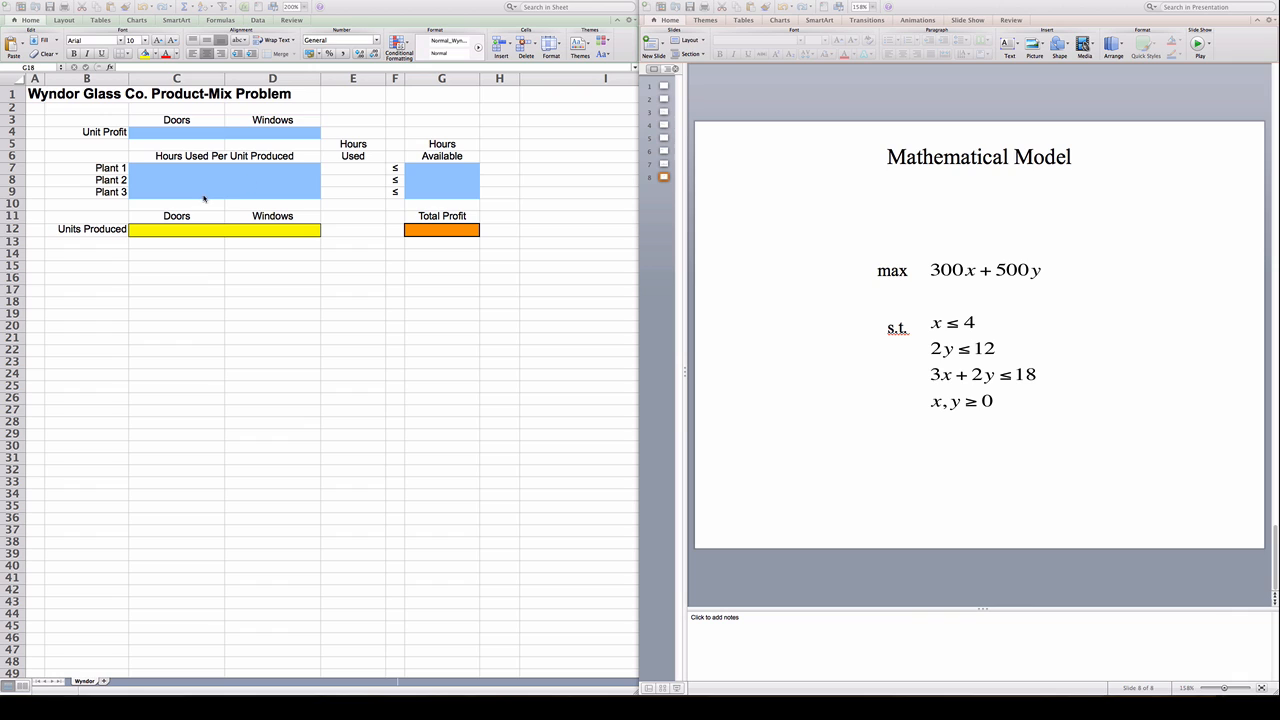
pyautogui.moveTo(422, 208)
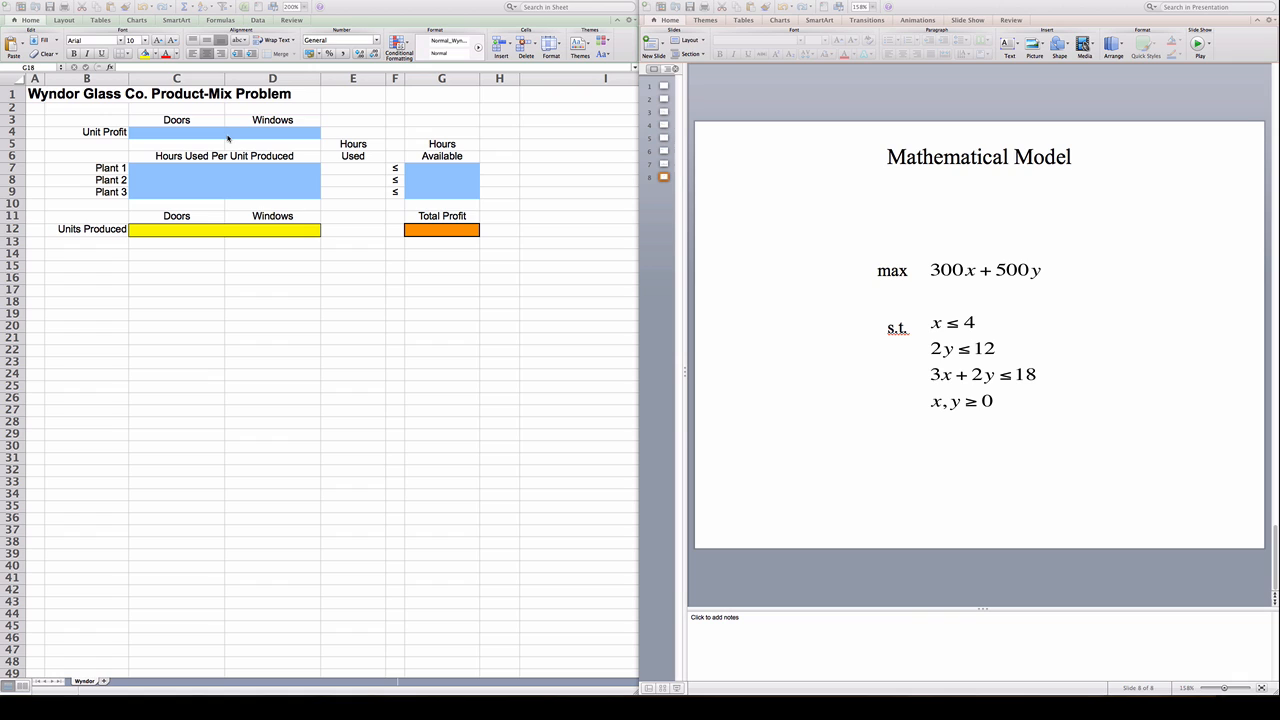
pyautogui.moveTo(208, 208)
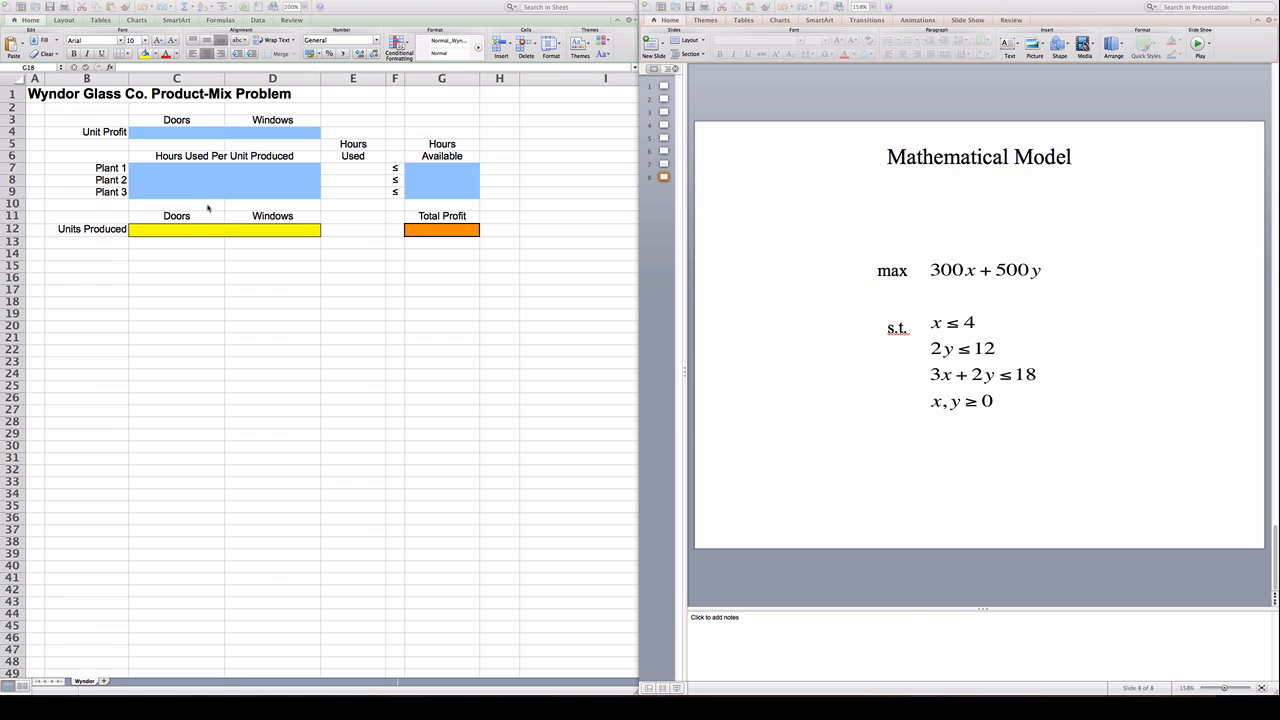
pyautogui.moveTo(261, 233)
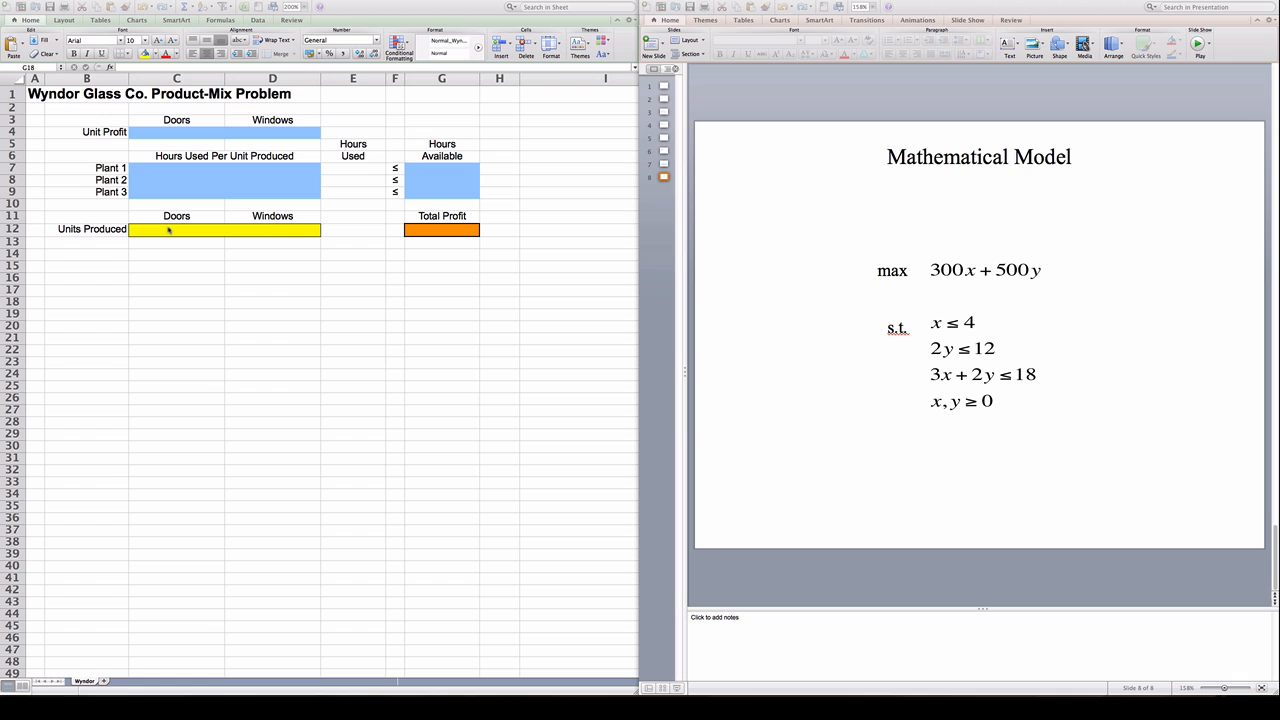
pyautogui.moveTo(257, 230)
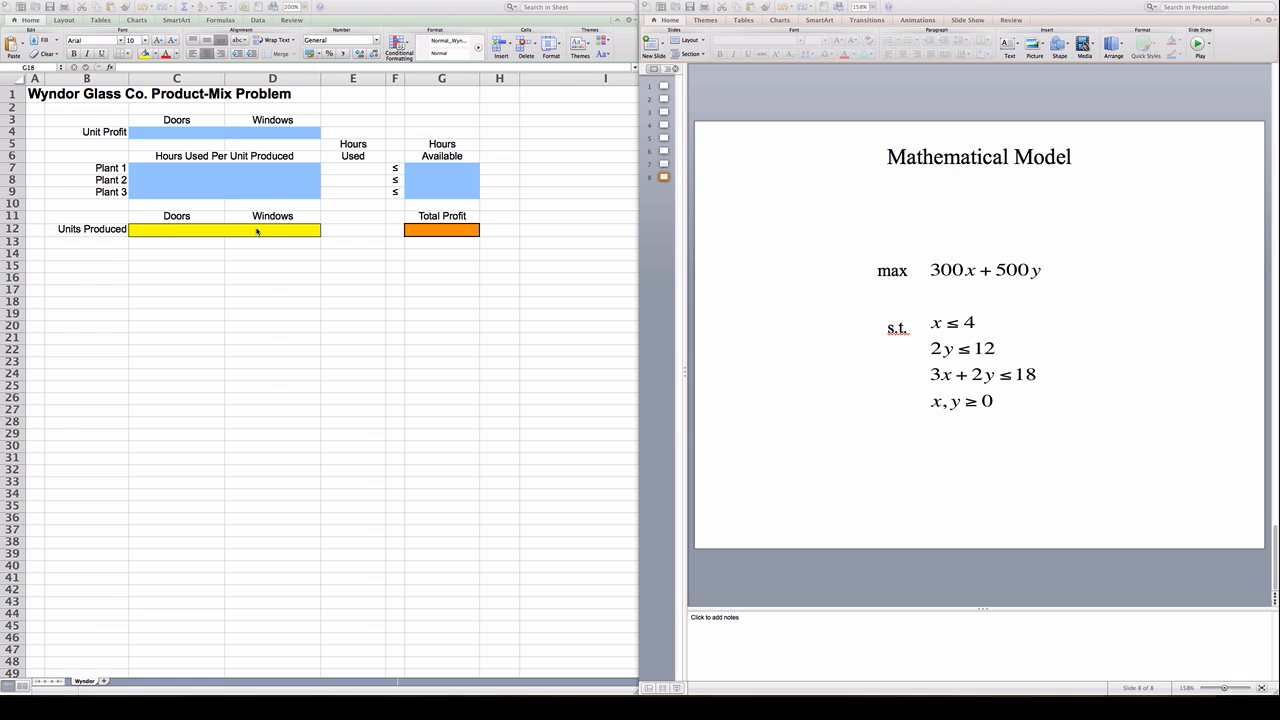
pyautogui.moveTo(421, 240)
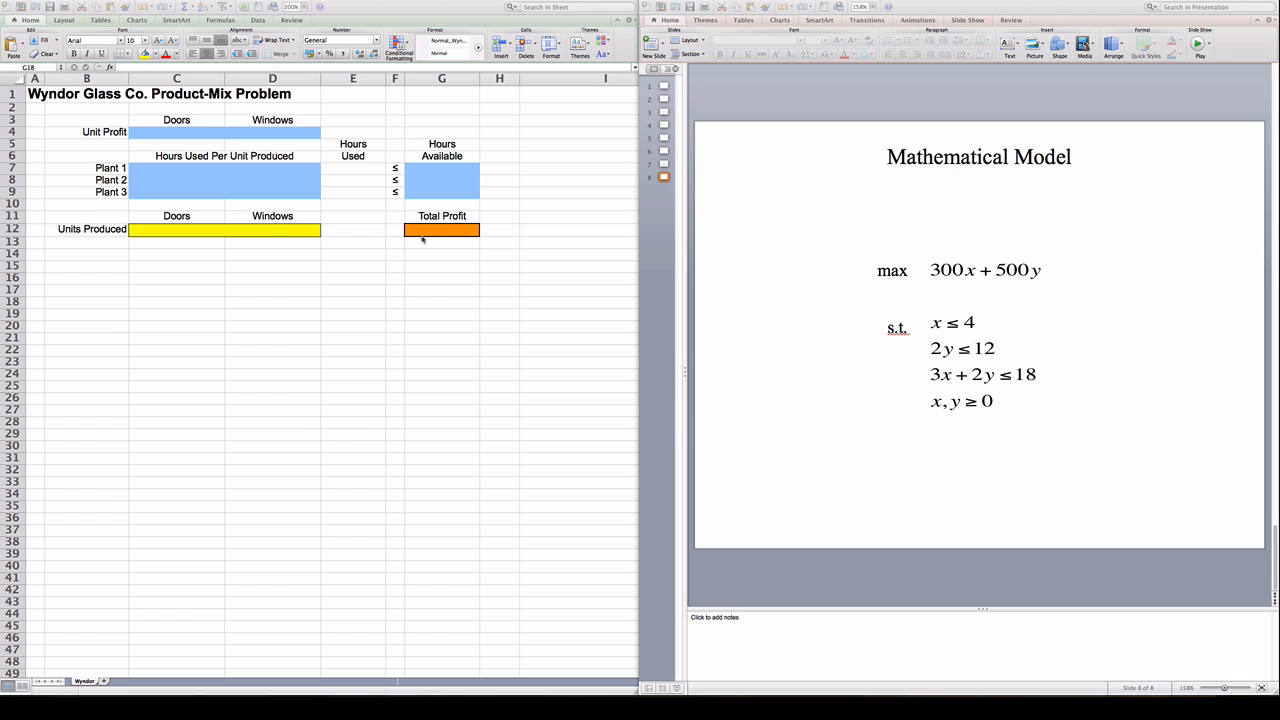
pyautogui.moveTo(427, 237)
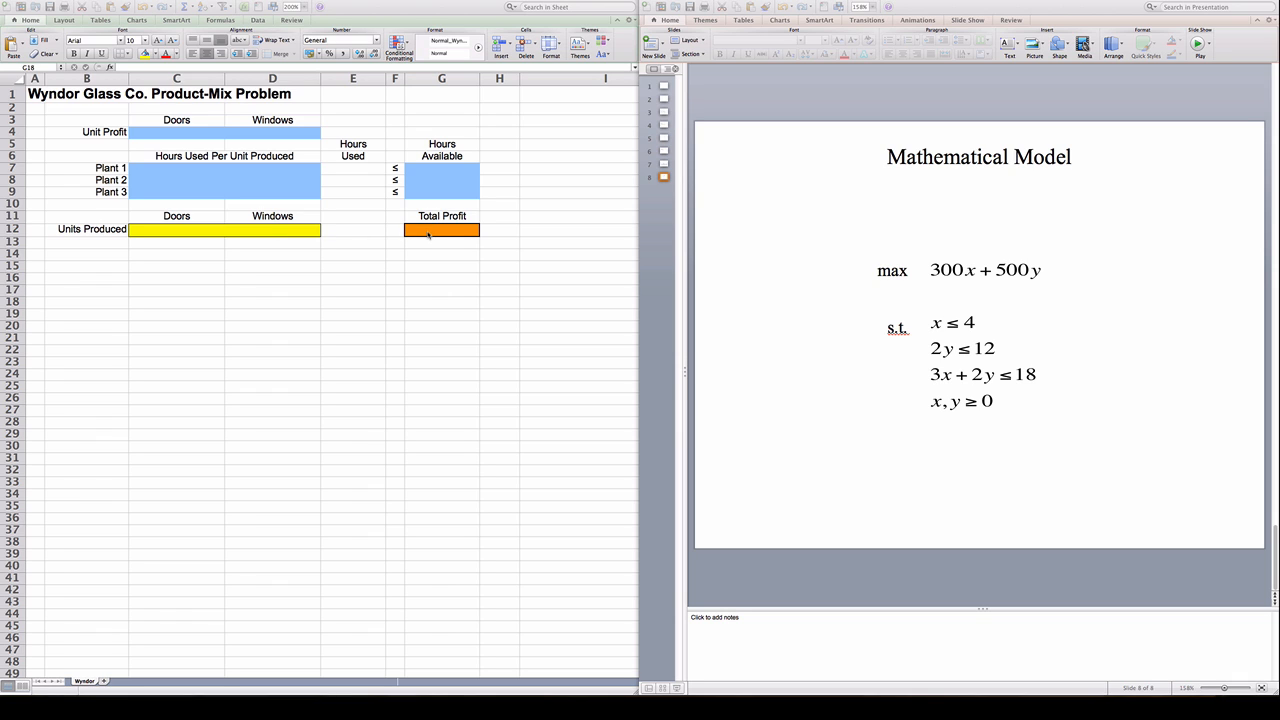
pyautogui.moveTo(452, 240)
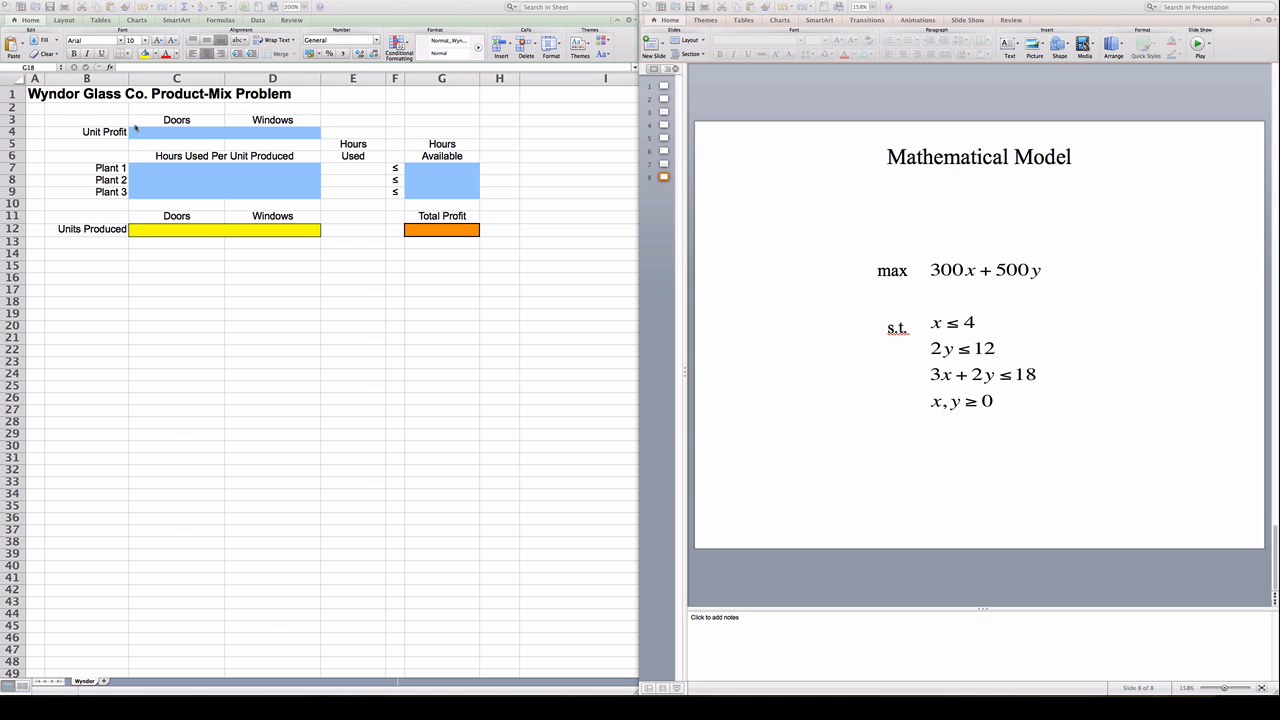
# Enter the $300 door unit profit and Plant 1's hours per unit (1 and 0)
pyautogui.click(177, 131)
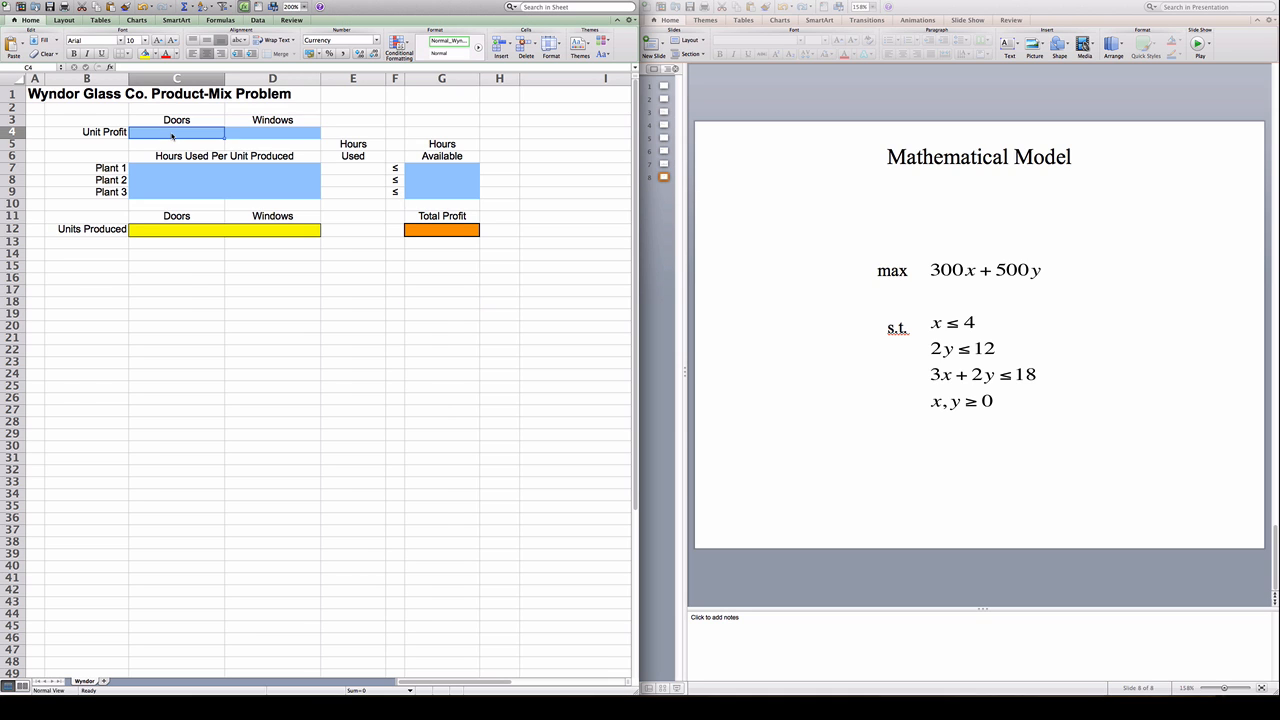
pyautogui.write('300')
pyautogui.click(272, 132)
pyautogui.write('$500')
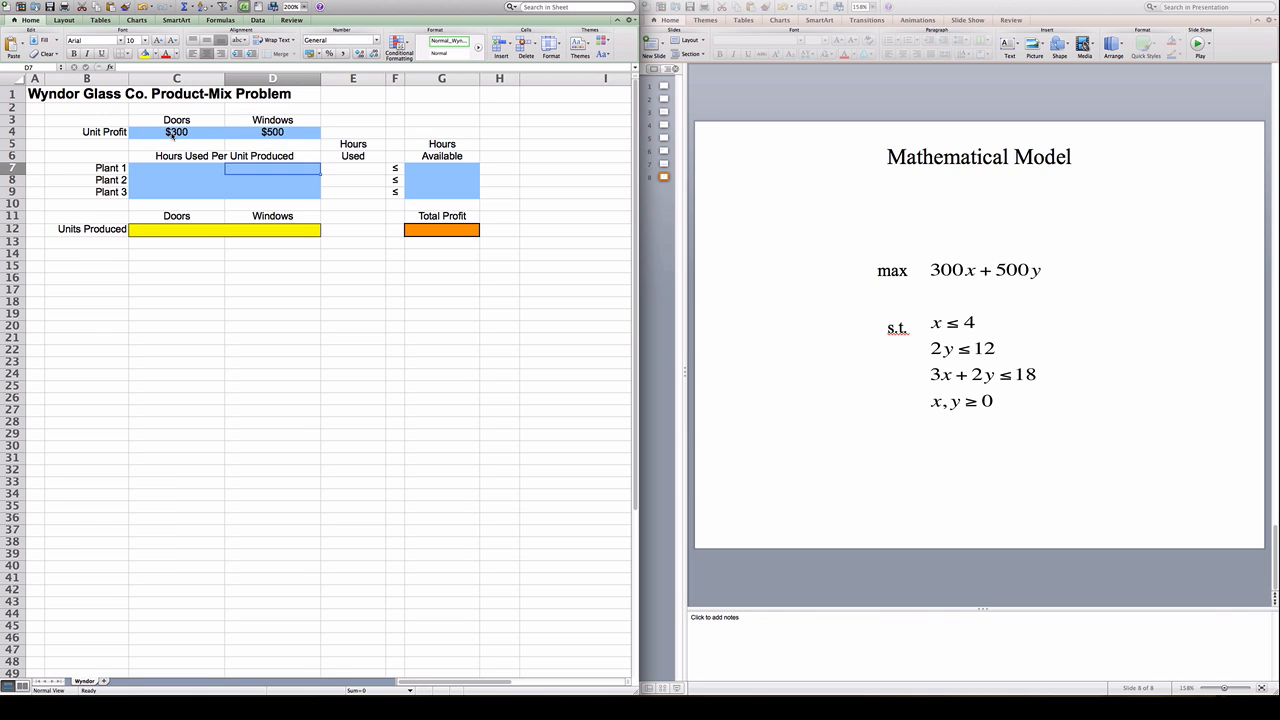
pyautogui.click(176, 167)
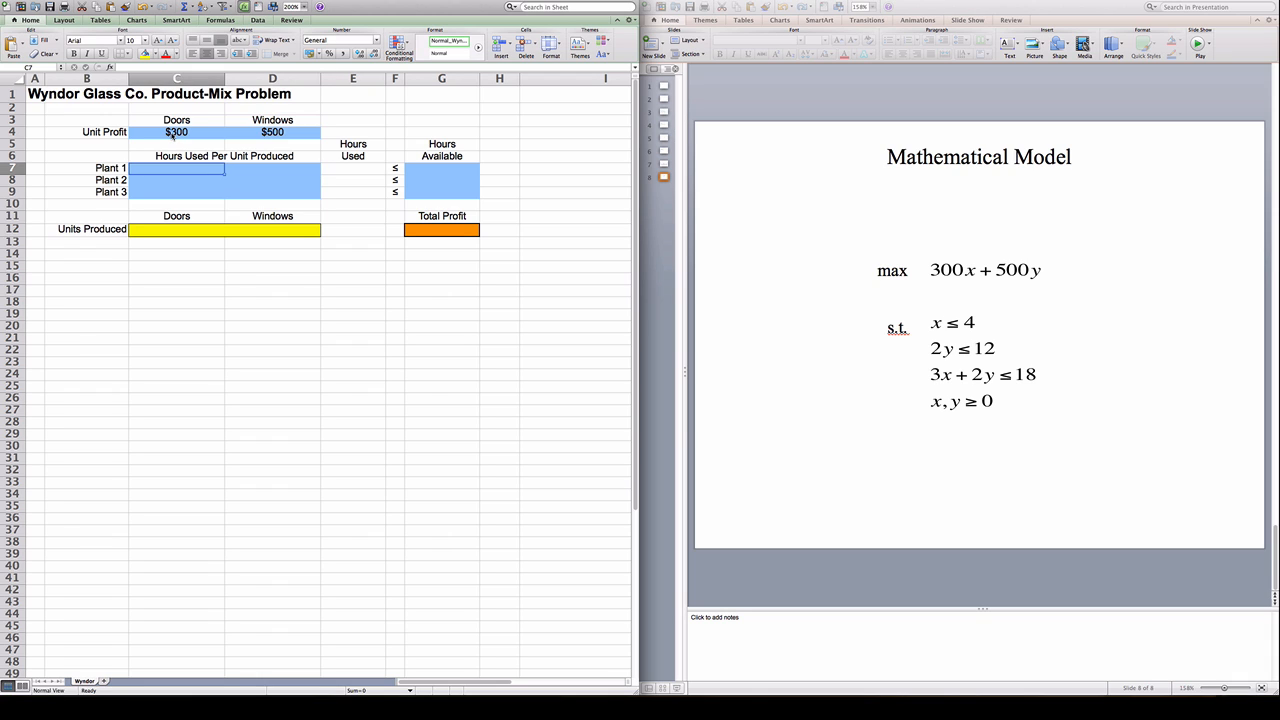
pyautogui.write('1')
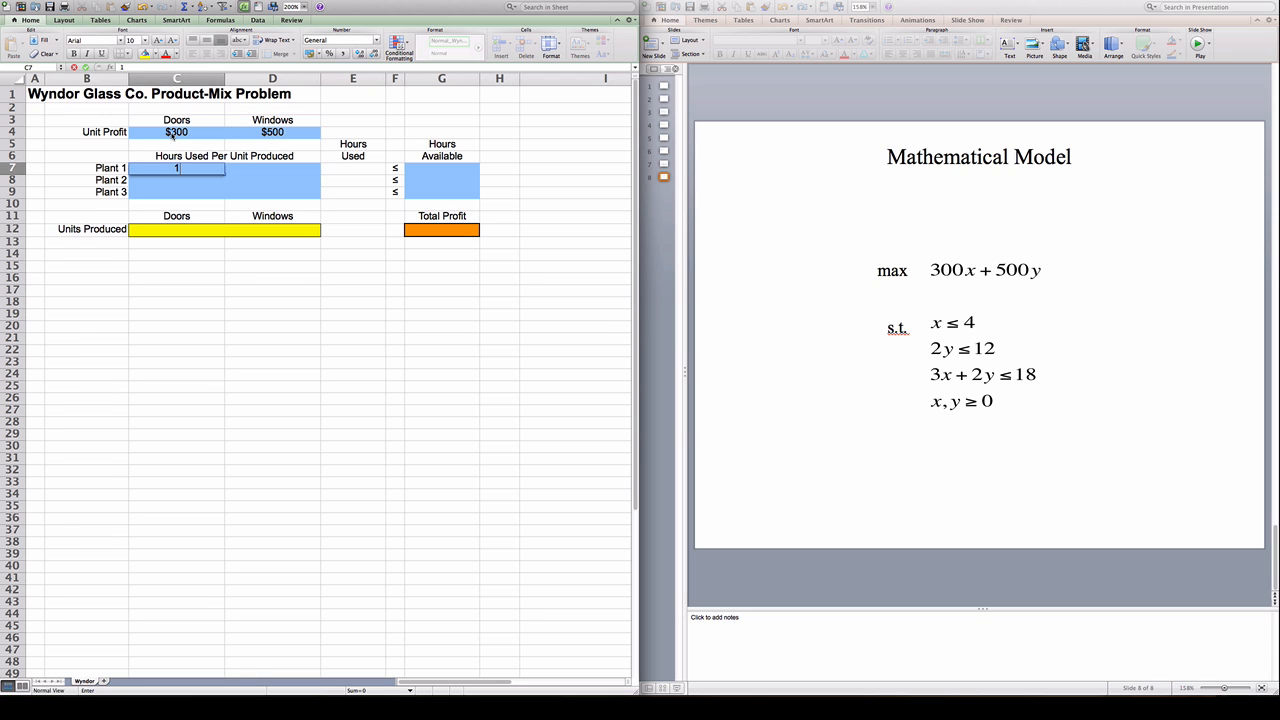
pyautogui.click(272, 167)
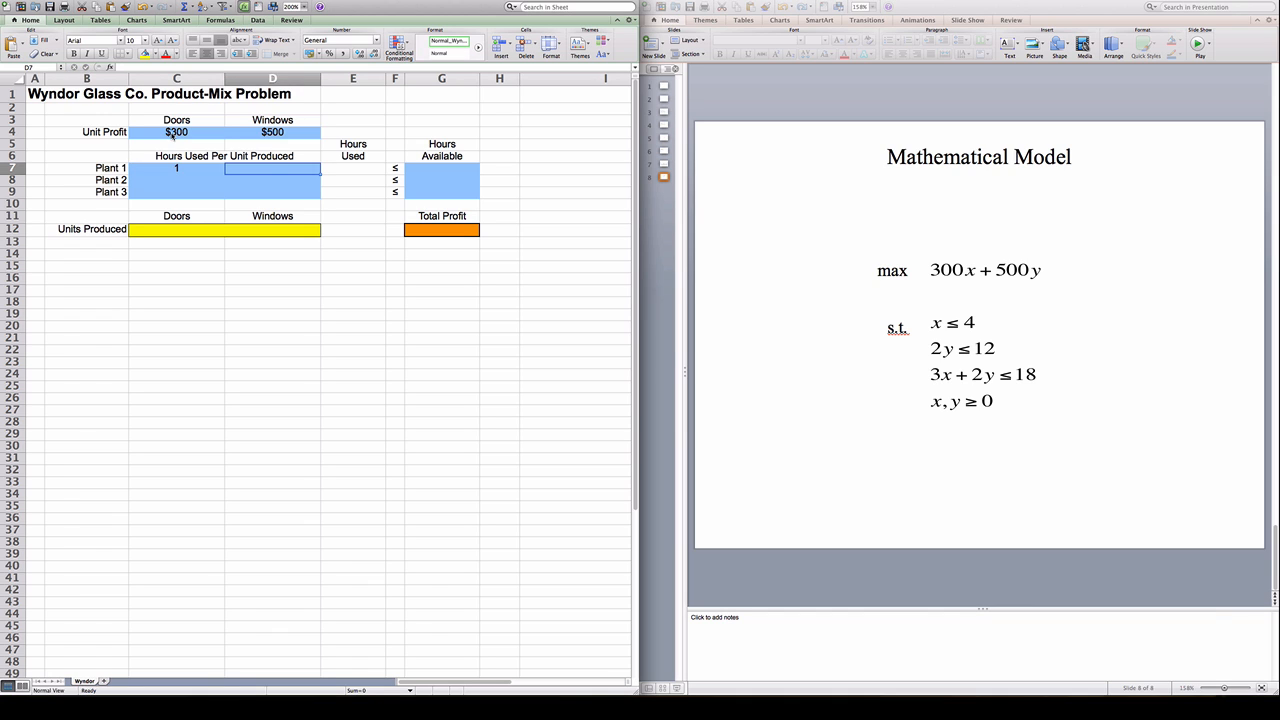
pyautogui.write('0')
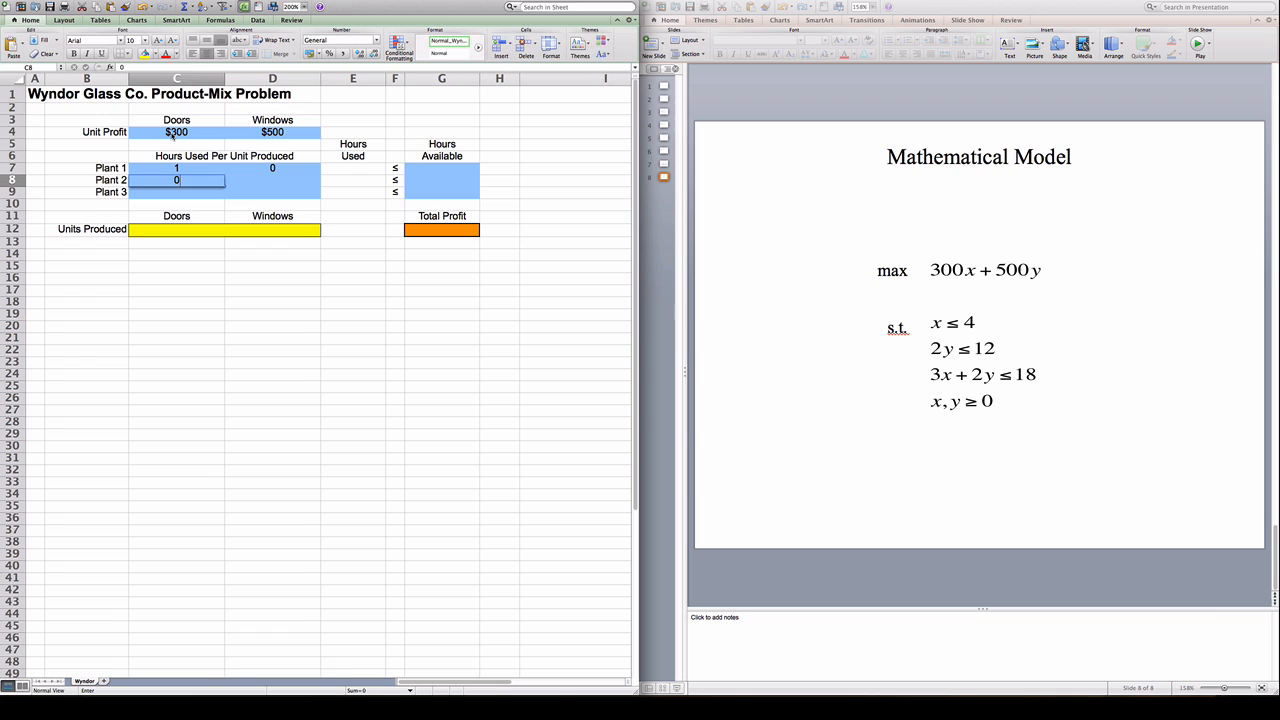
# Enter Plant 2's window hours (2), Plant 3's hours (3, 2), and hours available 4, 12, 18
pyautogui.click(272, 180)
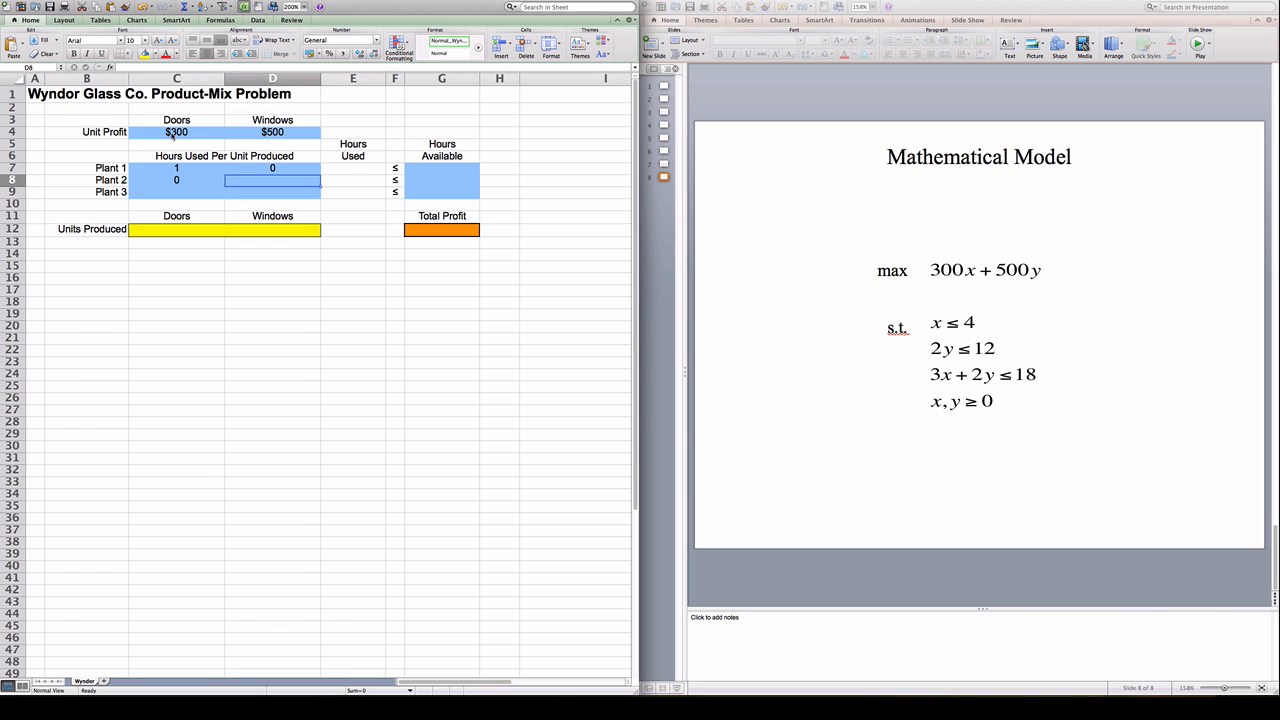
pyautogui.write('2')
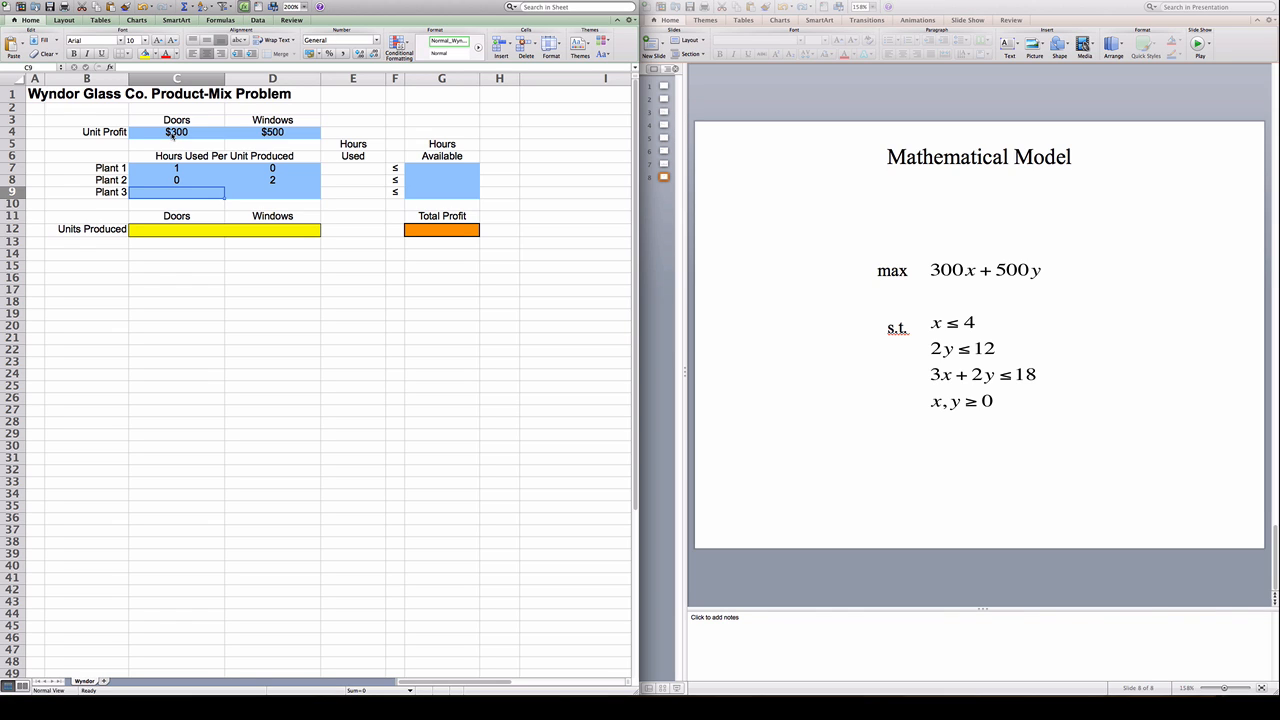
pyautogui.write('3')
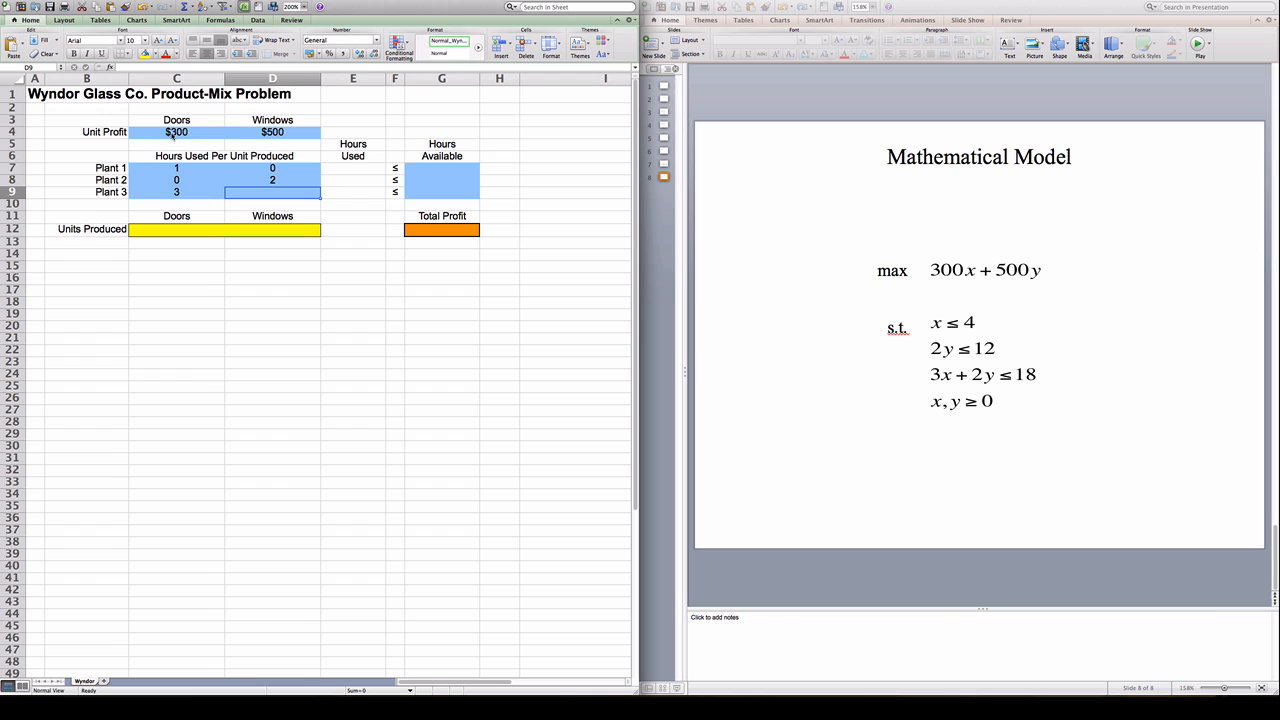
pyautogui.write('2')
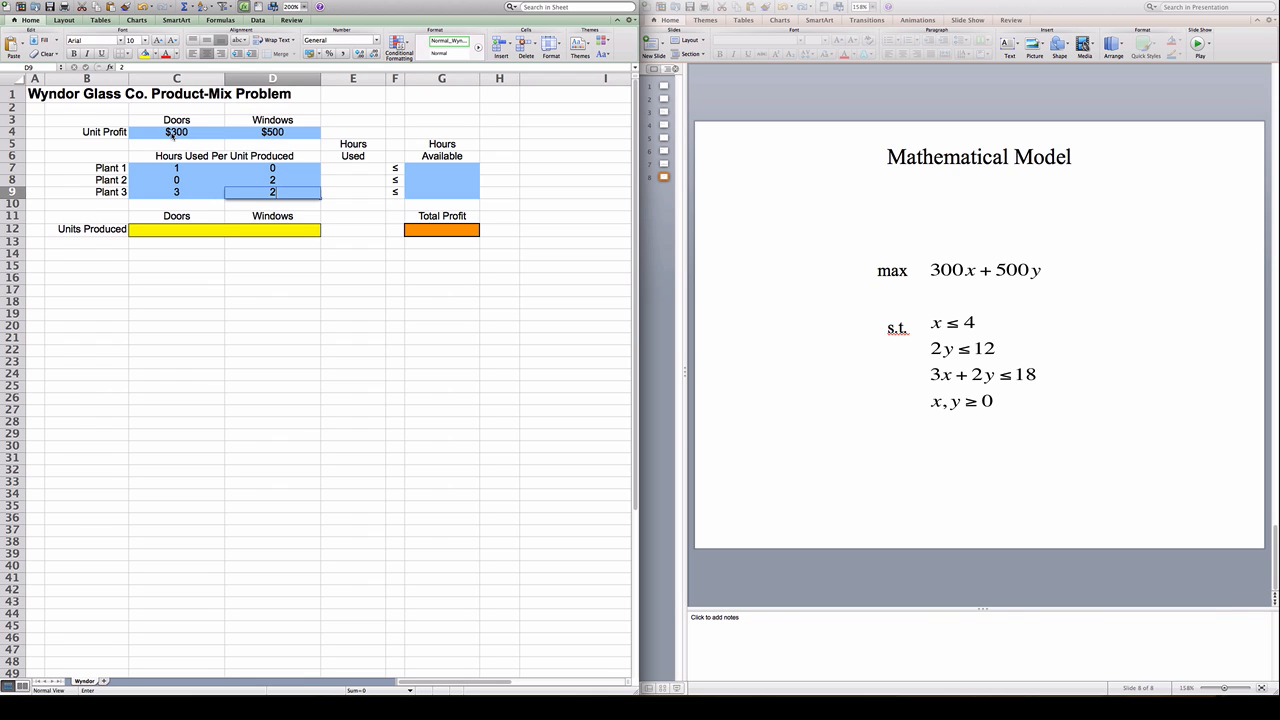
pyautogui.click(176, 191)
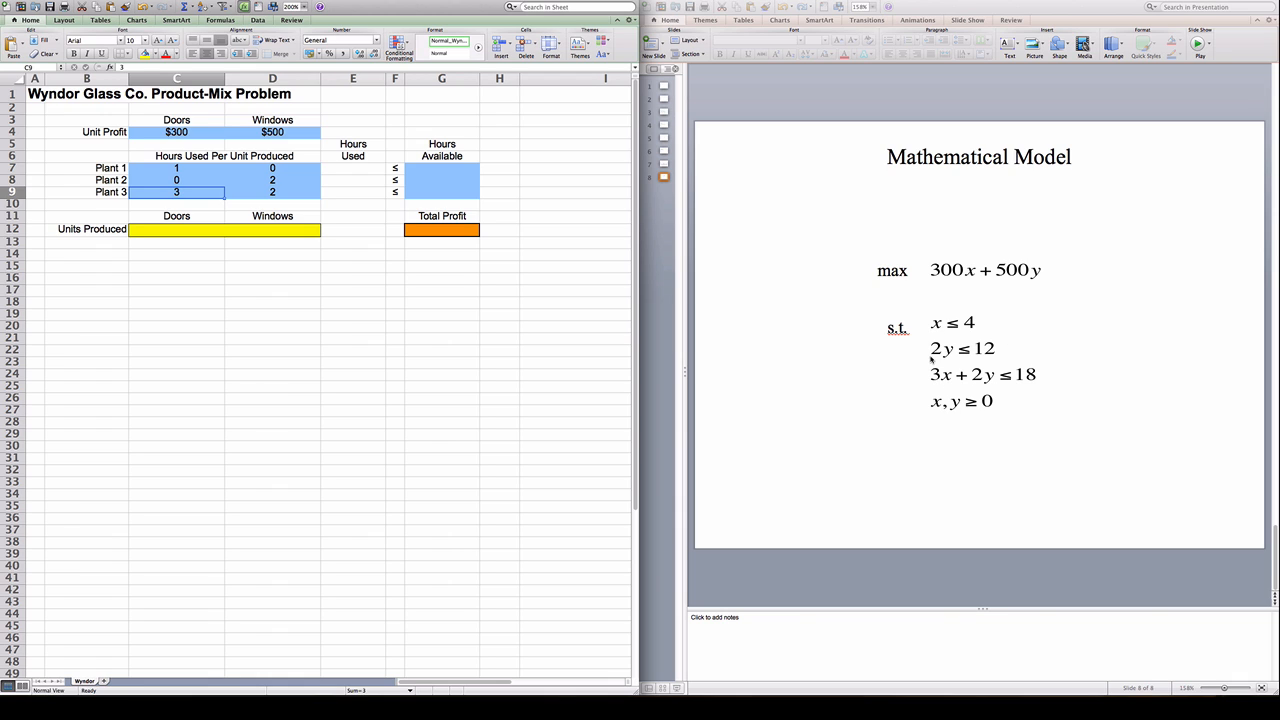
pyautogui.moveTo(988, 382)
pyautogui.write('18')
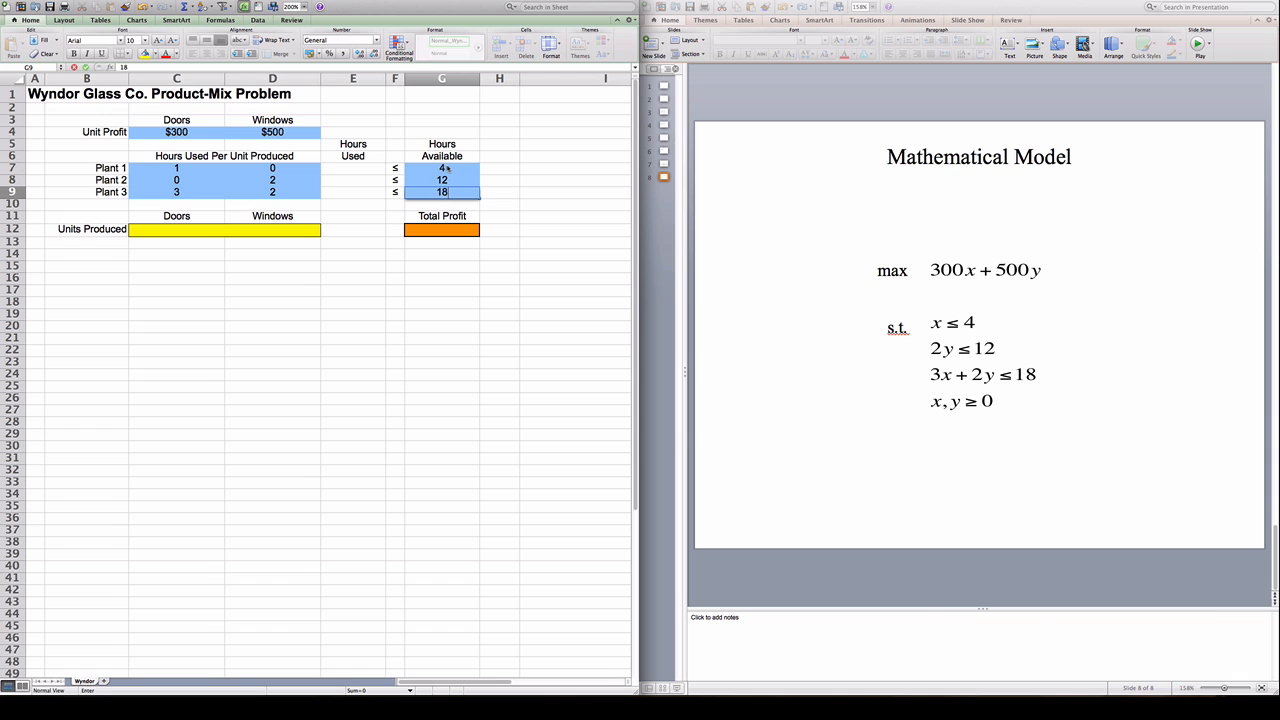
pyautogui.click(272, 191)
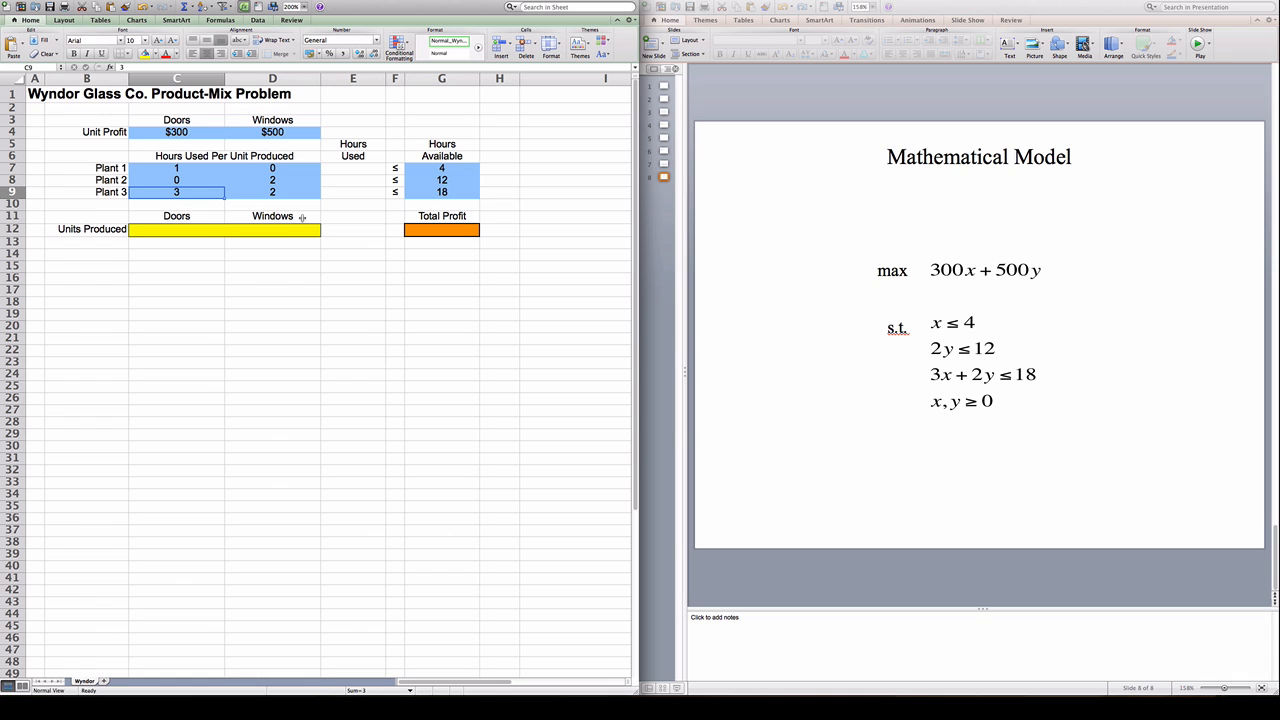
# Fill C12:D12 with 1 as the trial units produced for doors and windows
pyautogui.click(272, 229)
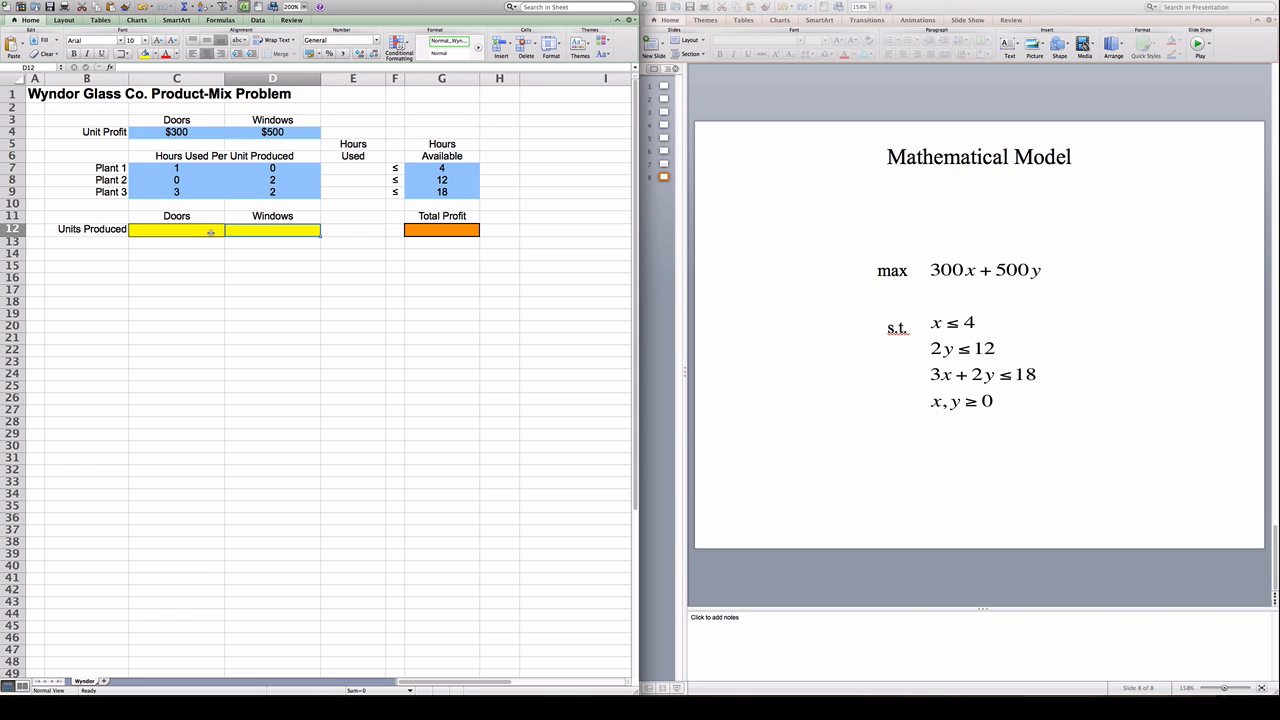
pyautogui.click(176, 229)
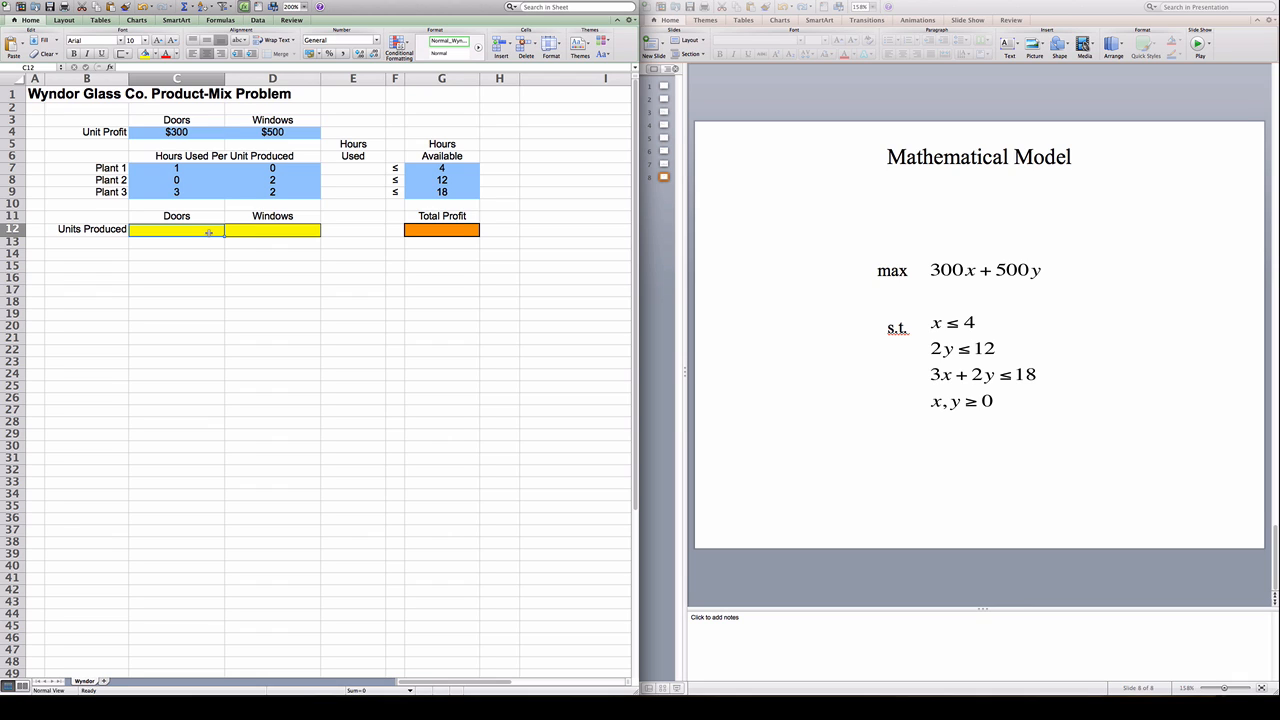
pyautogui.write('1')
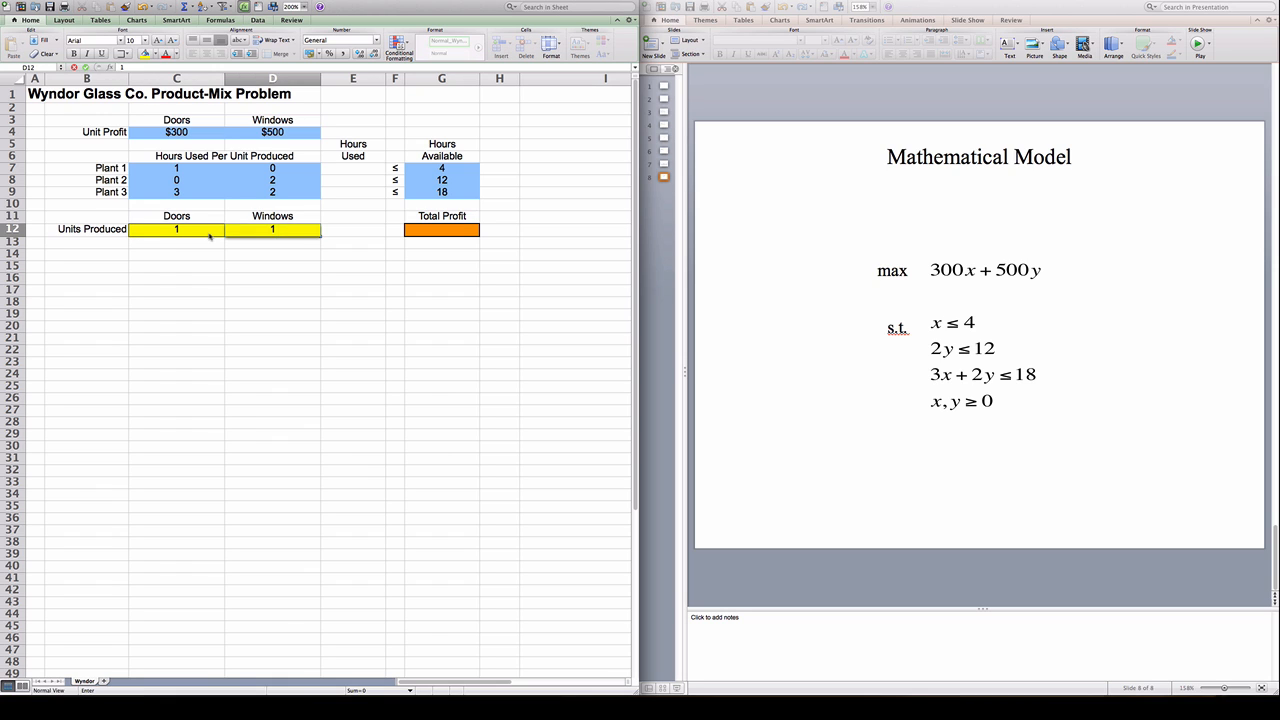
pyautogui.click(272, 216)
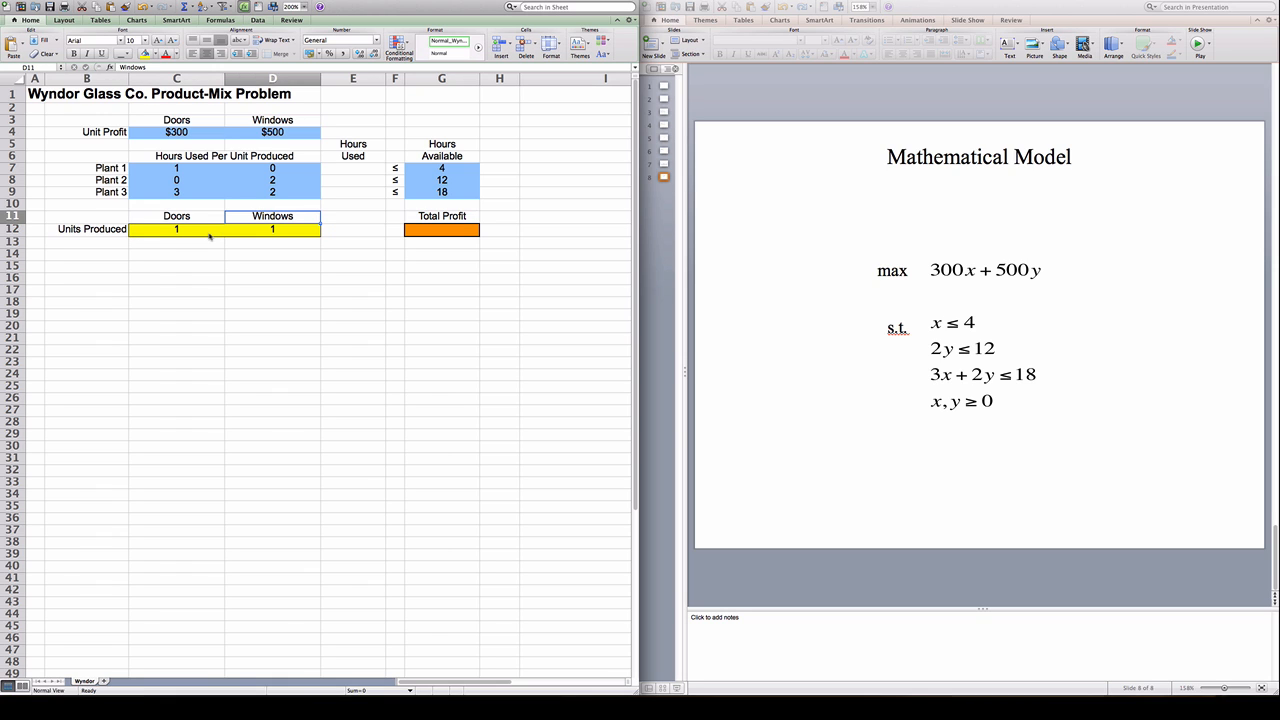
pyautogui.click(176, 228)
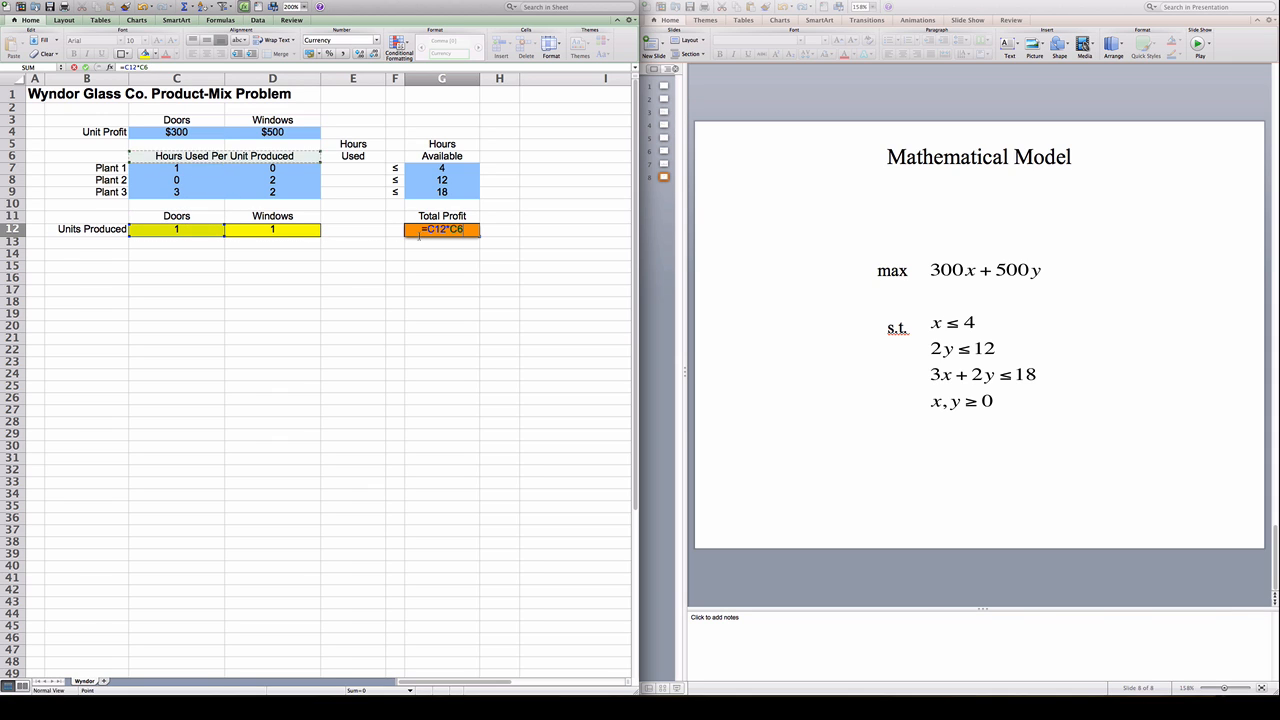
# Enter =SUMPRODUCT(C12:D12,C4:D4) in G12 so Total Profit shows $800
pyautogui.click(176, 131)
pyautogui.write('4+D12*D4')
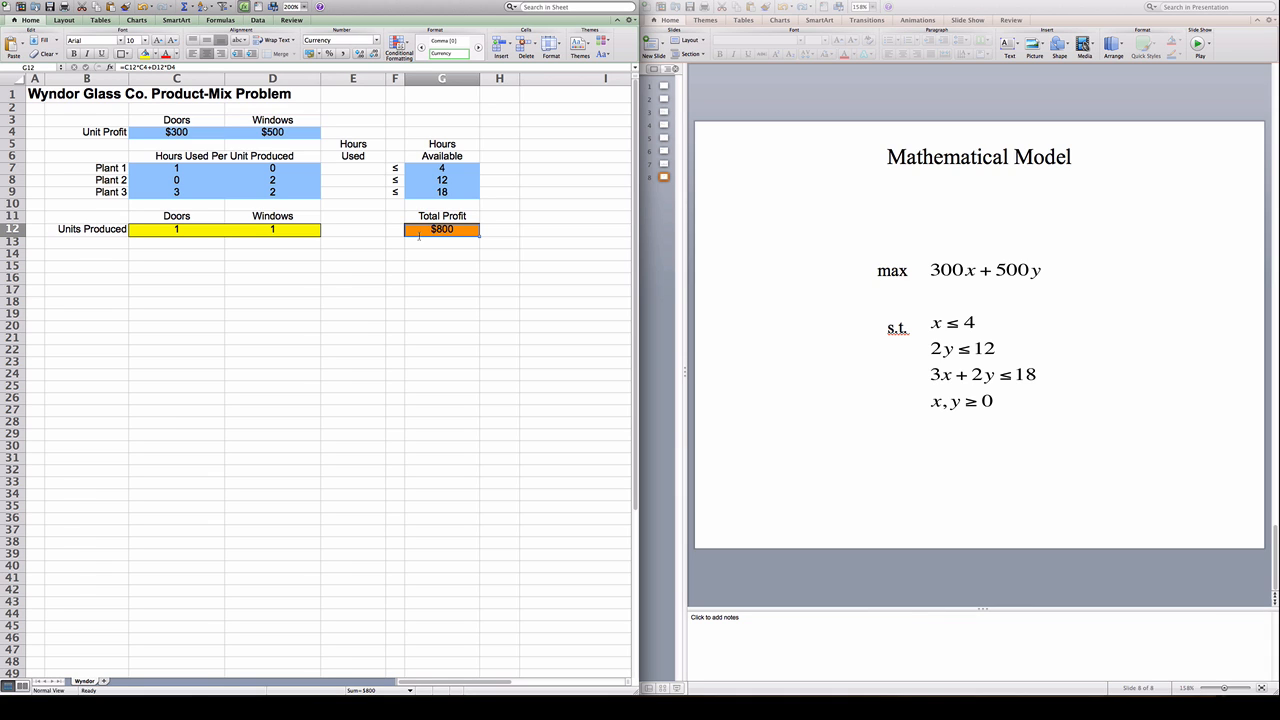
pyautogui.write('=suM')
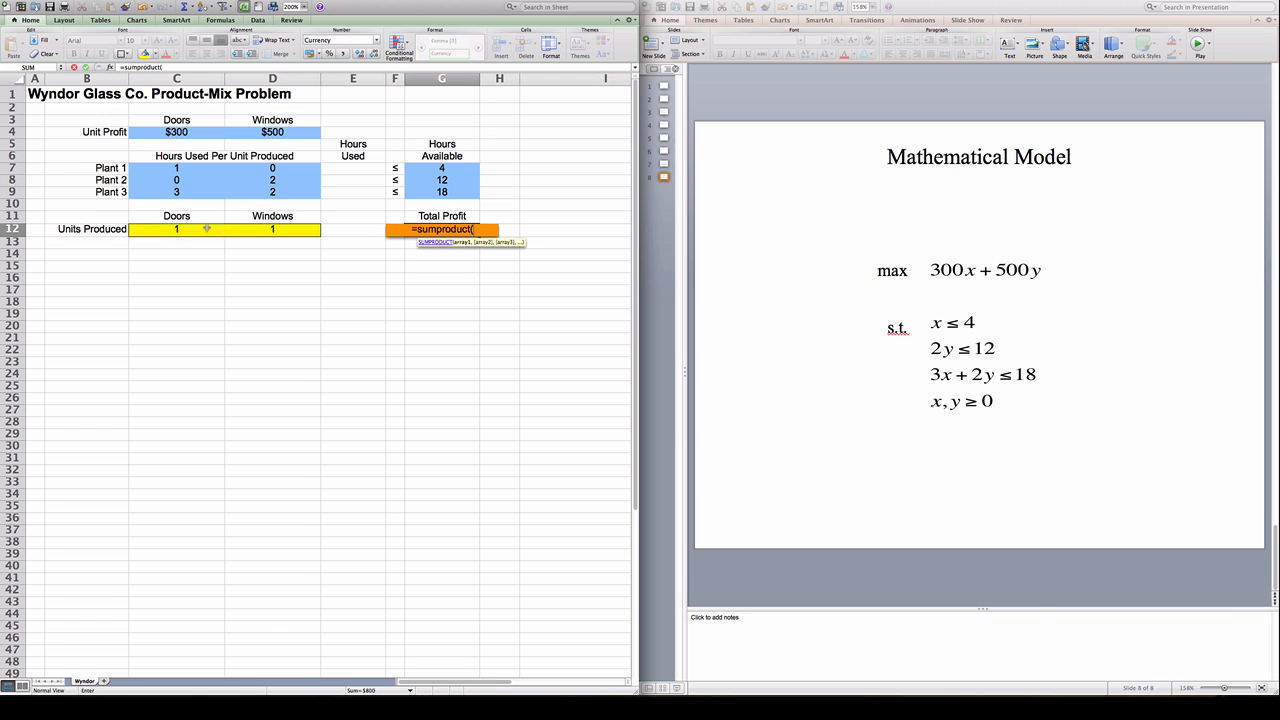
pyautogui.moveTo(176, 229); pyautogui.dragTo(272, 229)
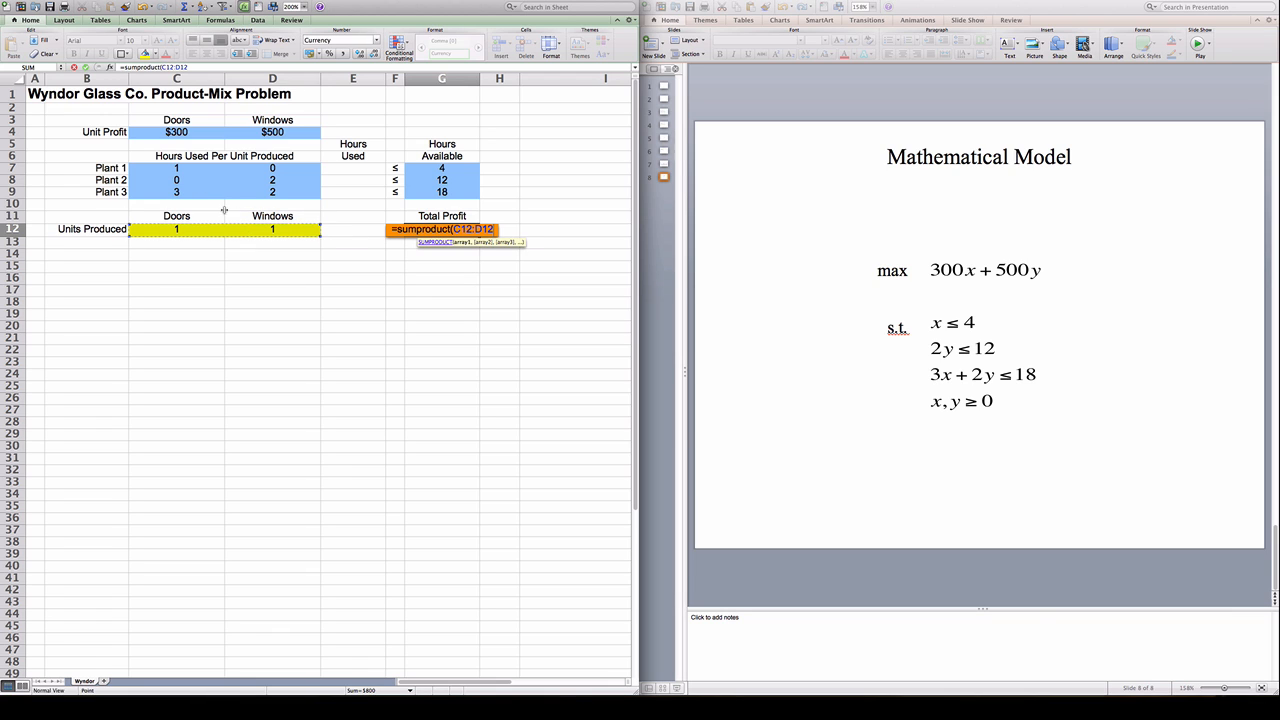
pyautogui.write(',C4:D4)')
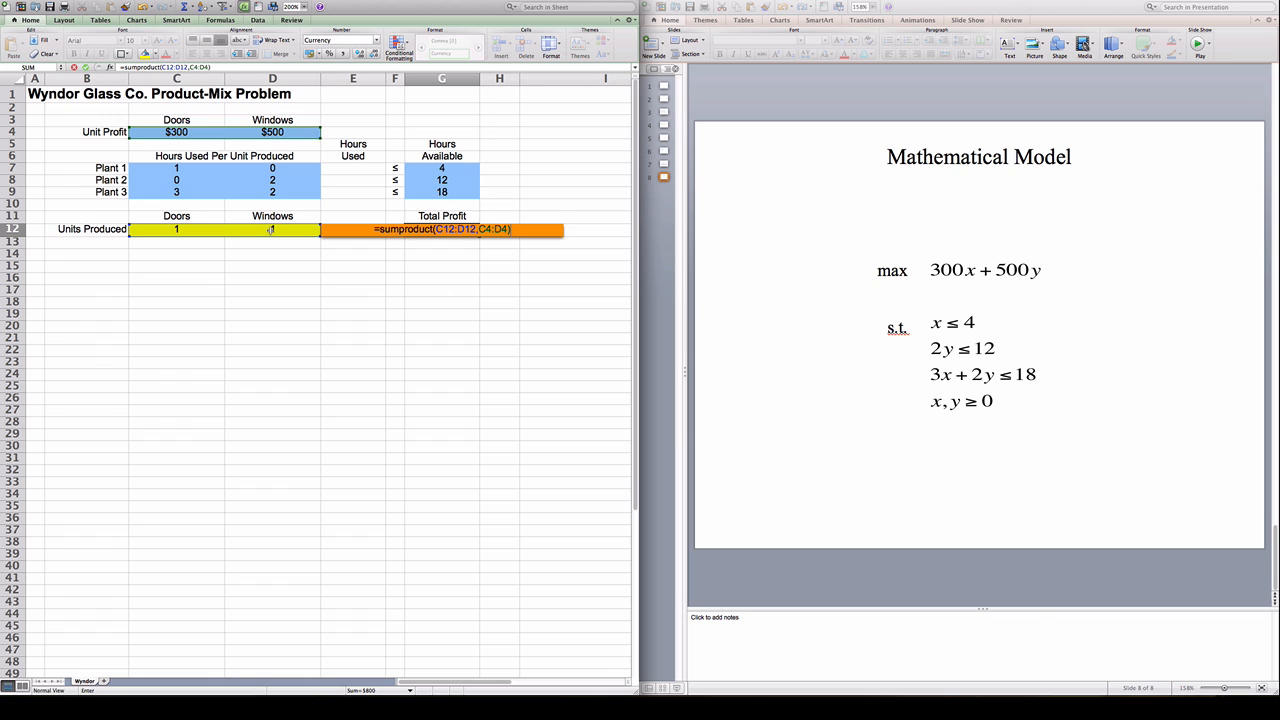
pyautogui.write('1')
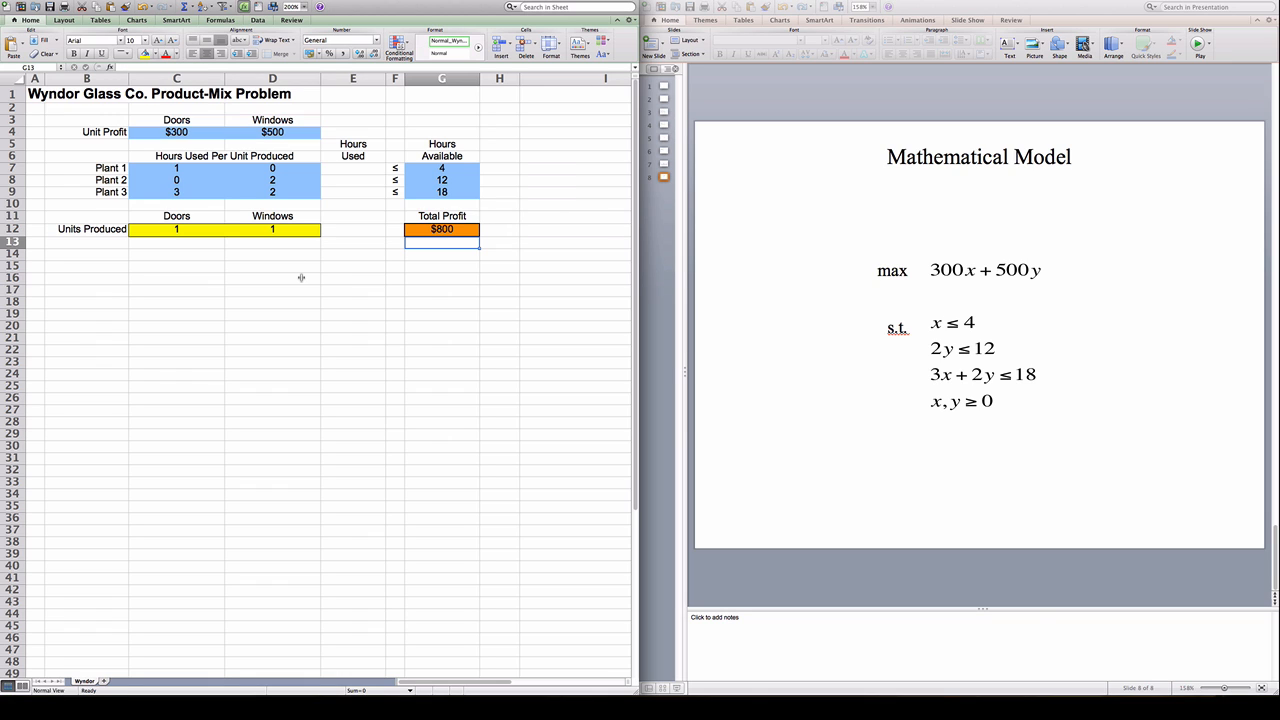
pyautogui.moveTo(351, 176)
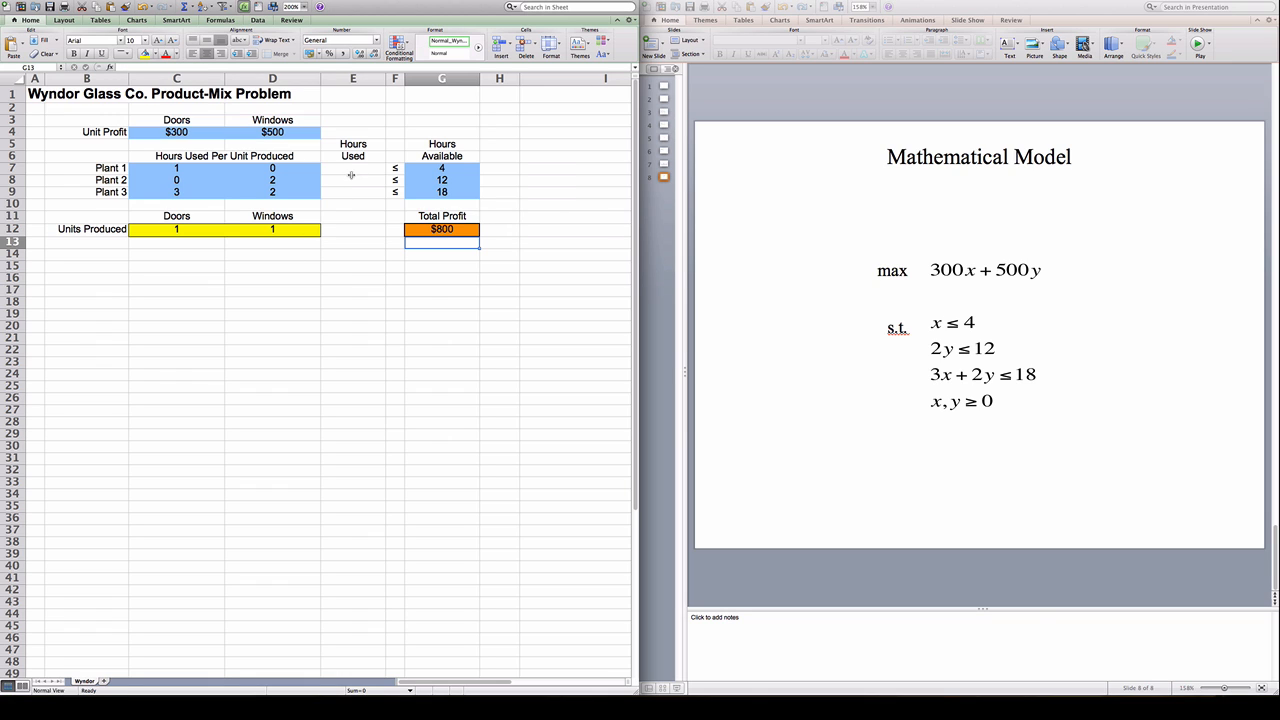
pyautogui.click(353, 168)
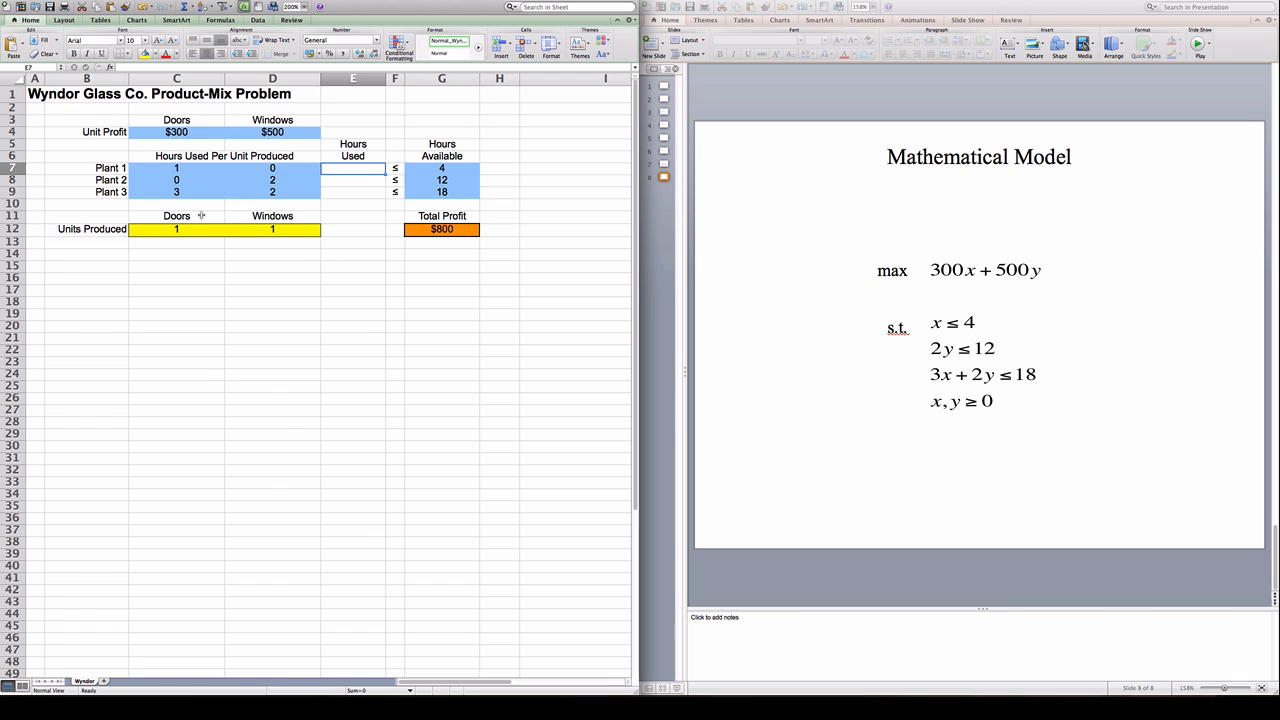
pyautogui.moveTo(345, 248)
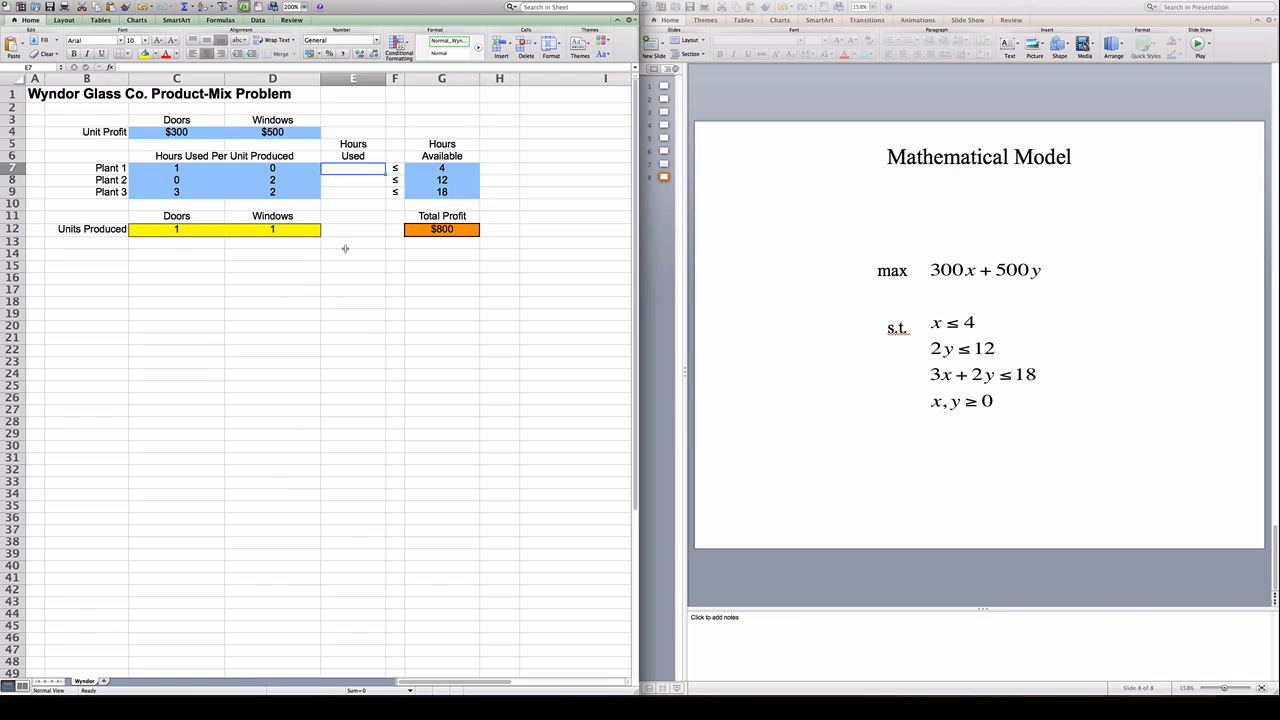
pyautogui.moveTo(277, 258)
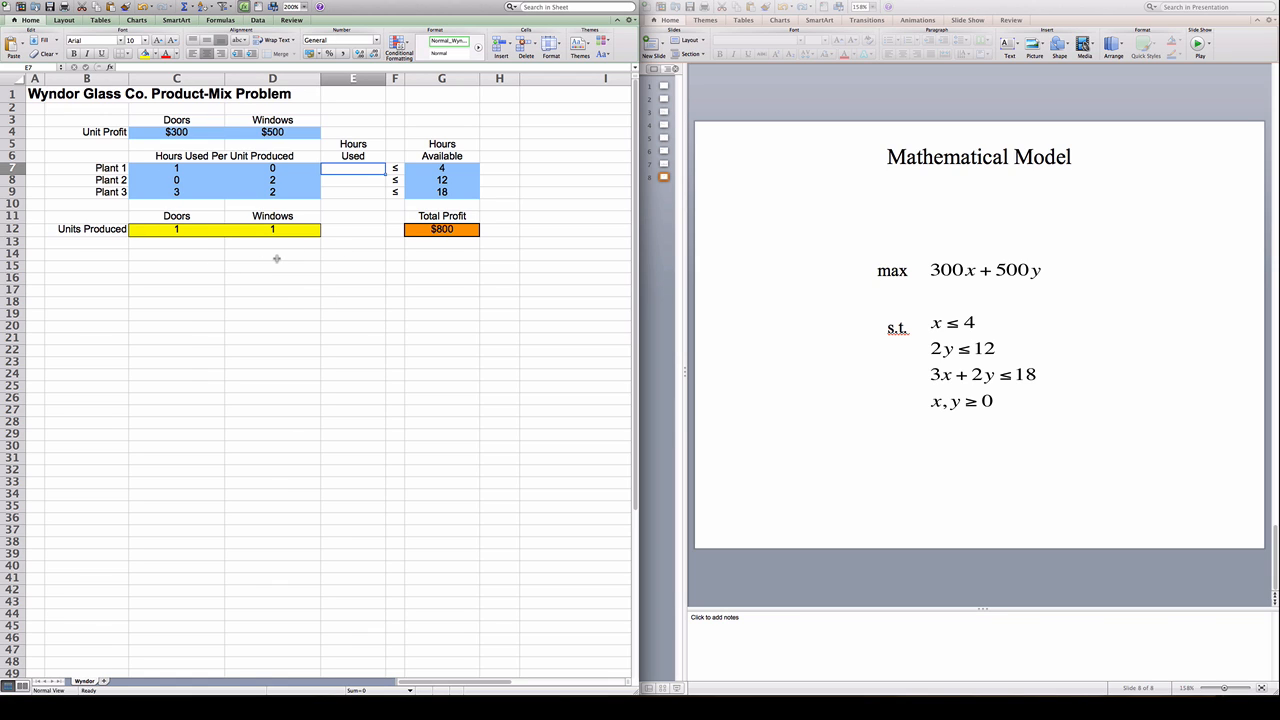
# Enter each plant's SUMPRODUCT formula in E7:E9, giving Hours Used of 1, 2 and 5
pyautogui.write('=sumPRODUCT')
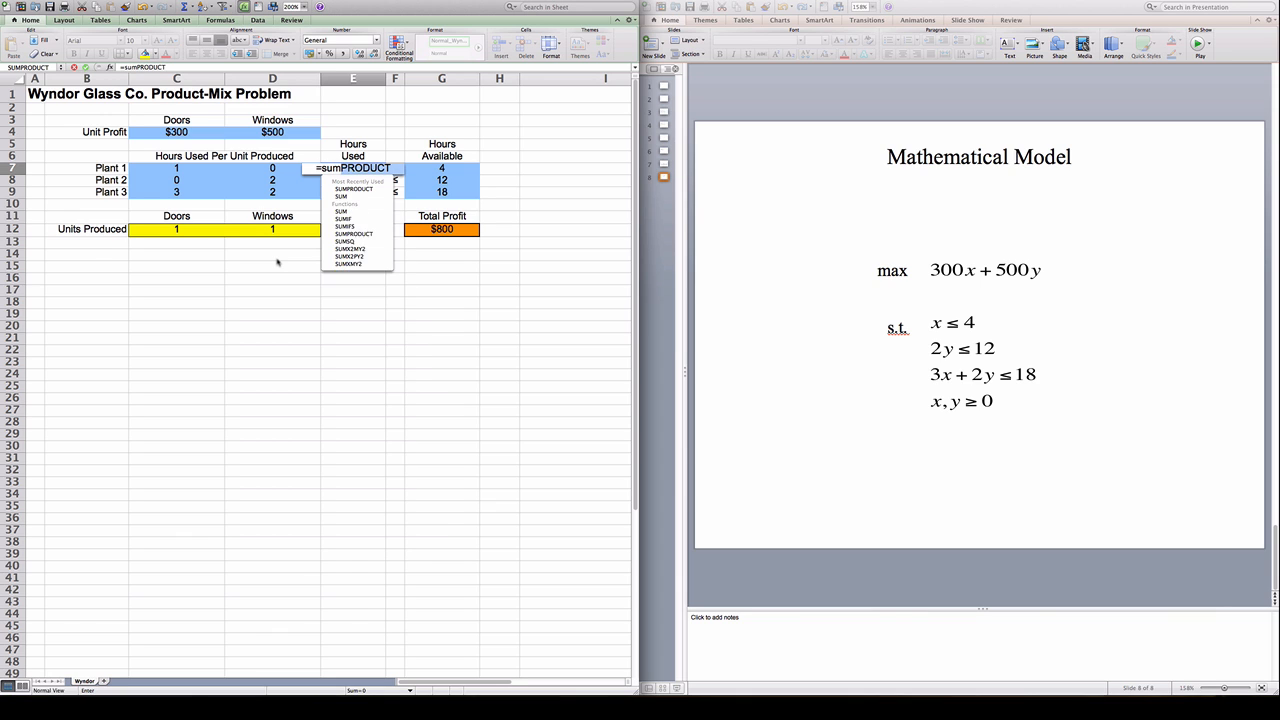
pyautogui.write('(C7:D7')
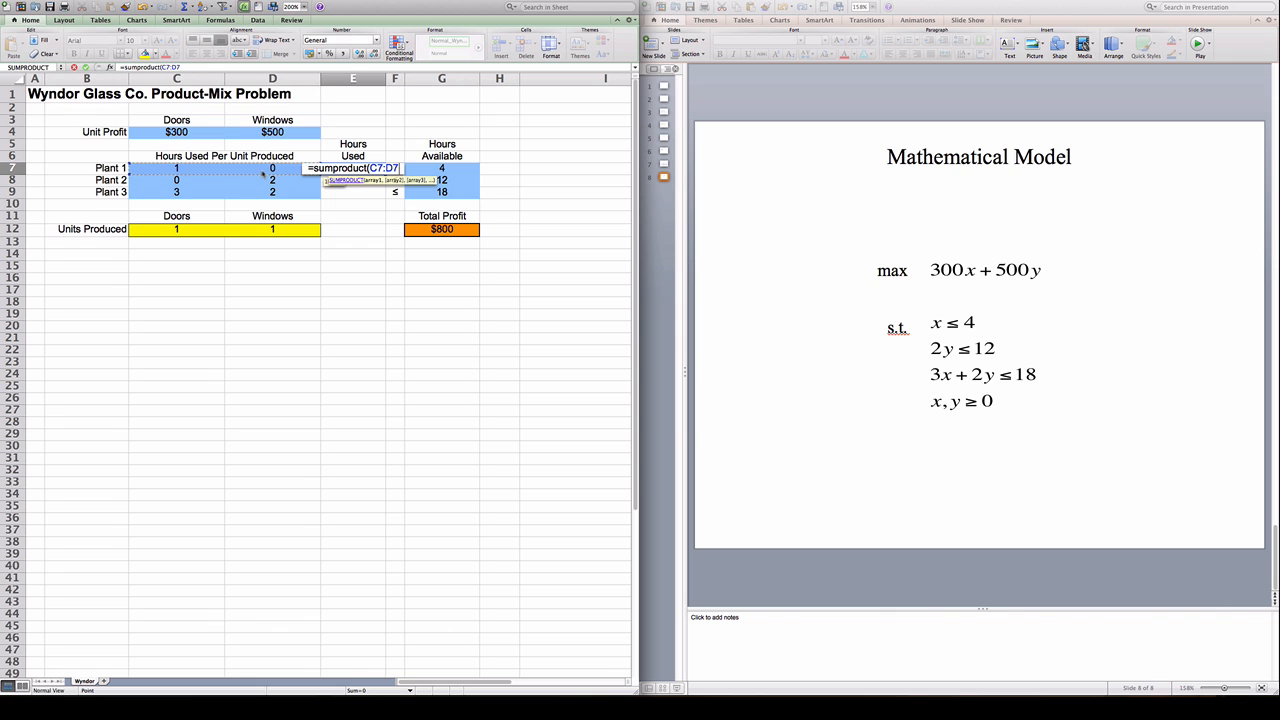
pyautogui.write(',')
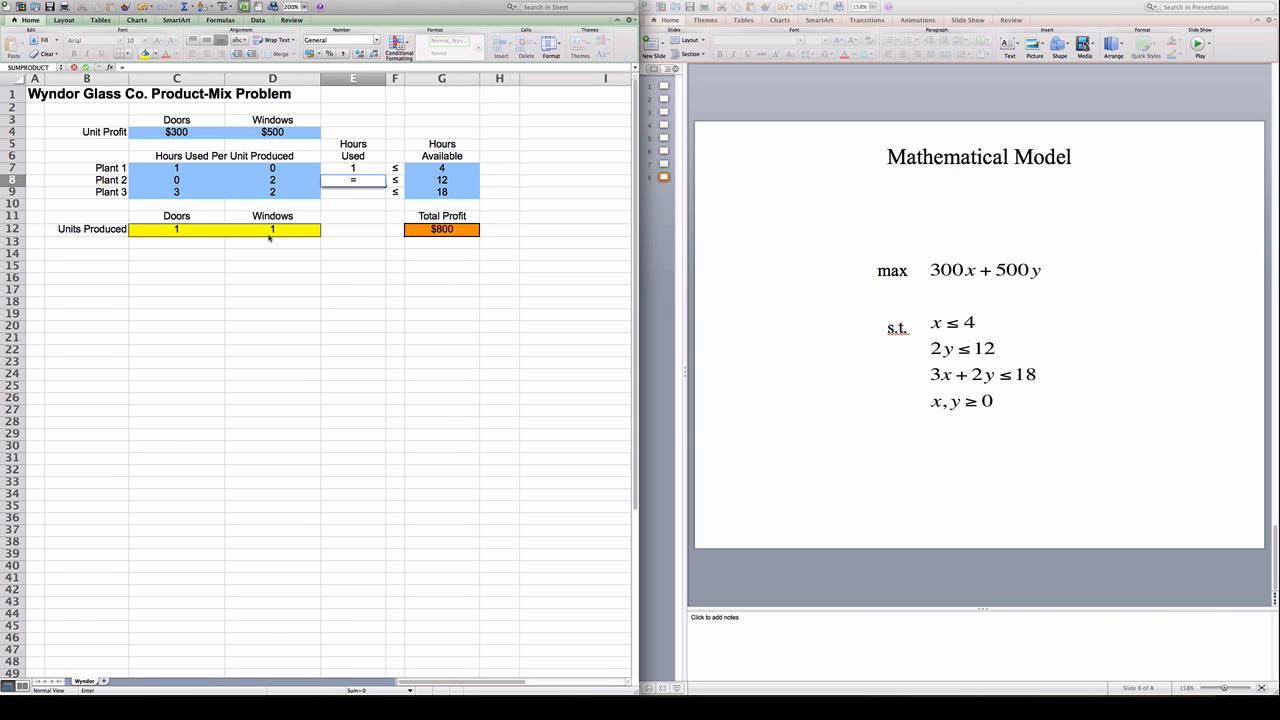
pyautogui.write('=sumprODUCT')
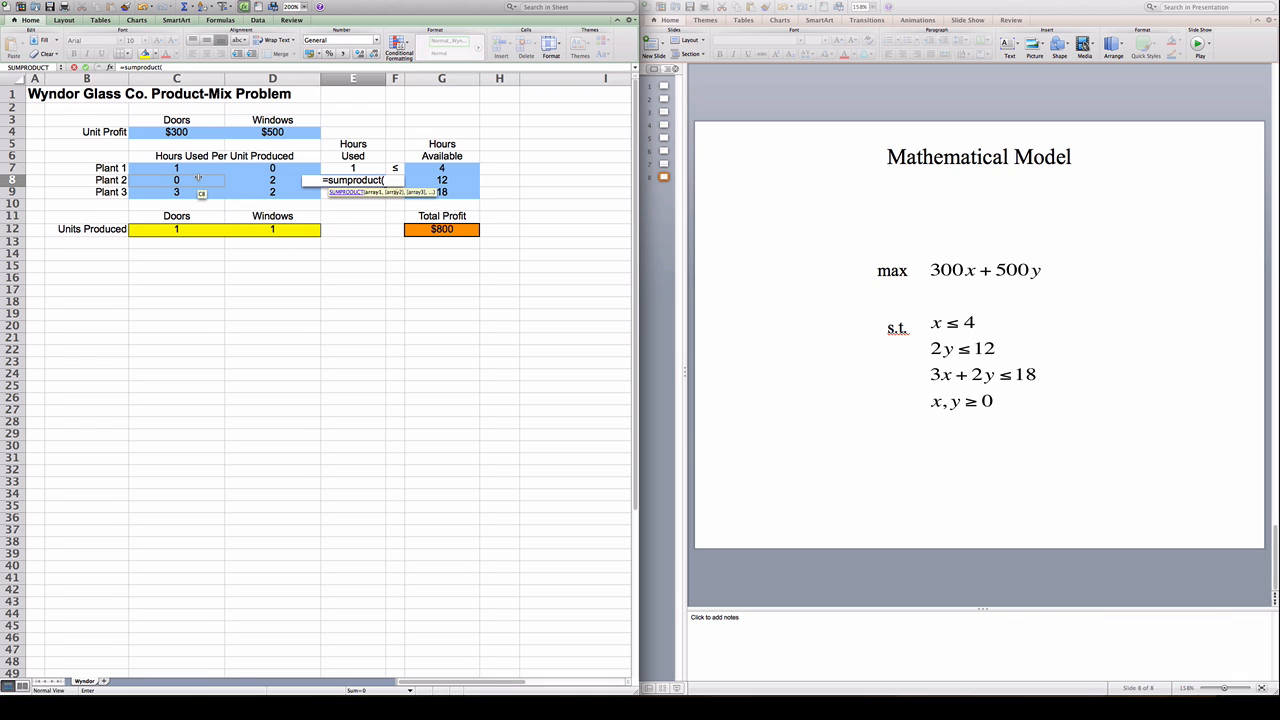
pyautogui.moveTo(176, 180); pyautogui.dragTo(272, 180)
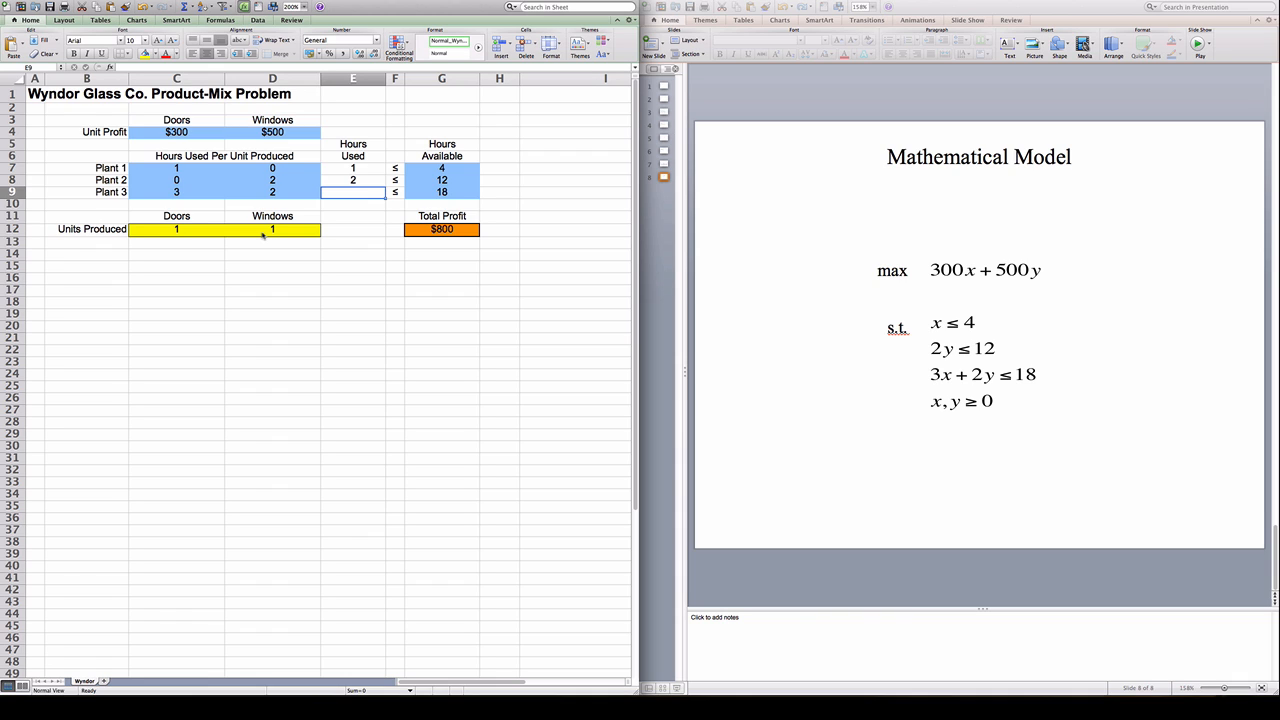
pyautogui.write('=sumPRODUCT')
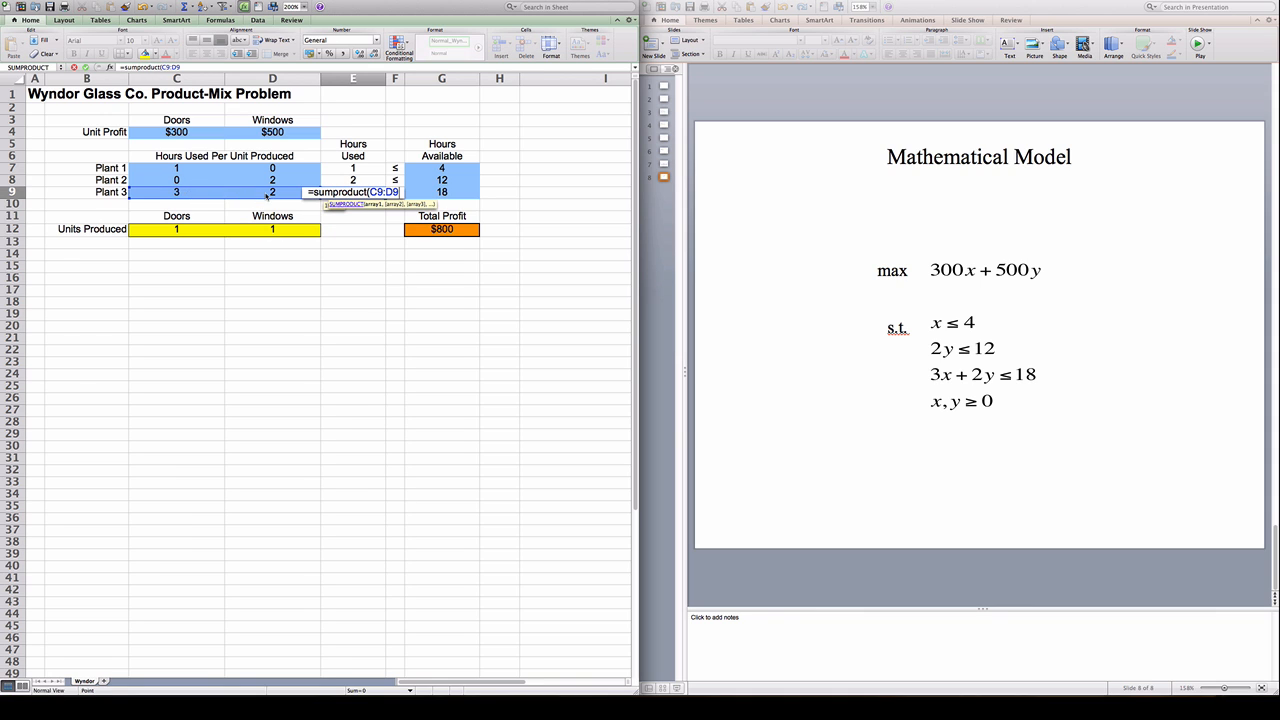
pyautogui.click(176, 229)
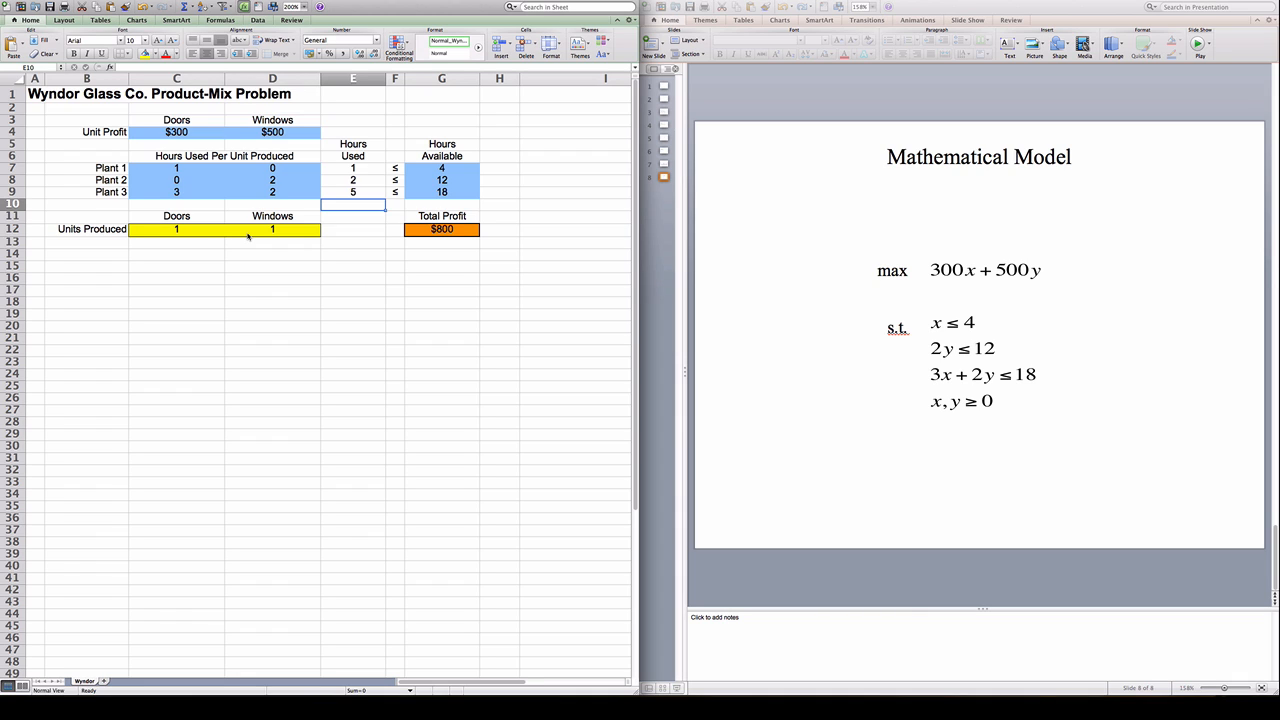
pyautogui.moveTo(378, 192)
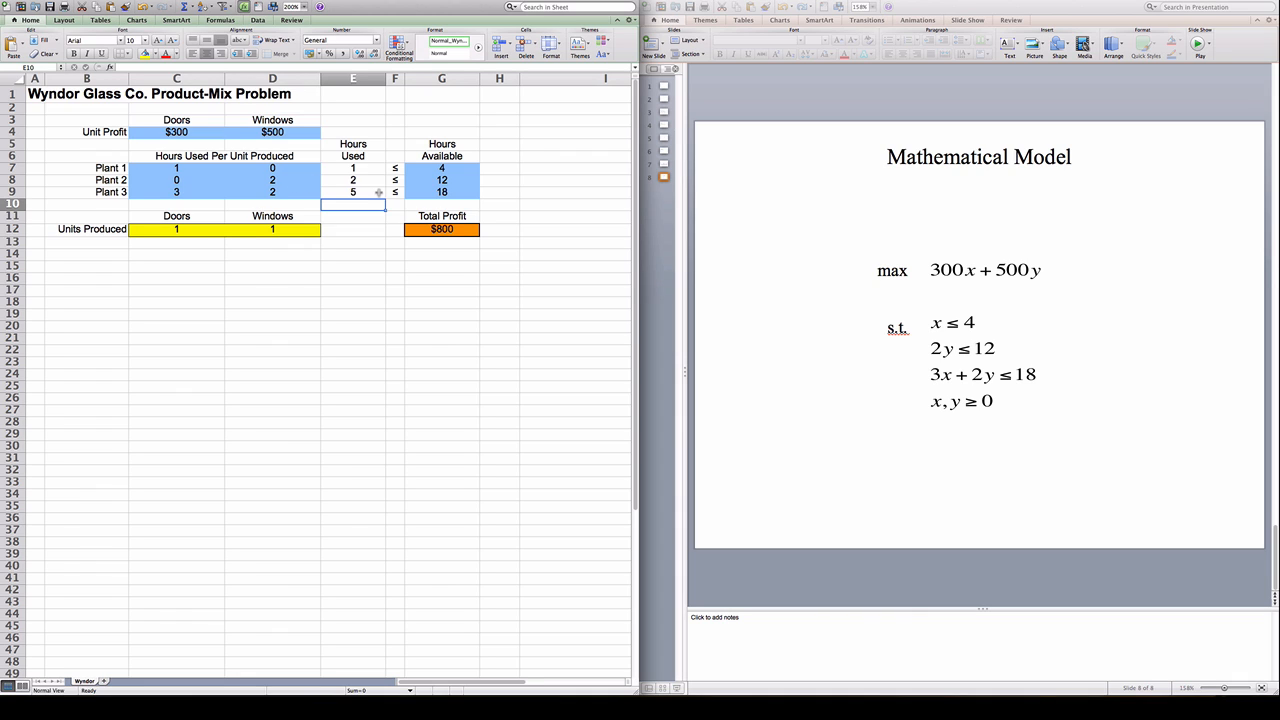
pyautogui.click(395, 179)
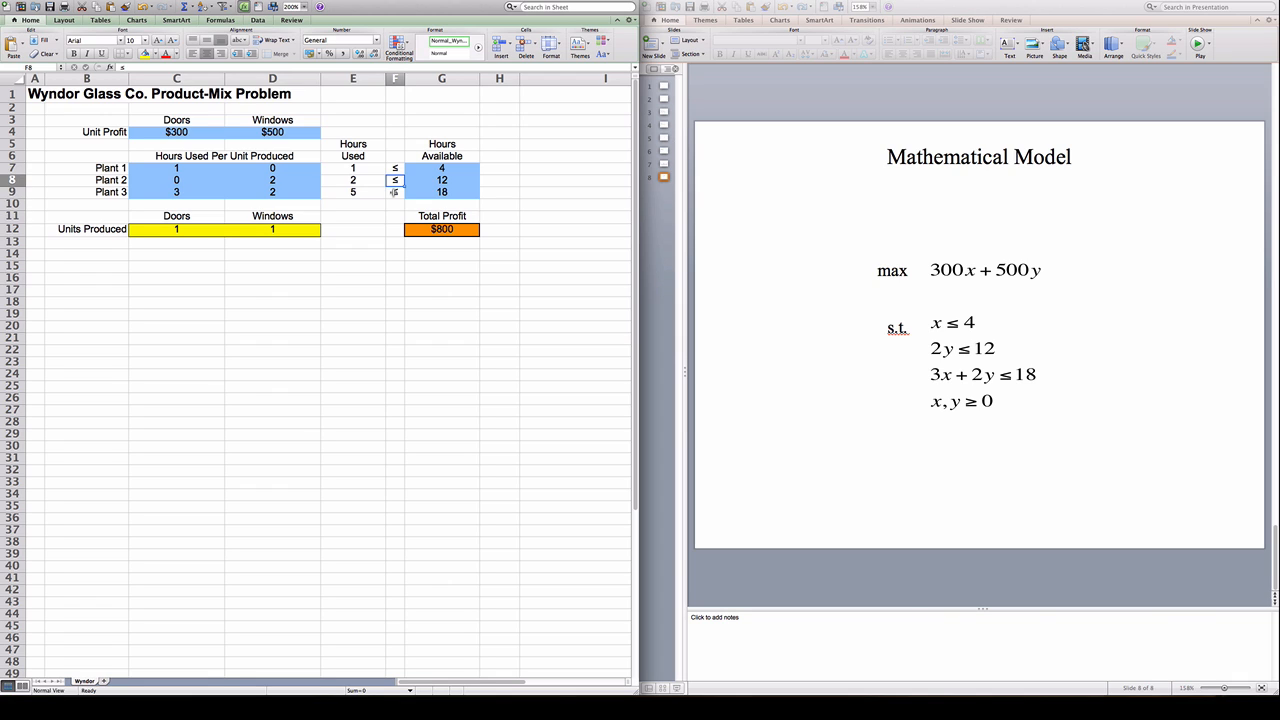
pyautogui.click(395, 203)
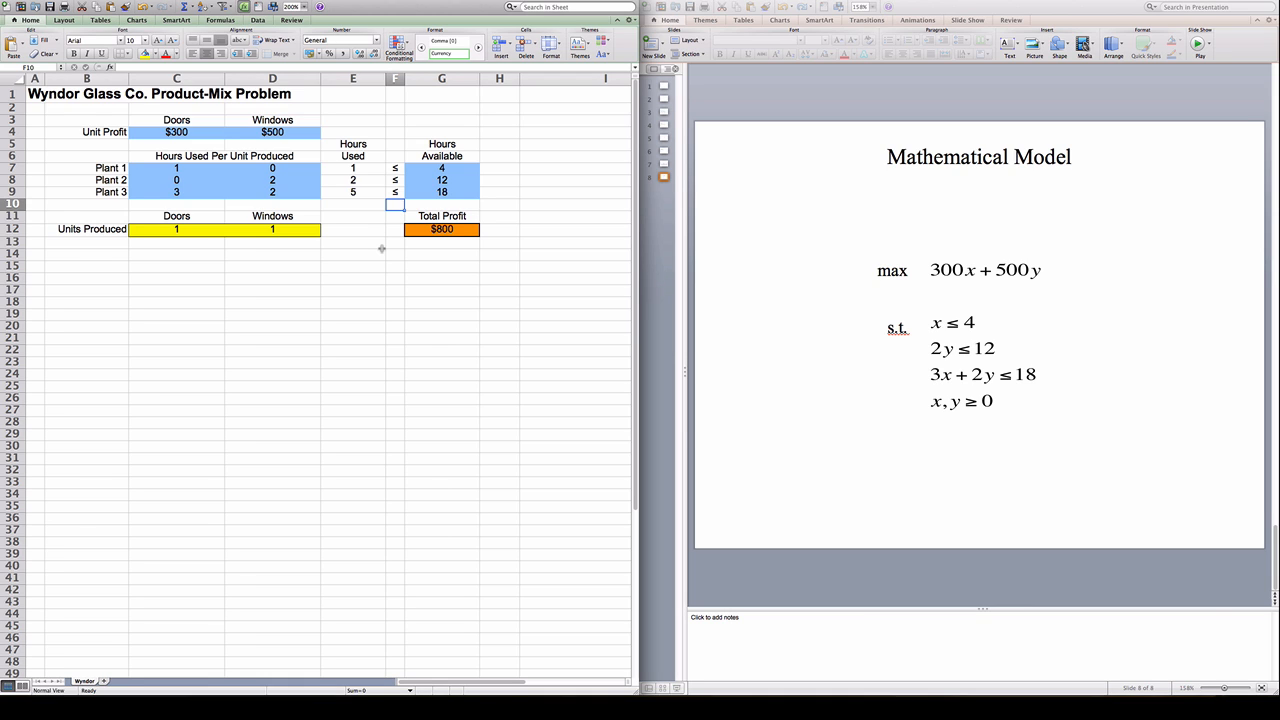
pyautogui.click(395, 167)
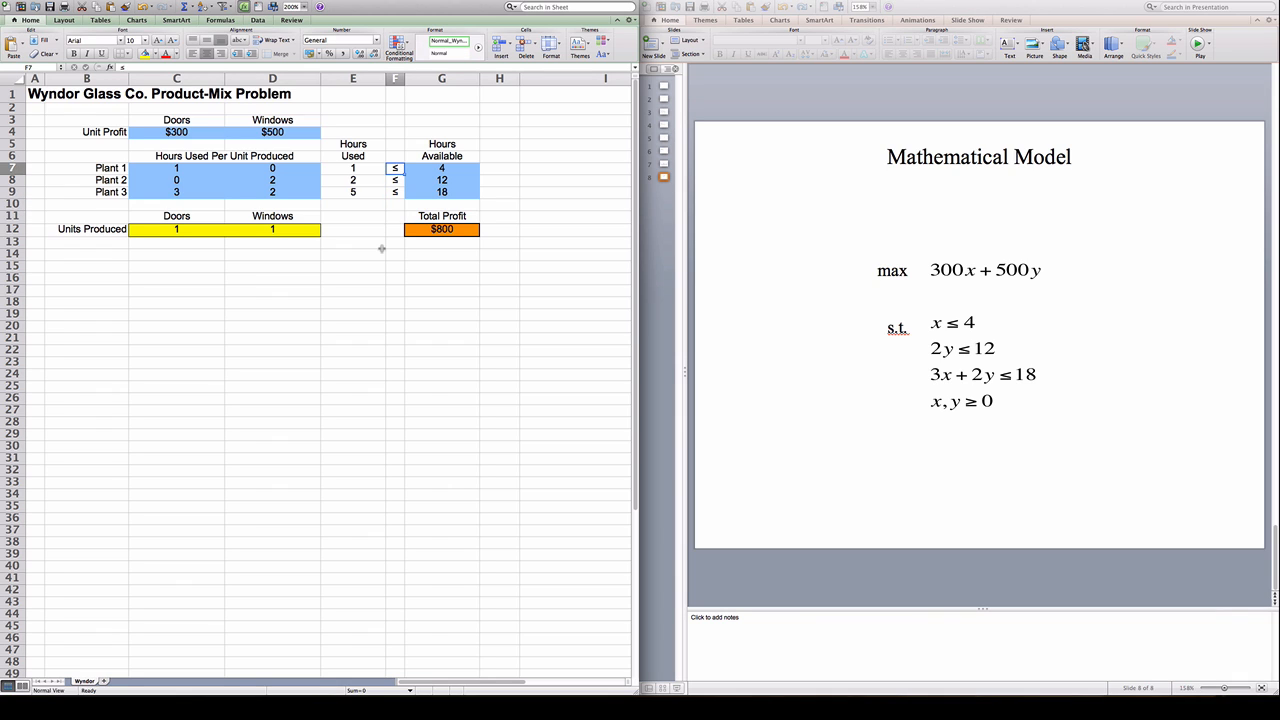
pyautogui.click(395, 155)
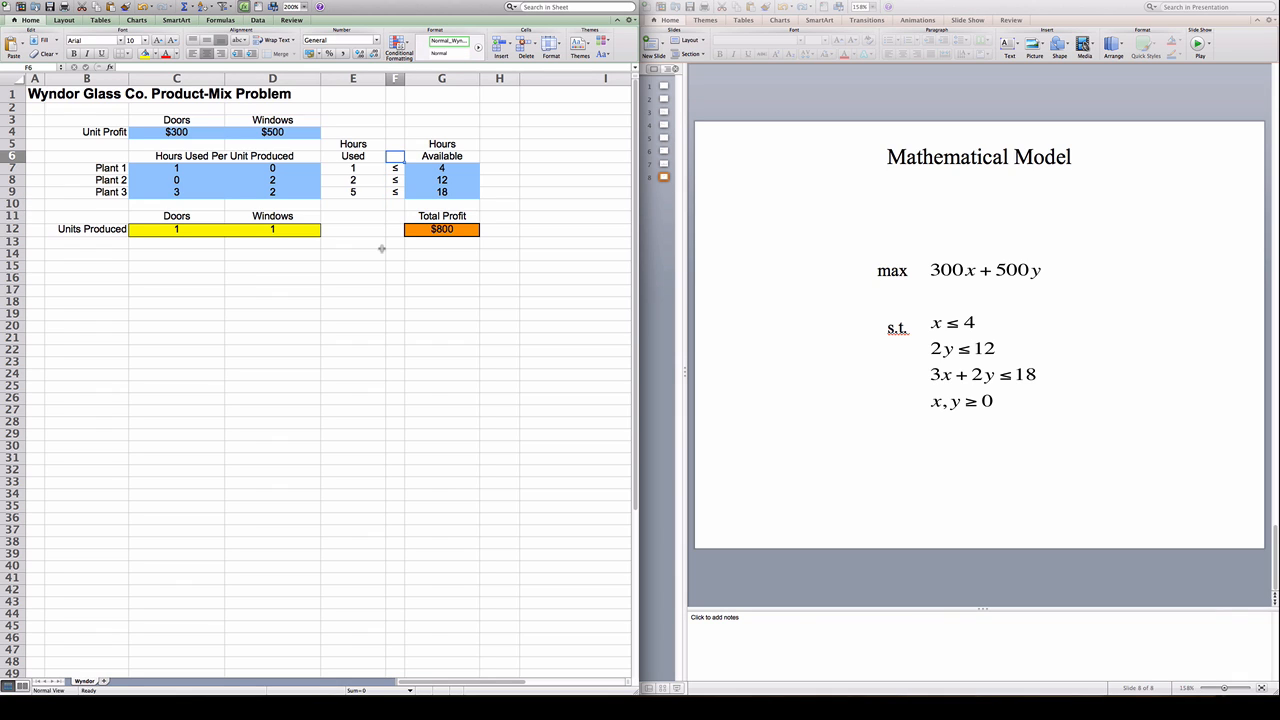
pyautogui.moveTo(309, 156)
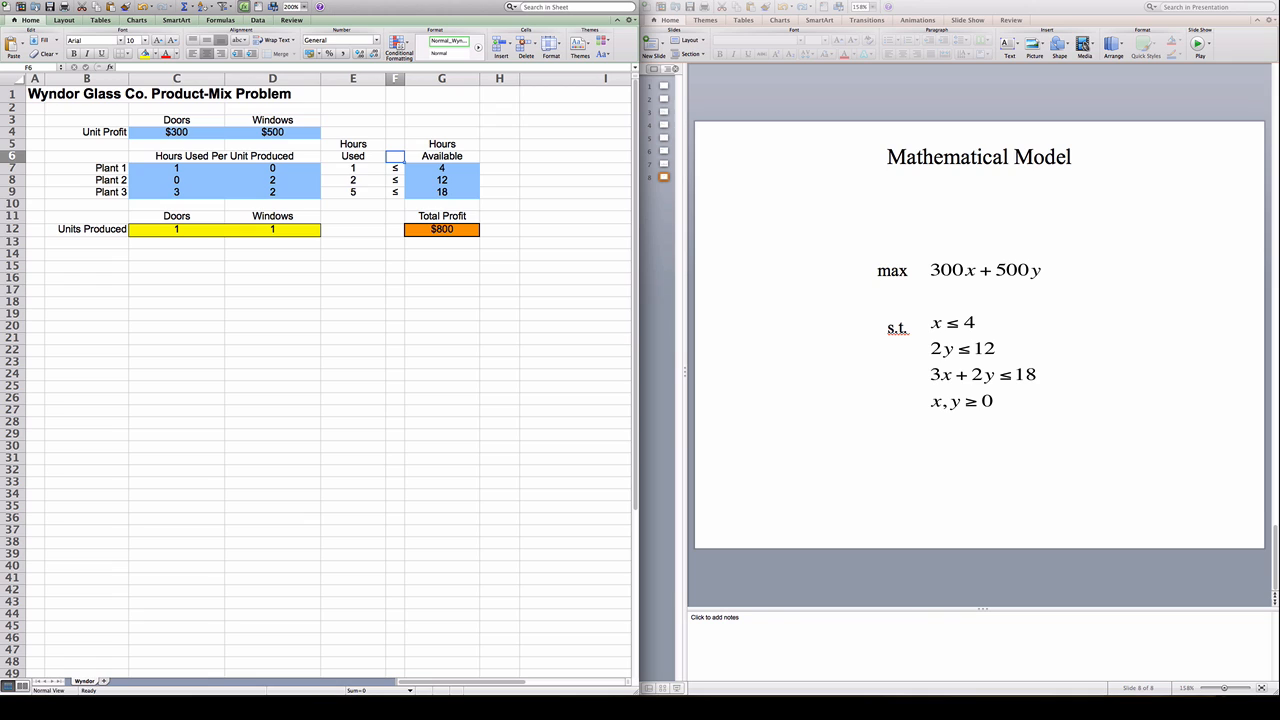
pyautogui.moveTo(358, 313)
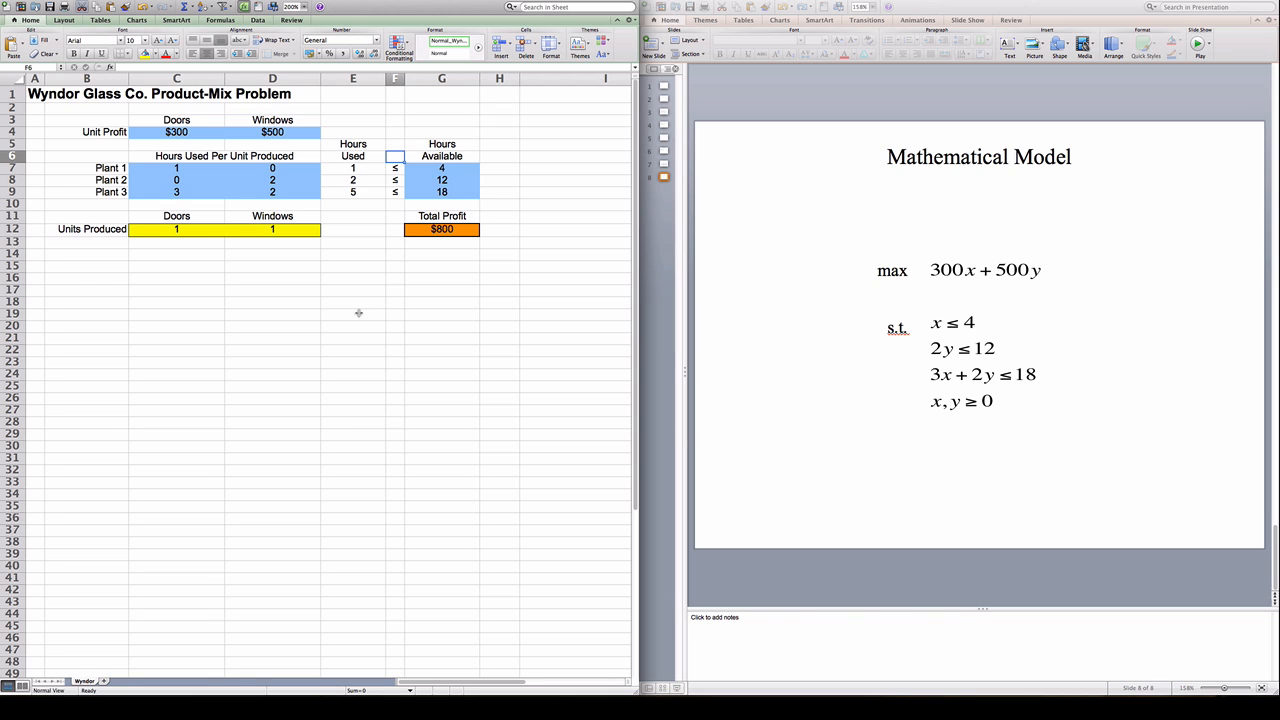
pyautogui.moveTo(341, 265)
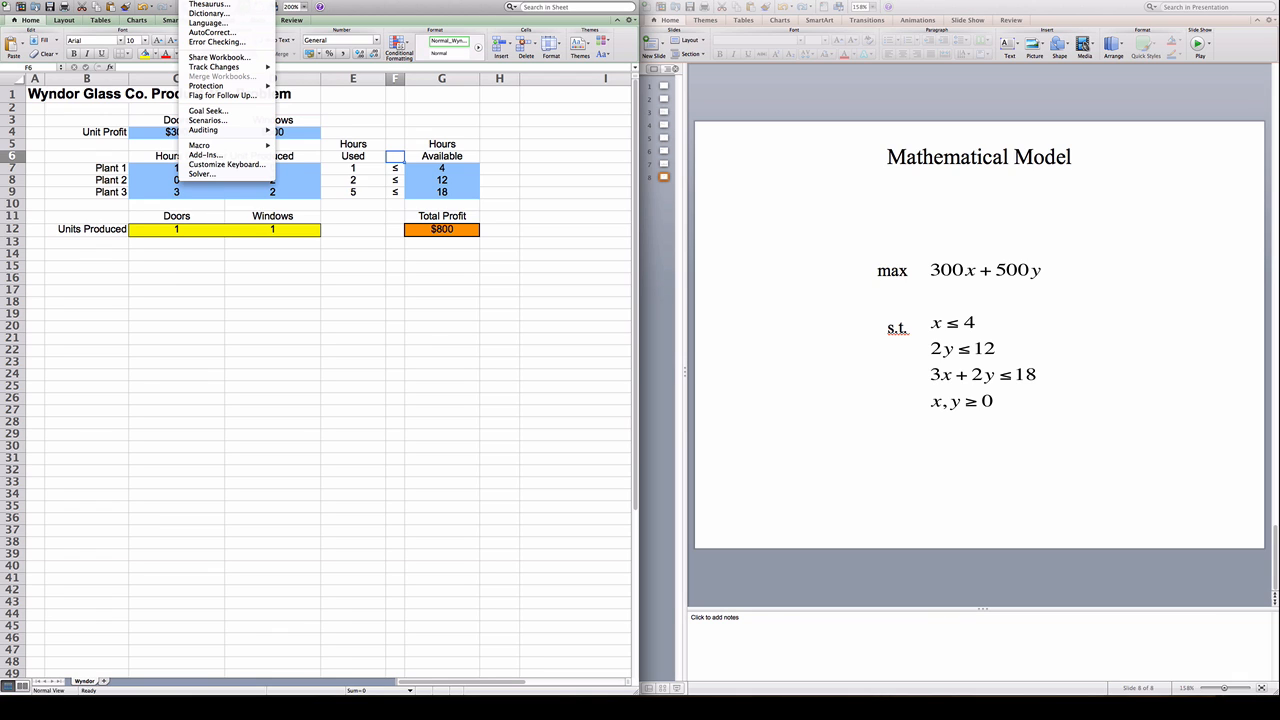
pyautogui.moveTo(204, 155)
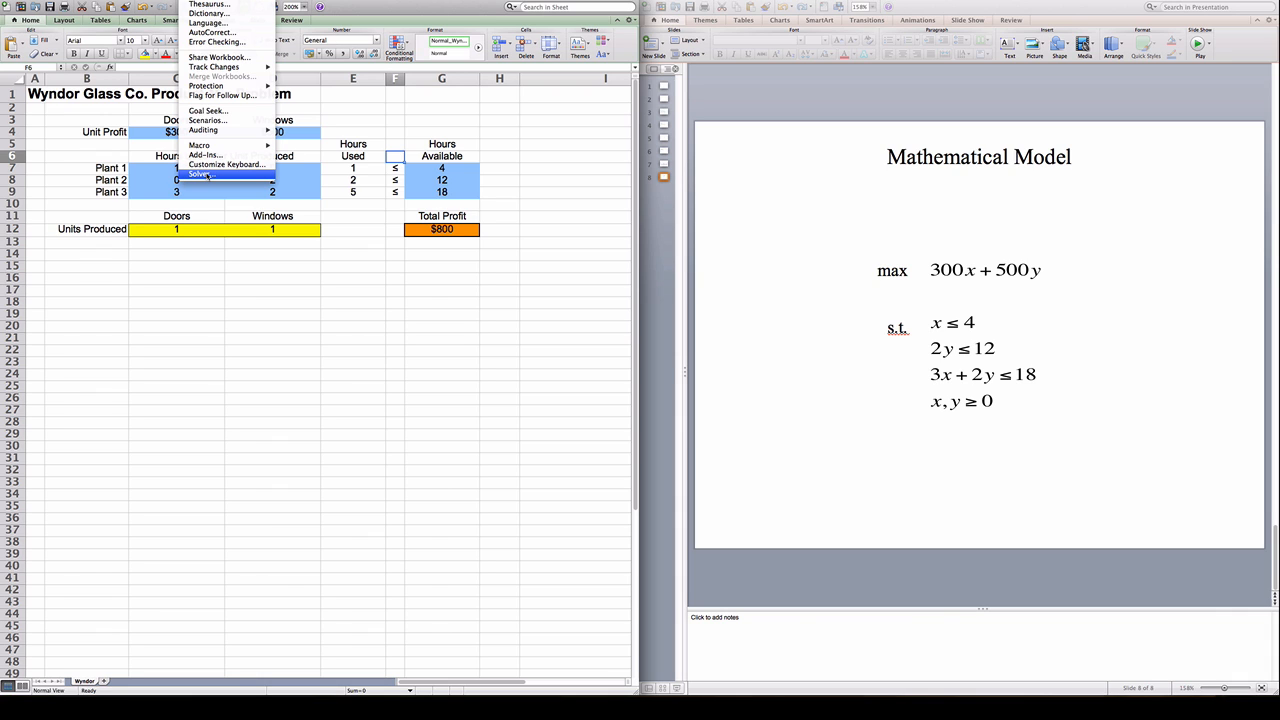
# Launch Solver from the Tools menu to open Solver Parameters
pyautogui.click(200, 174)
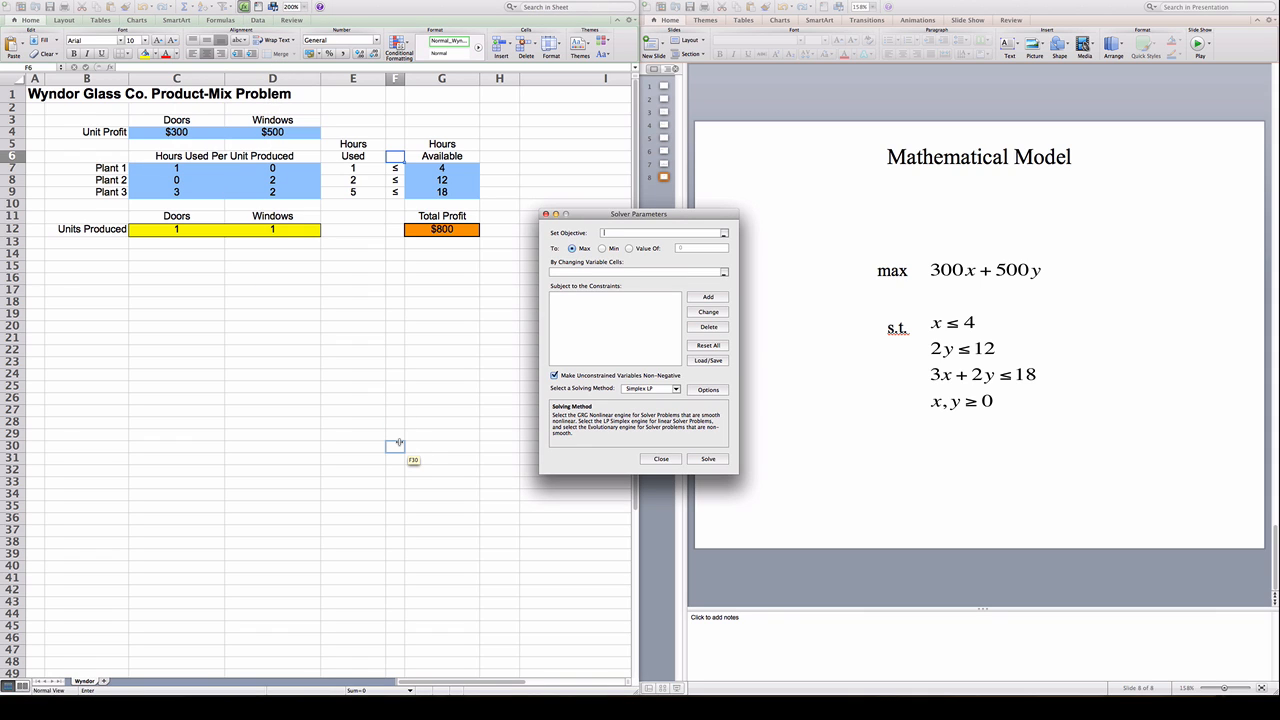
# Set Solver to maximise objective $G$12 by changing variable cells C12:D12
pyautogui.click(441, 229)
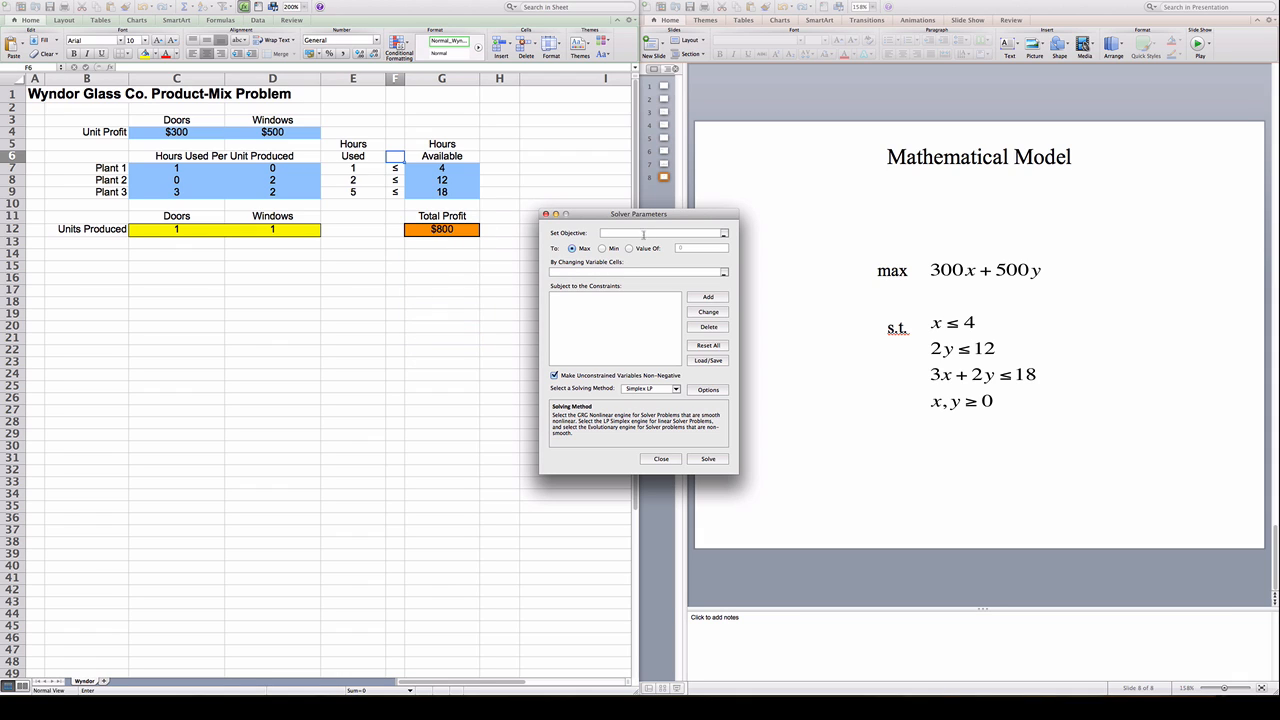
pyautogui.click(441, 229)
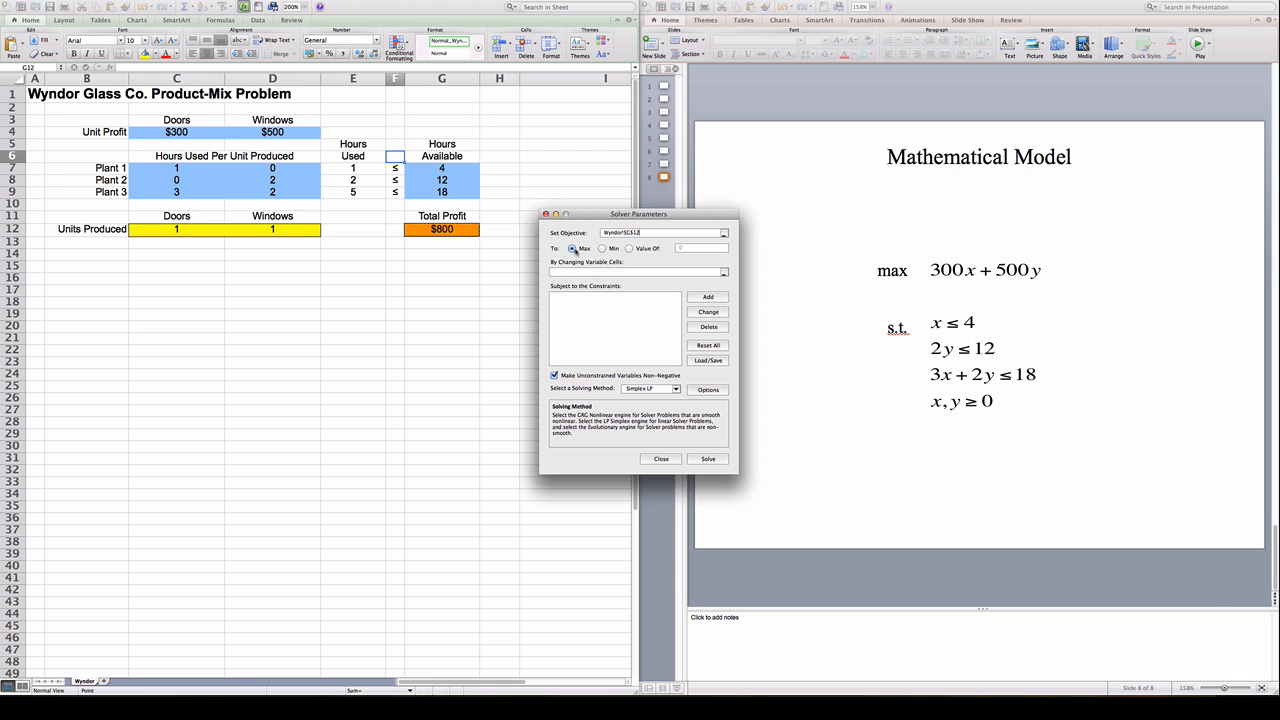
pyautogui.click(637, 271)
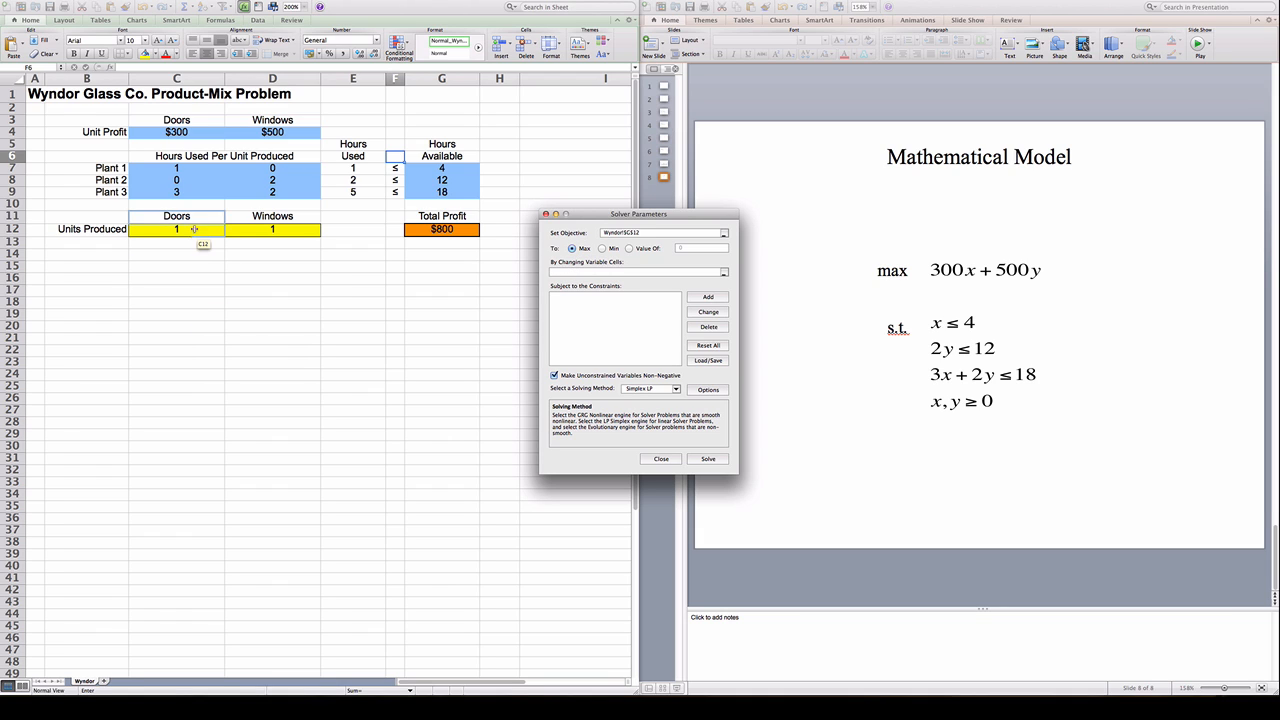
pyautogui.moveTo(176, 229); pyautogui.dragTo(272, 229)
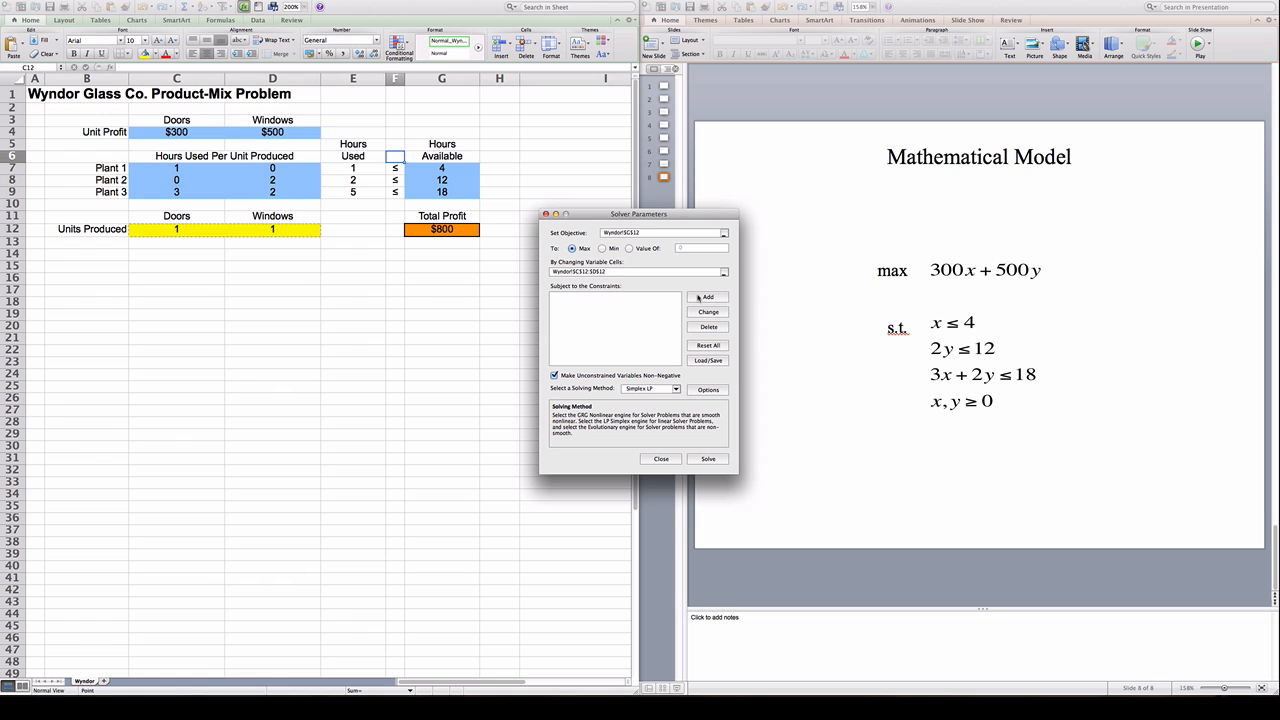
pyautogui.click(707, 297)
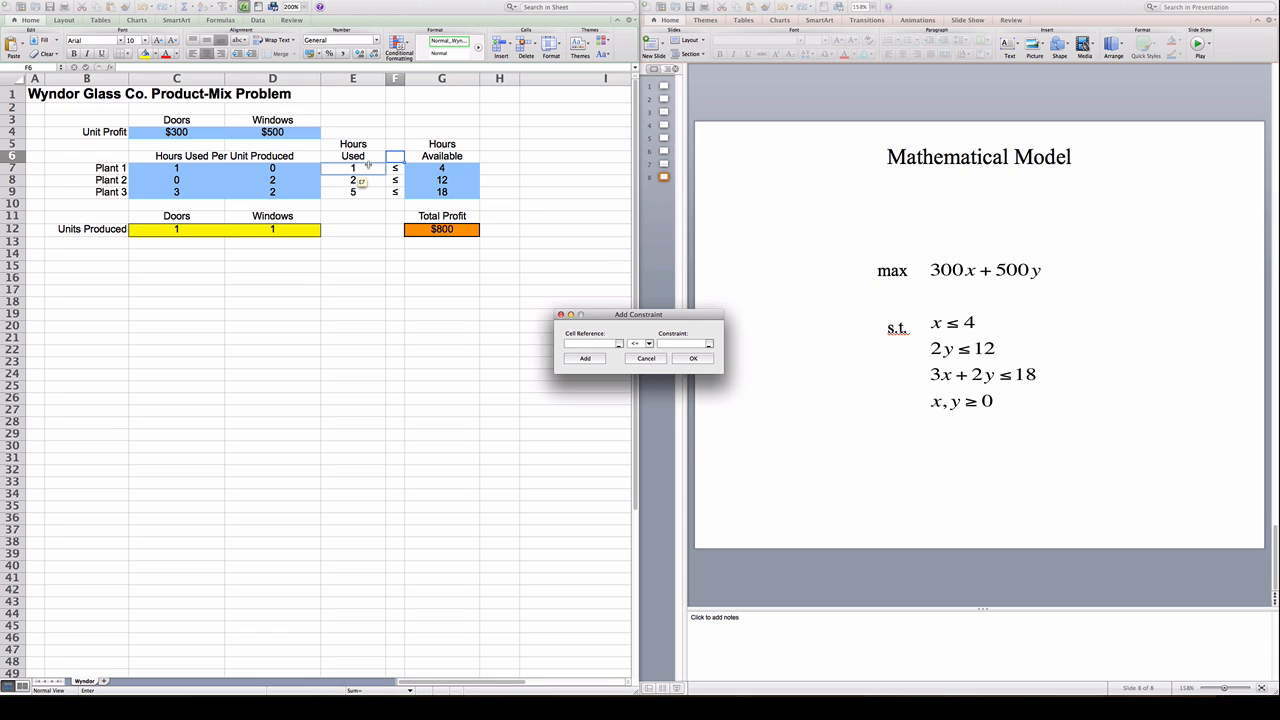
# Add the Solver constraint $E$7:$E$9 <= $G$7:$G$9
pyautogui.moveTo(352, 167); pyautogui.dragTo(352, 191)
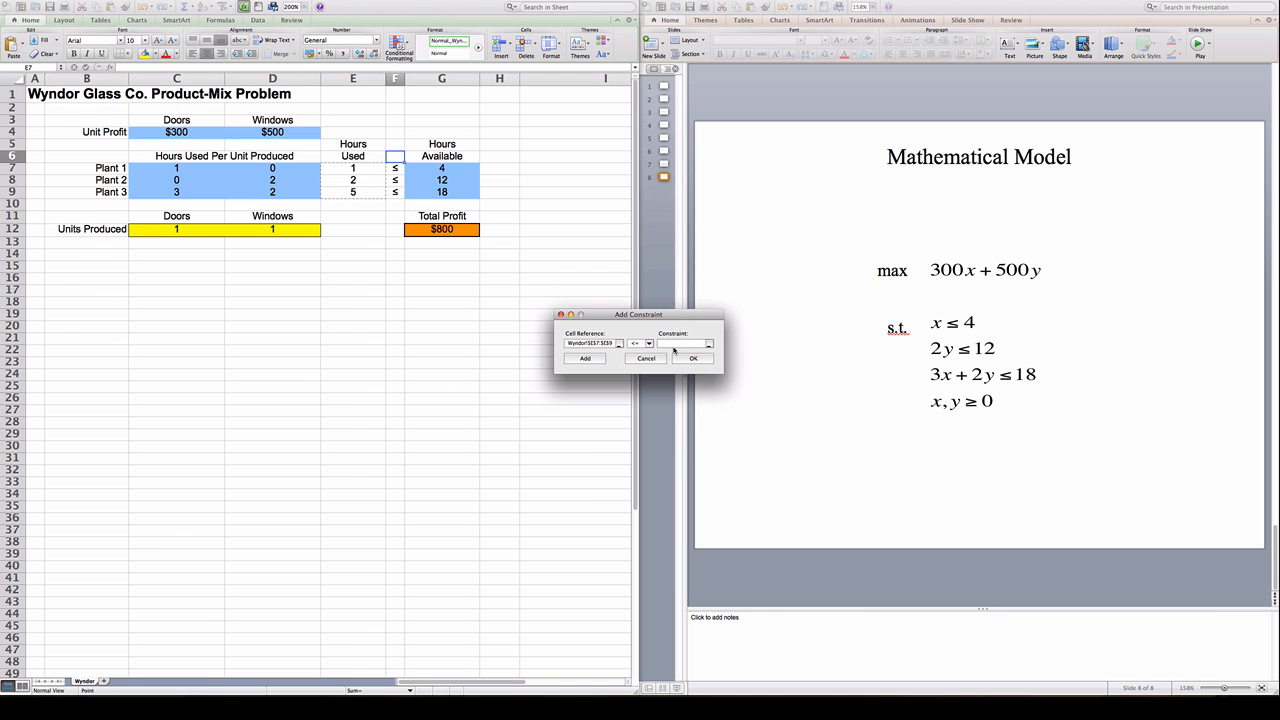
pyautogui.click(441, 167)
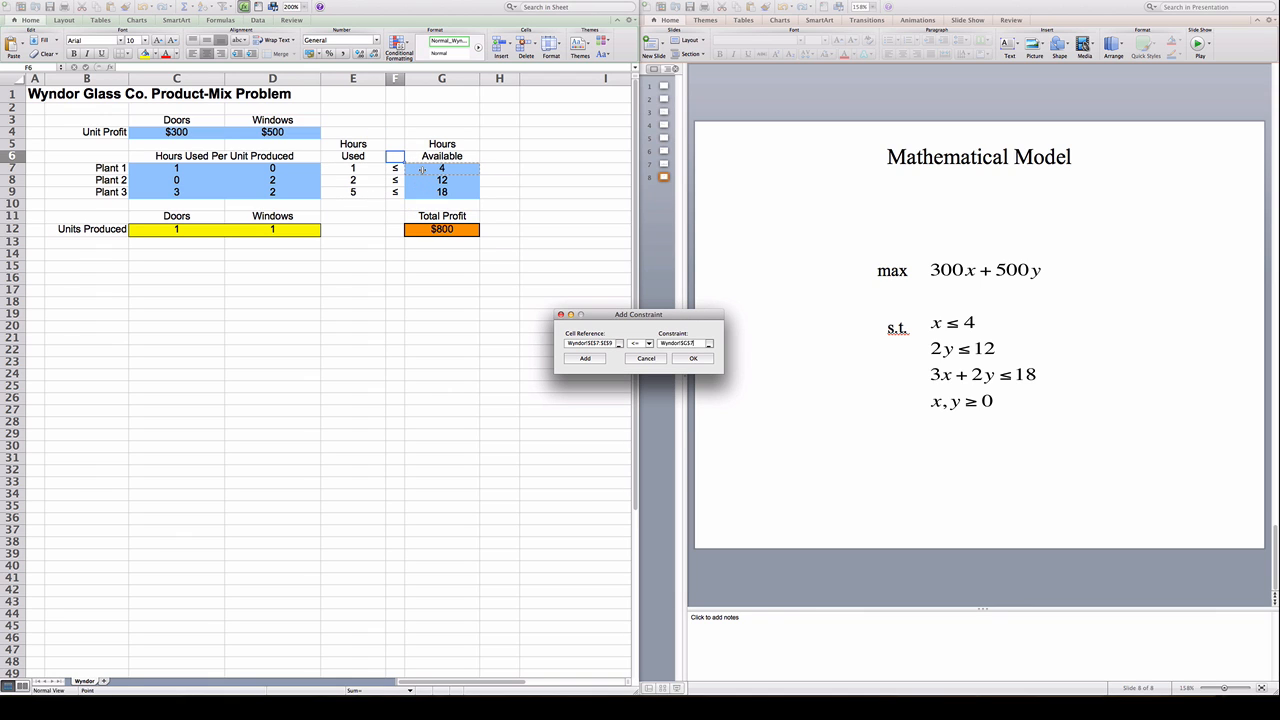
pyautogui.moveTo(441, 167); pyautogui.dragTo(441, 192)
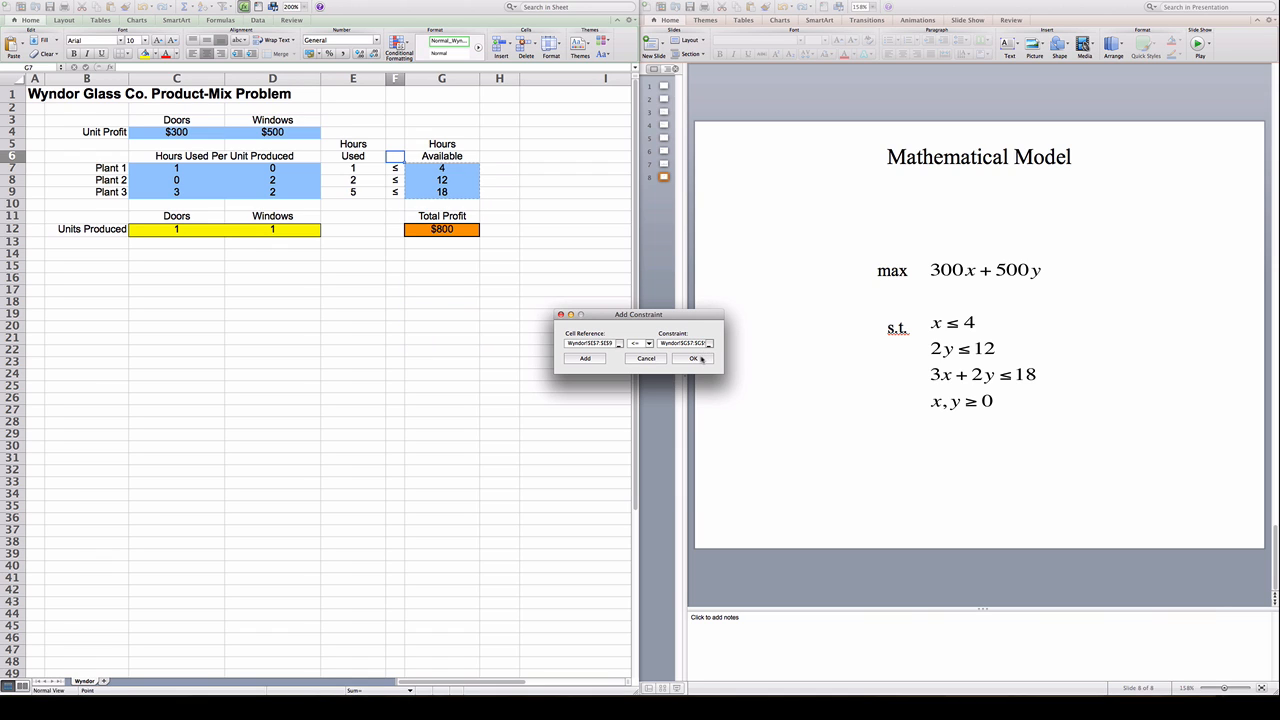
pyautogui.click(694, 358)
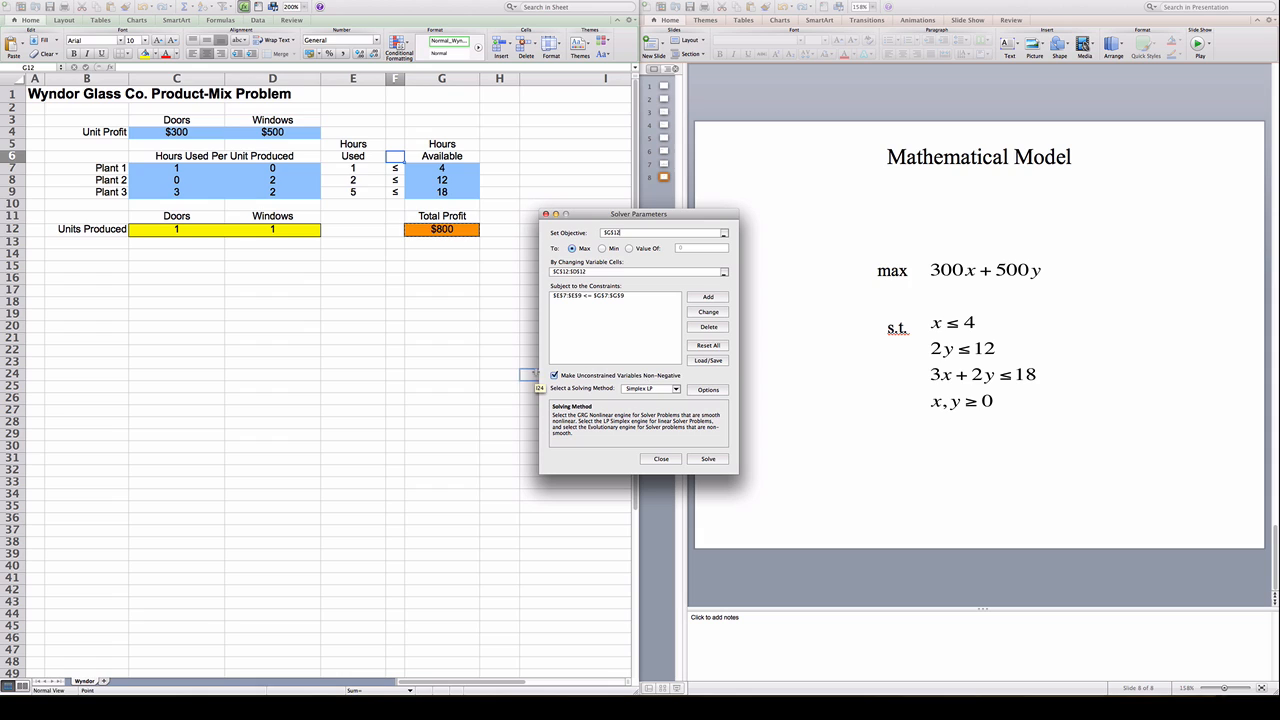
pyautogui.click(554, 375)
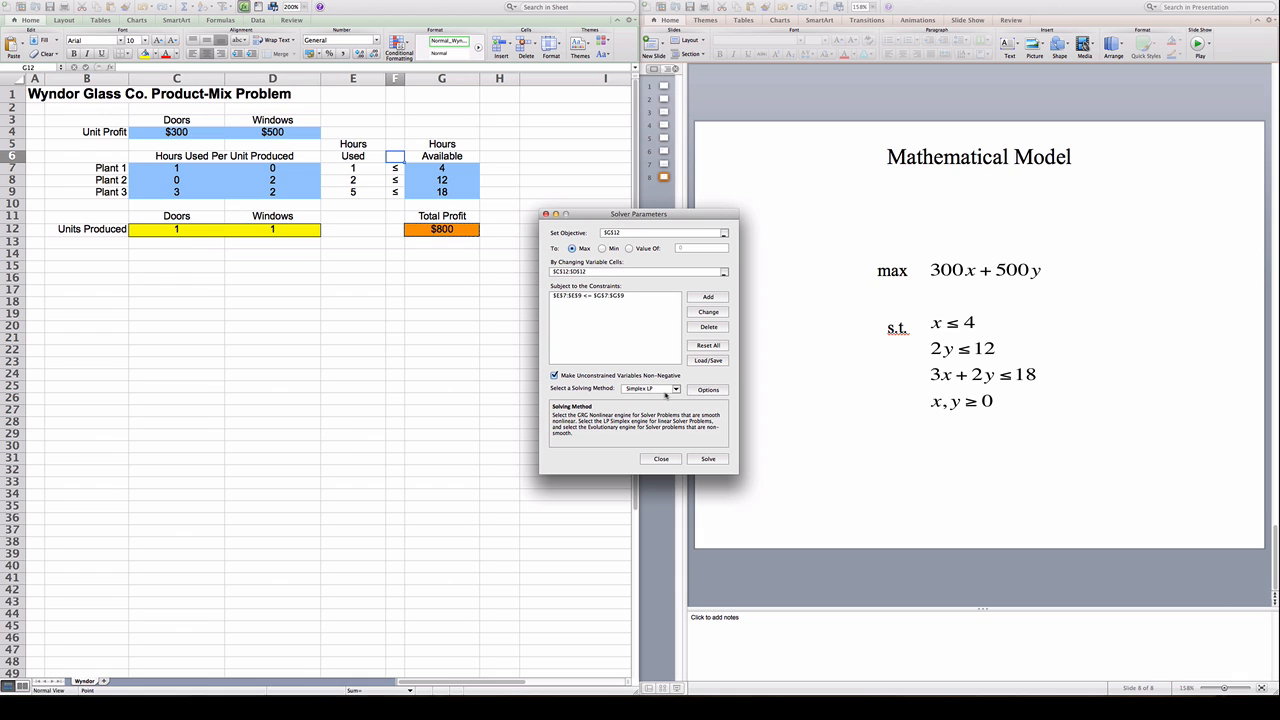
pyautogui.click(676, 388)
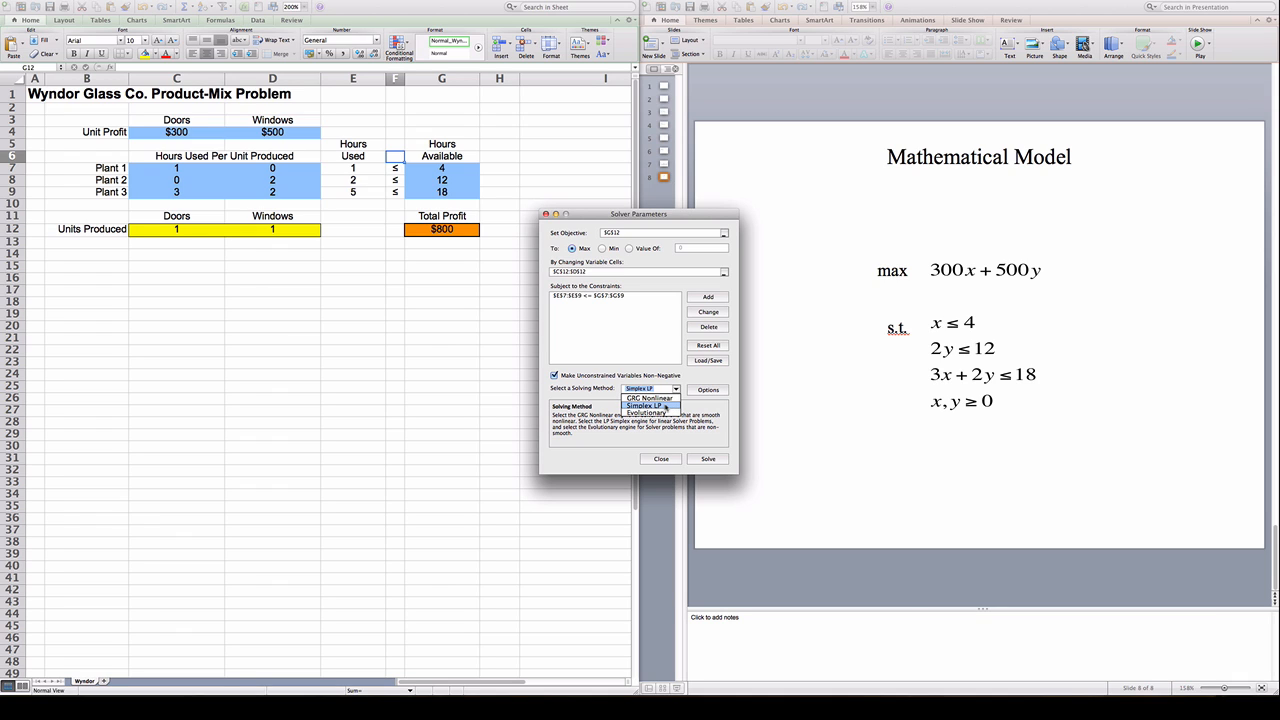
pyautogui.click(651, 406)
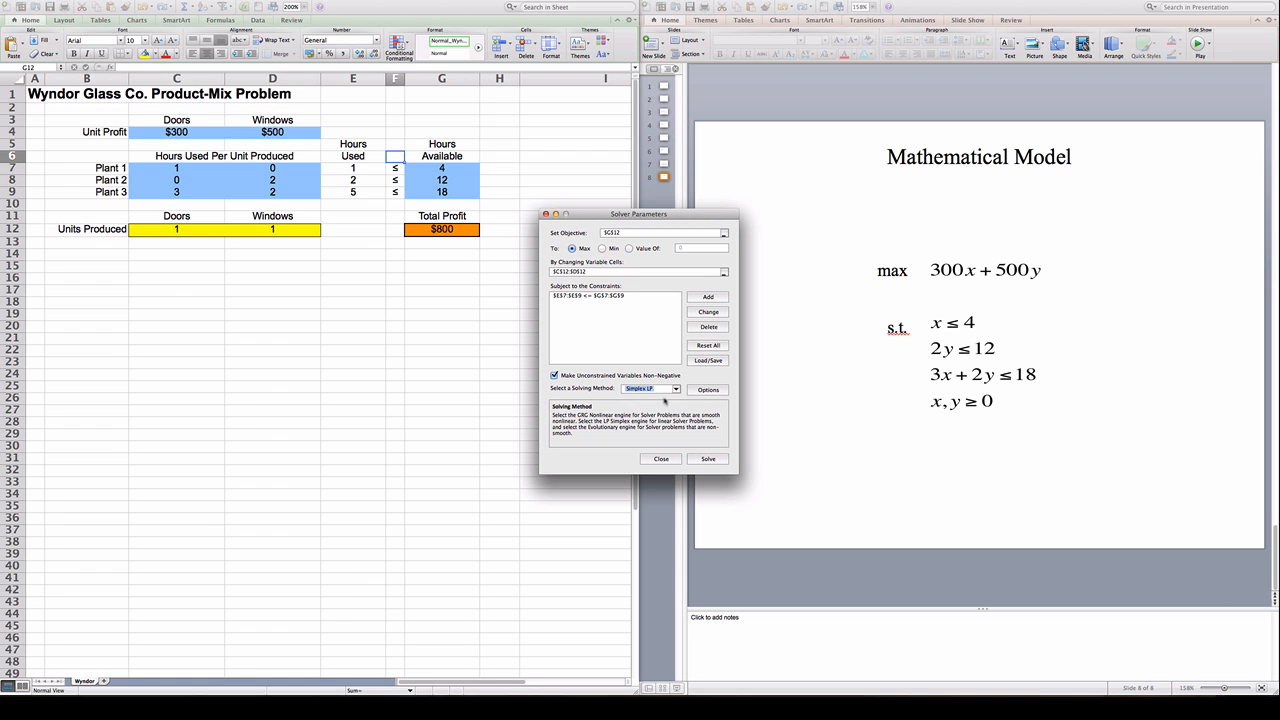
pyautogui.moveTo(695, 458)
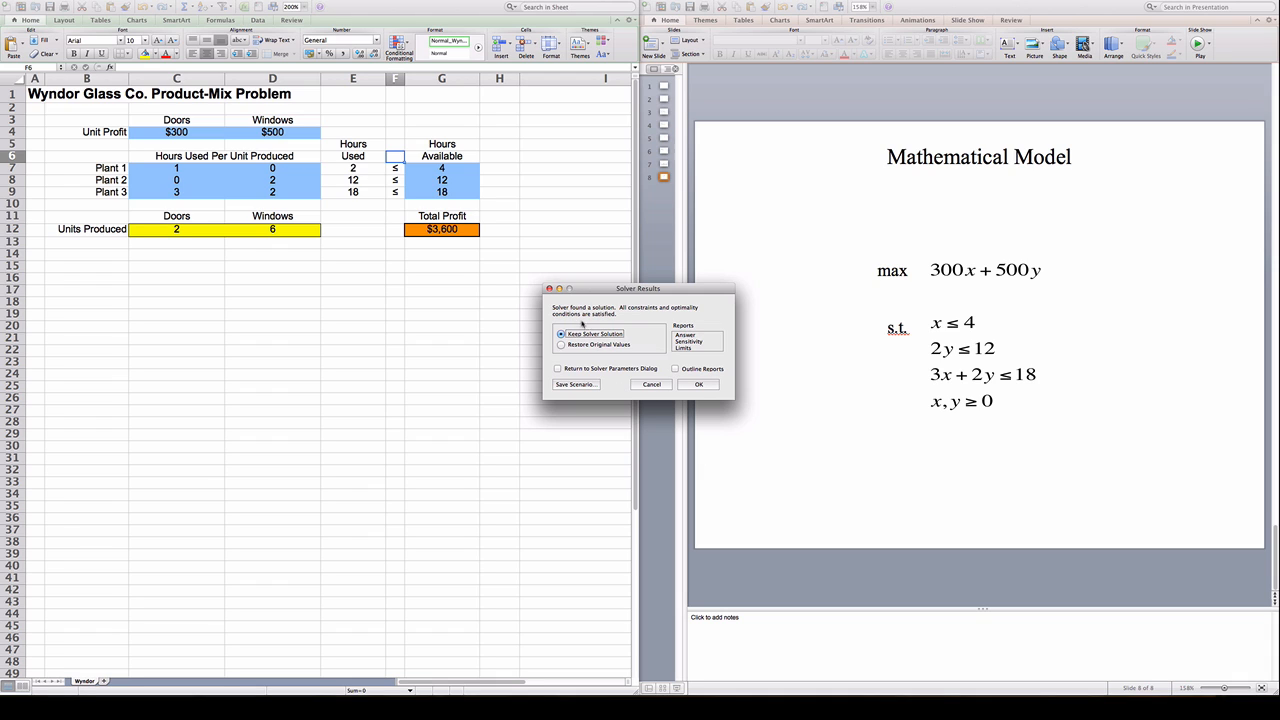
pyautogui.moveTo(647, 313)
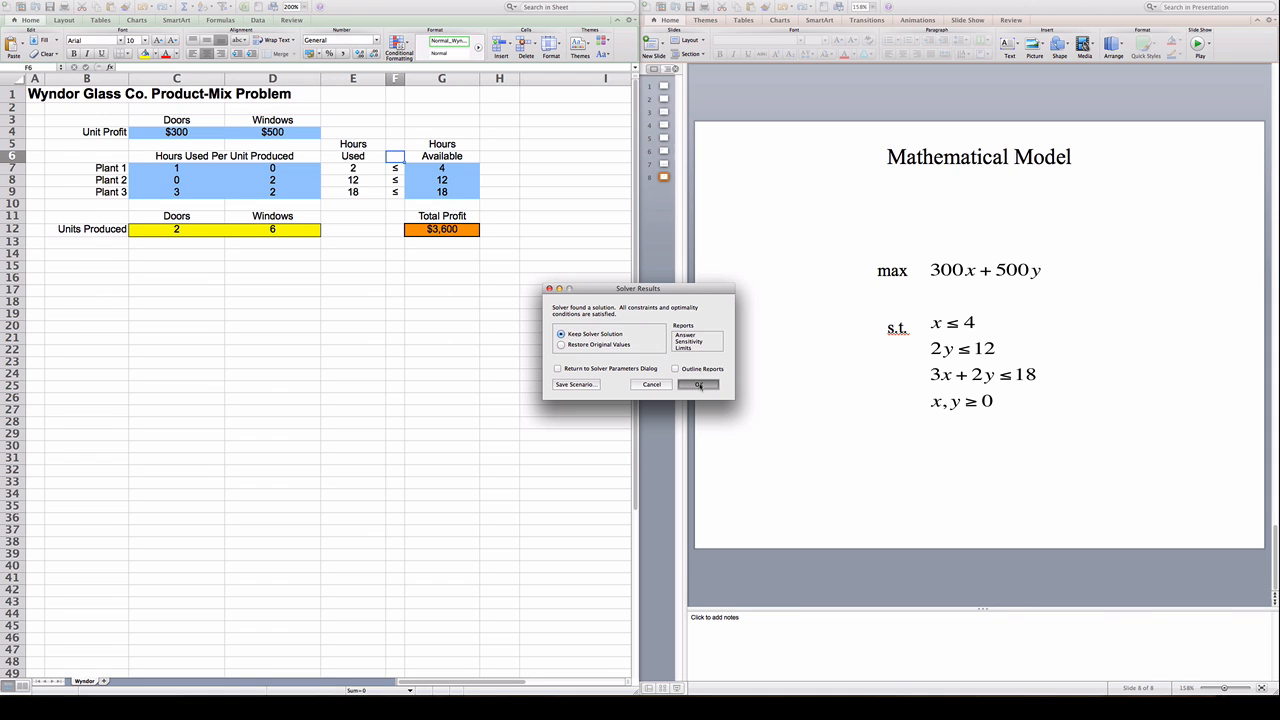
# Keep Solver's solution of 2 doors, 6 windows and $3,600 profit
pyautogui.click(699, 385)
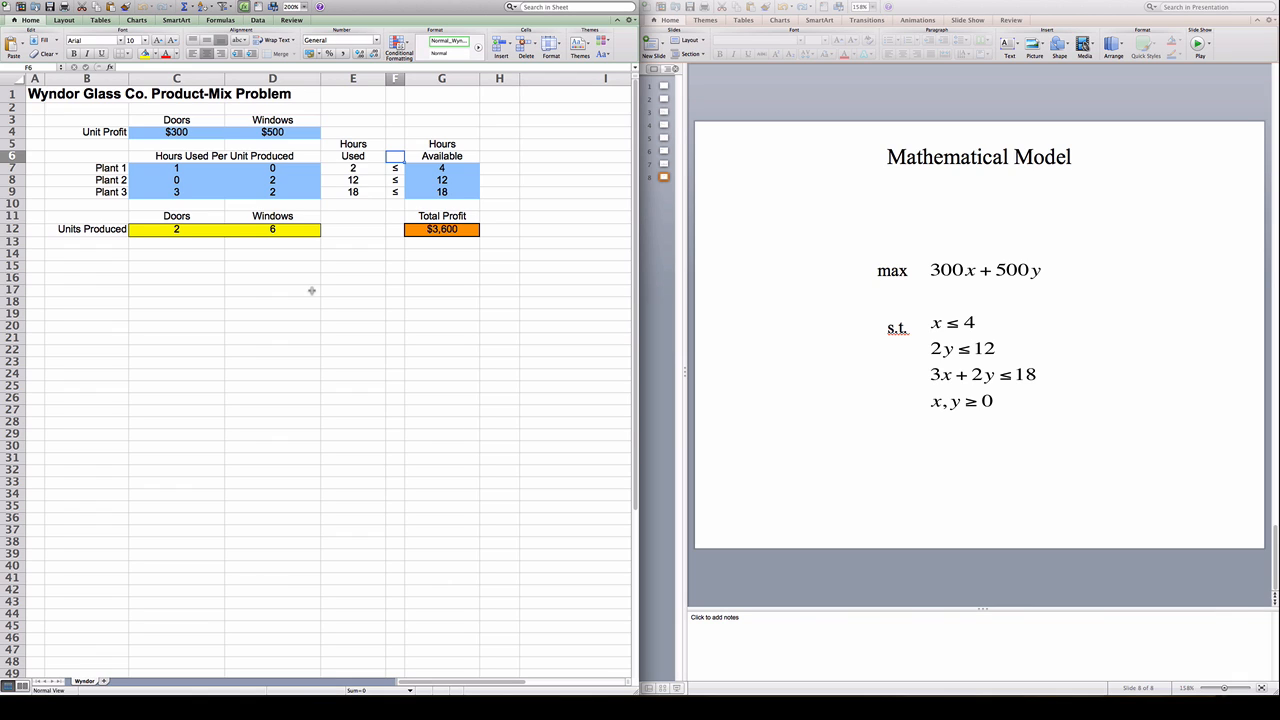
pyautogui.moveTo(111, 158)
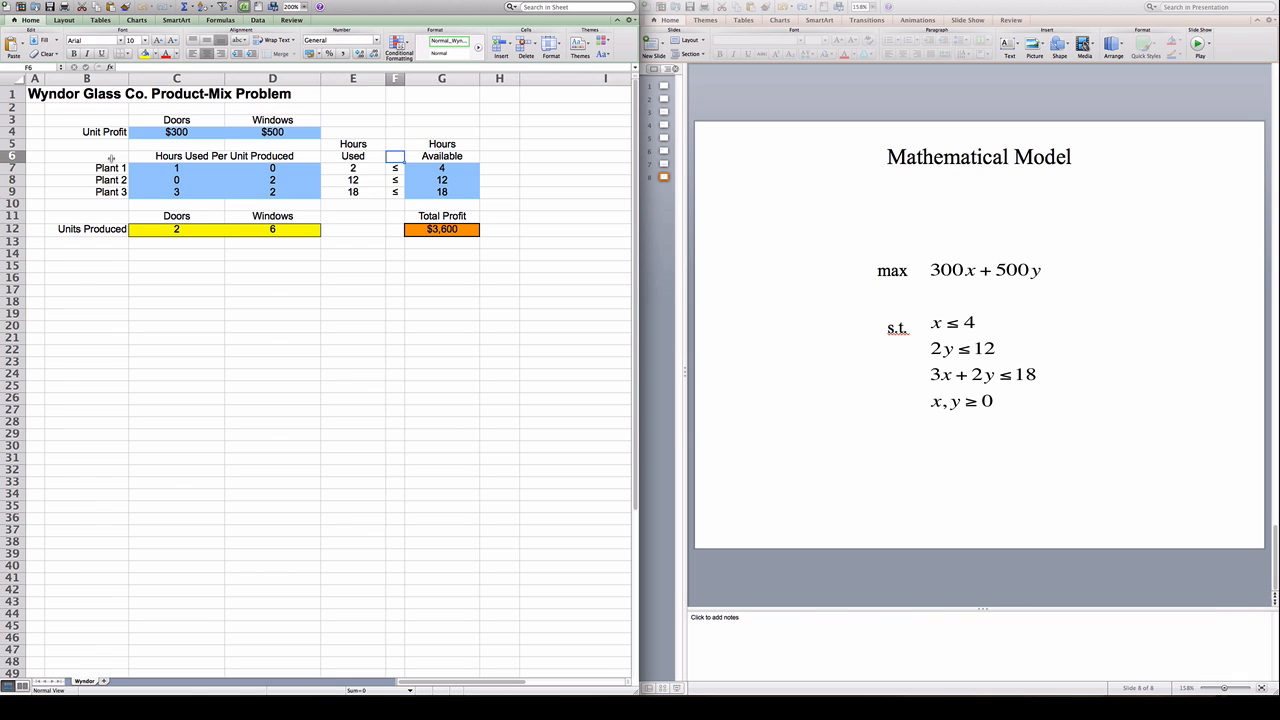
pyautogui.click(176, 229)
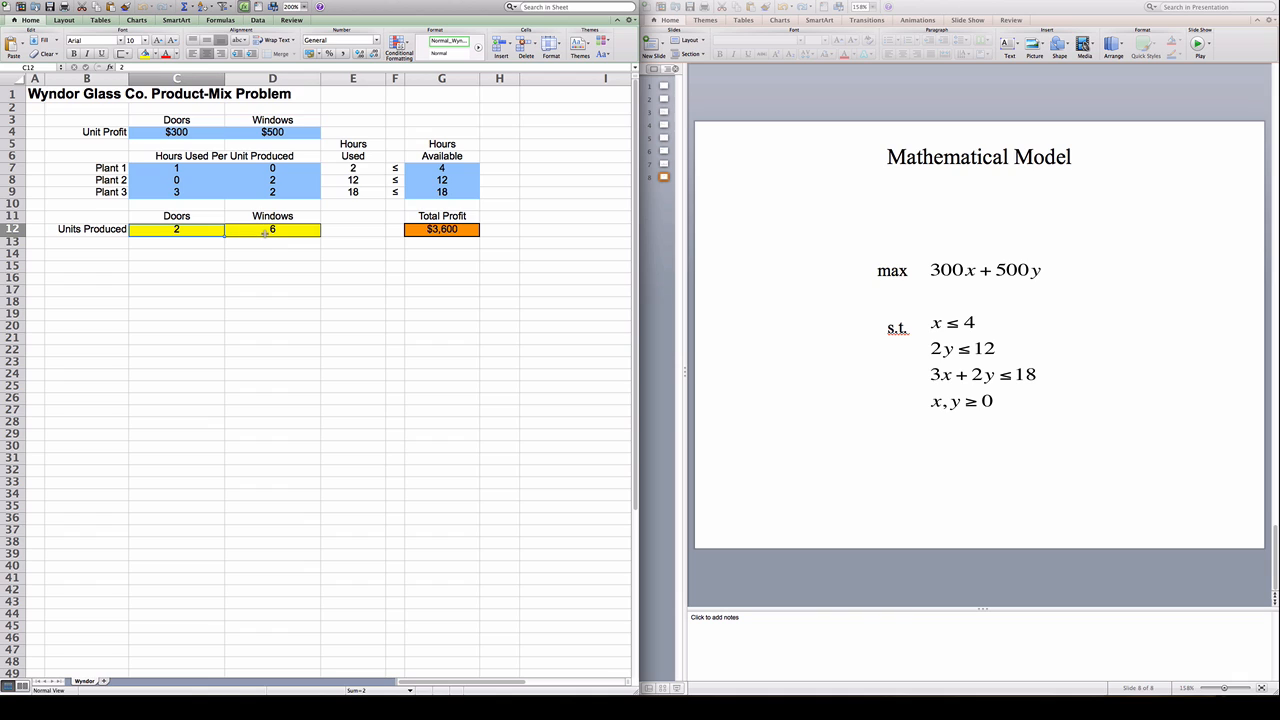
pyautogui.click(272, 229)
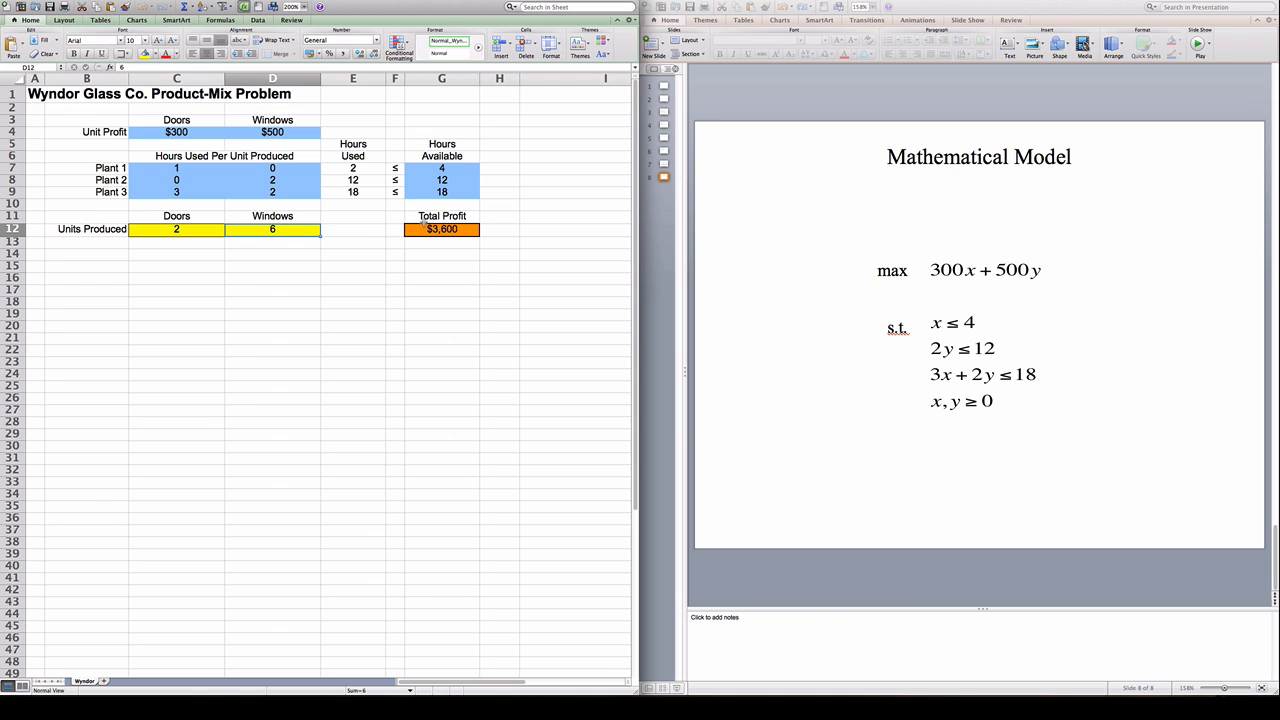